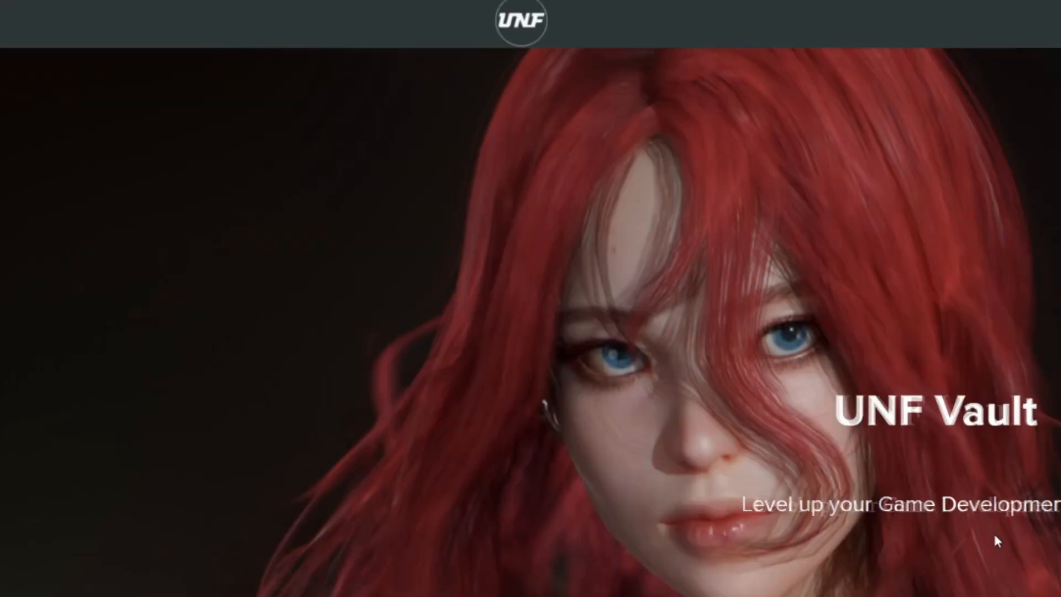
# Scroll the UNF Vault course page down to its Course content lesson list.
pyautogui.scroll(-3)
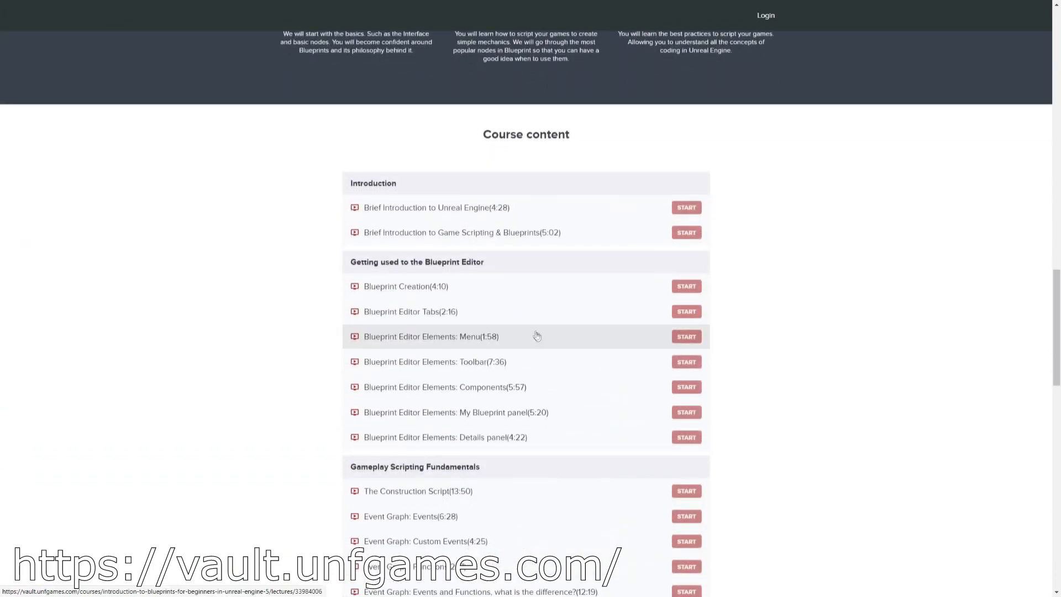
pyautogui.scroll(-3)
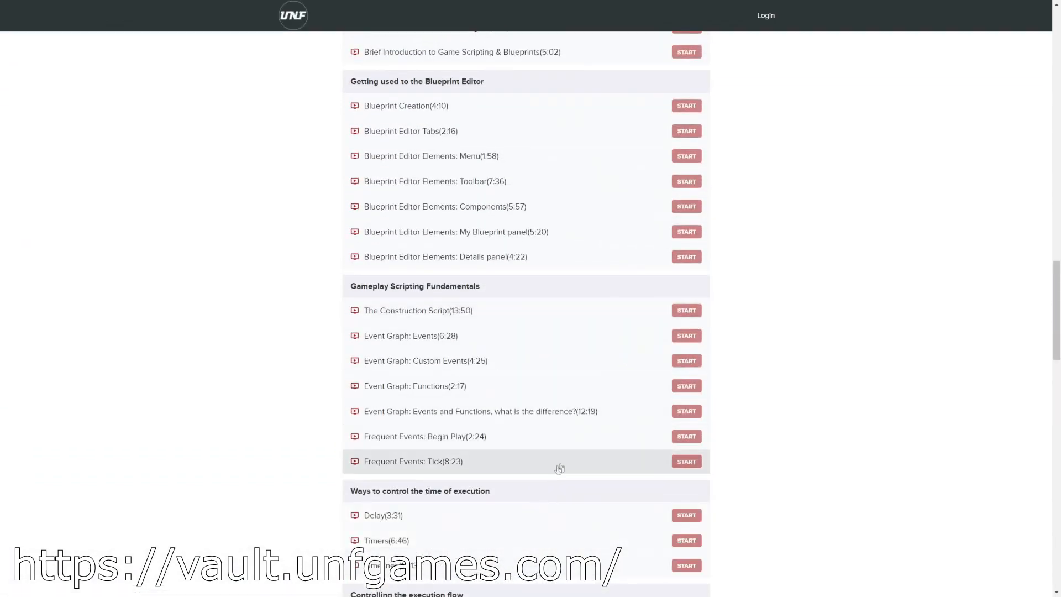
pyautogui.scroll(-3)
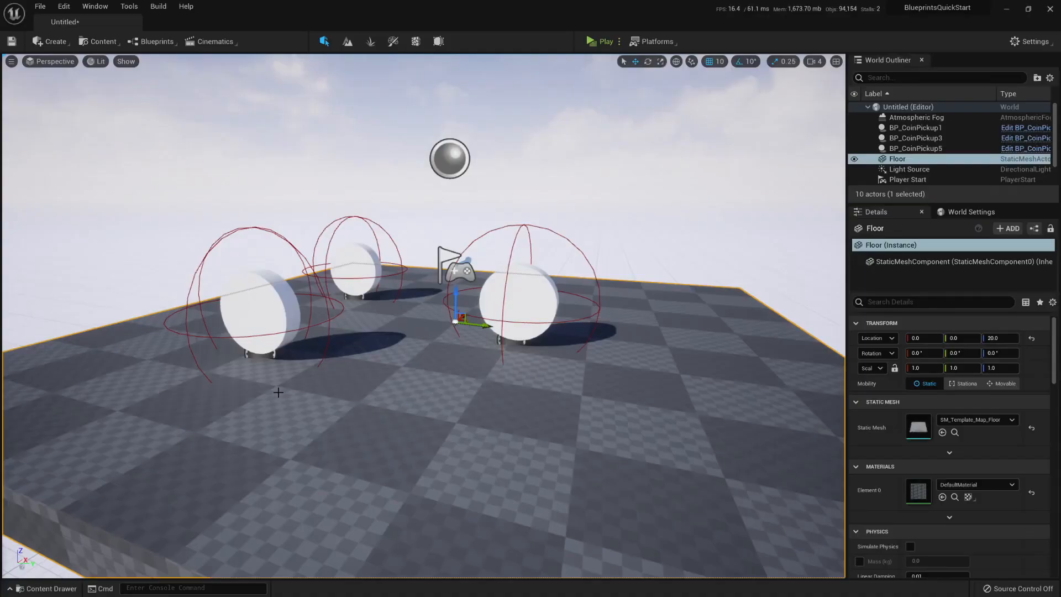
pyautogui.moveTo(277, 275)
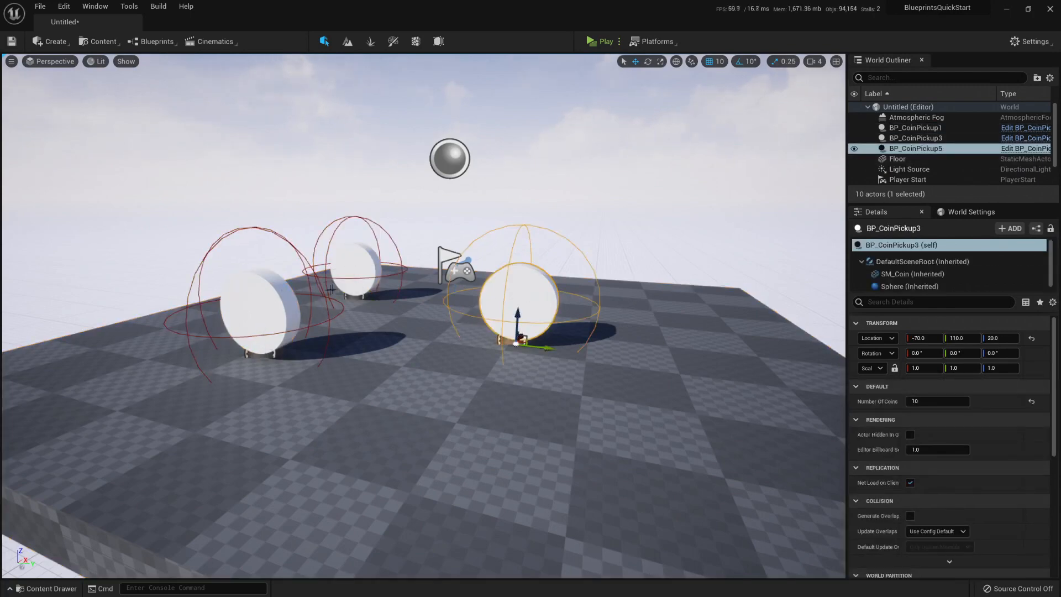
# Select the left and right coin pickups to compare their Number Of Coins values.
pyautogui.click(915, 127)
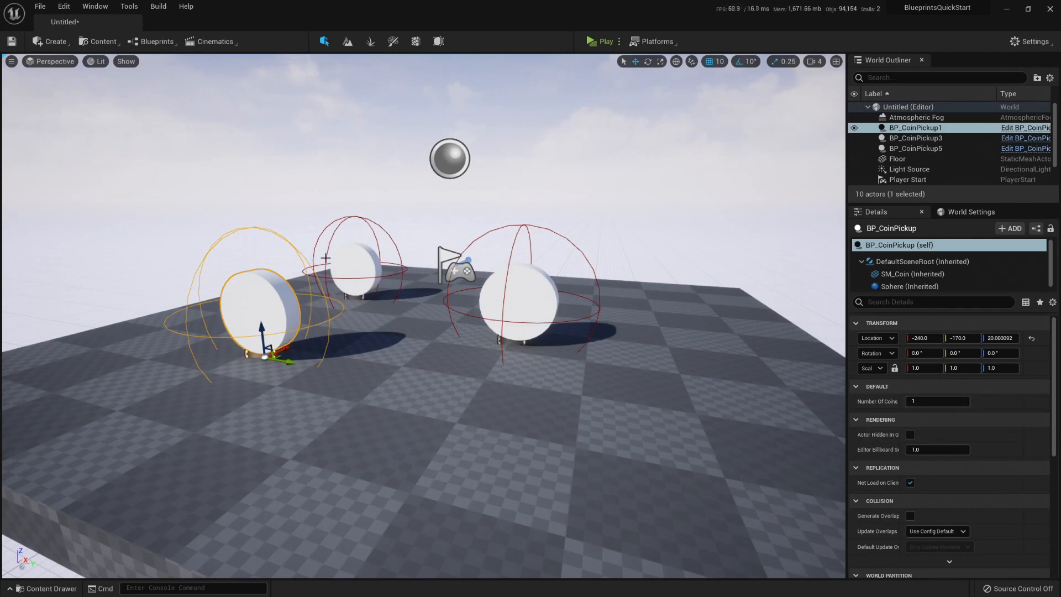
pyautogui.click(914, 138)
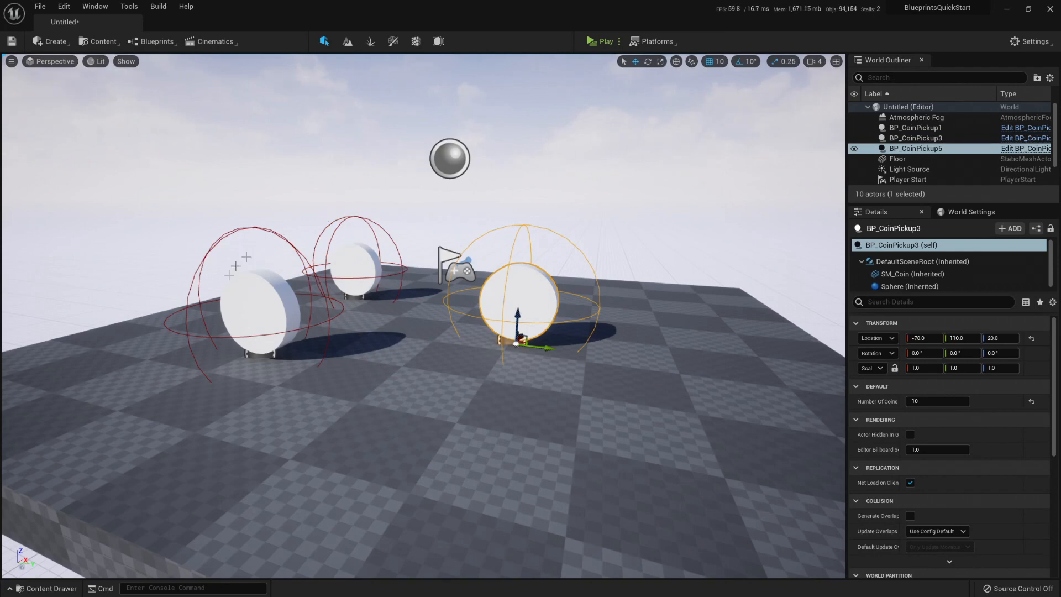
pyautogui.moveTo(433, 254)
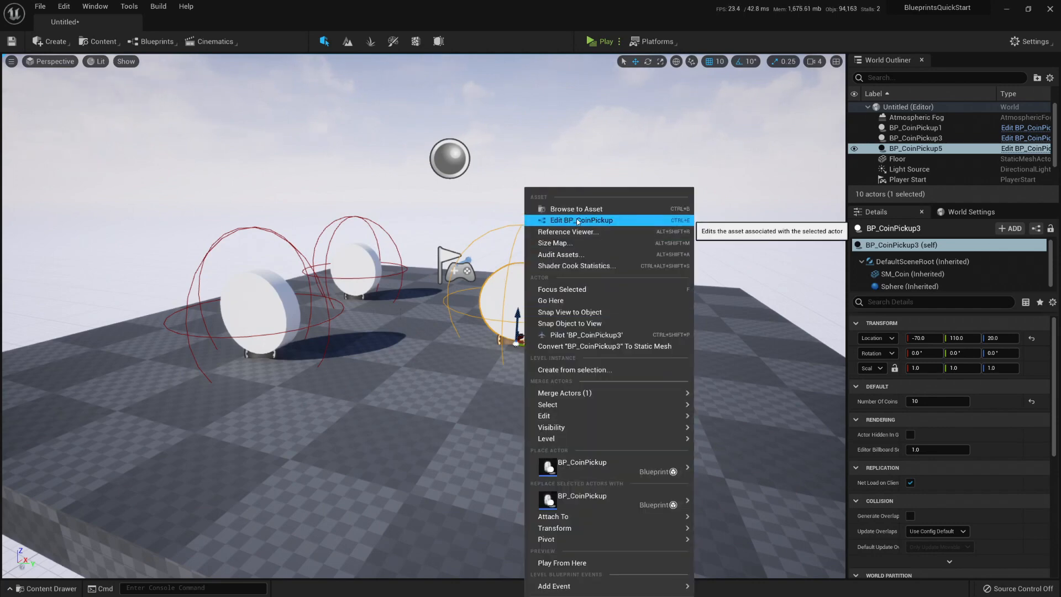
# Open BP_CoinPickup via Edit BP_CoinPickup, then switch back to the level editor.
pyautogui.click(581, 220)
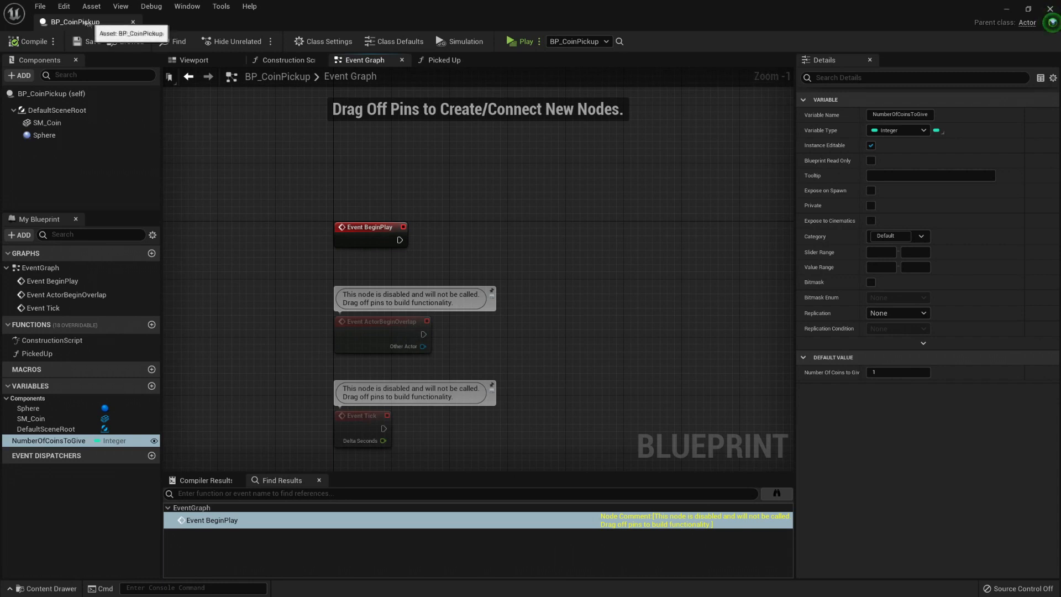
pyautogui.click(45, 135)
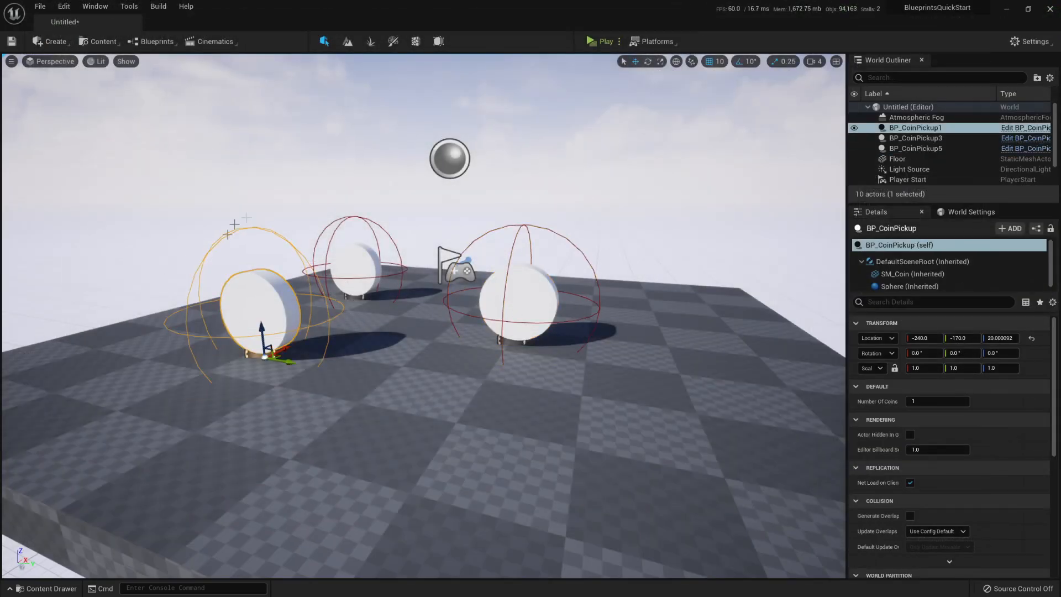
pyautogui.click(909, 273)
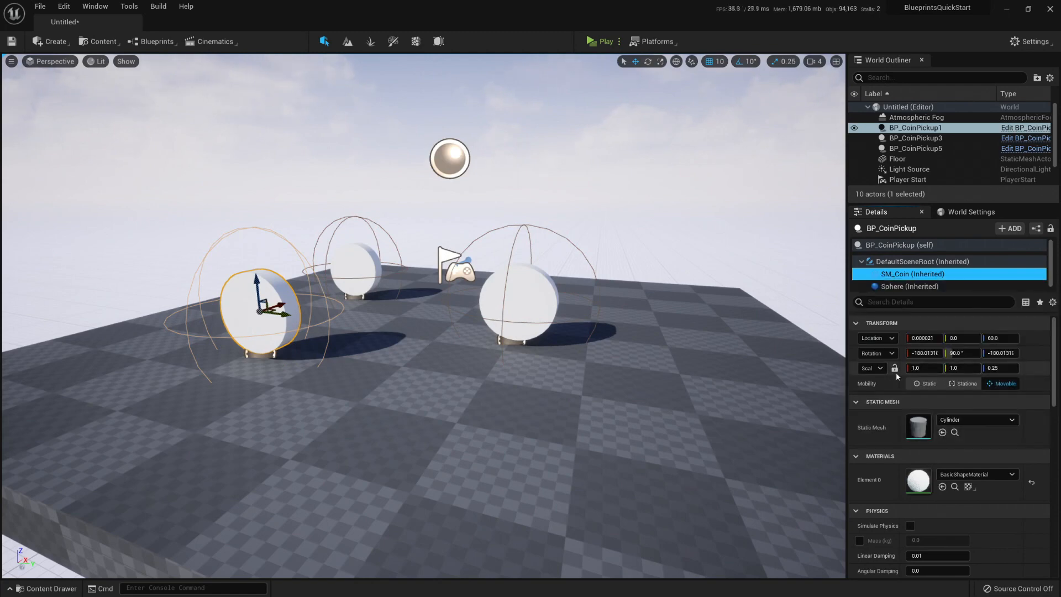
pyautogui.moveTo(894, 368)
pyautogui.write('0.41')
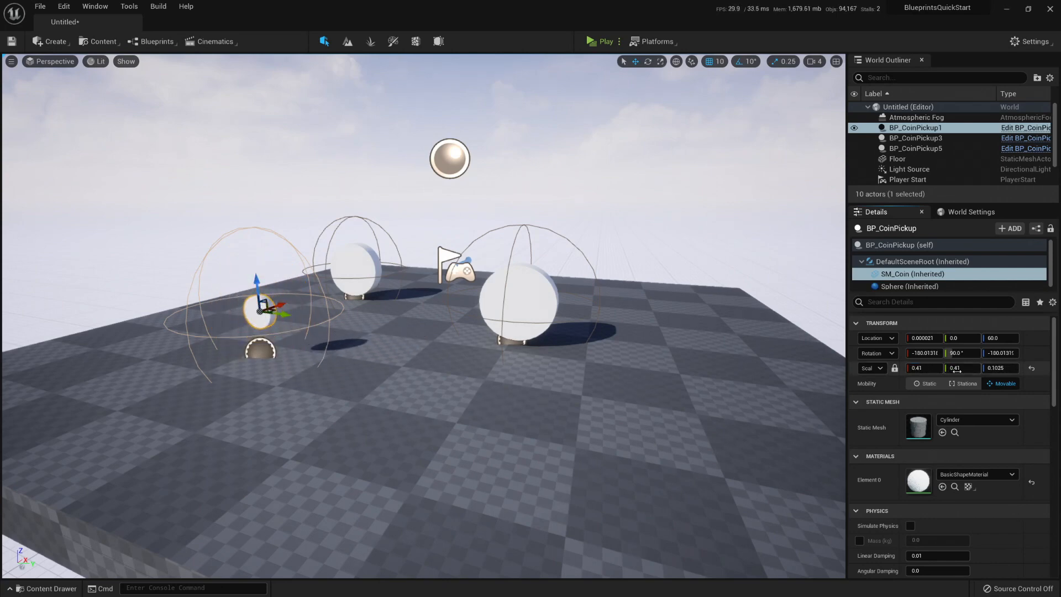
pyautogui.press('ctrl+z')
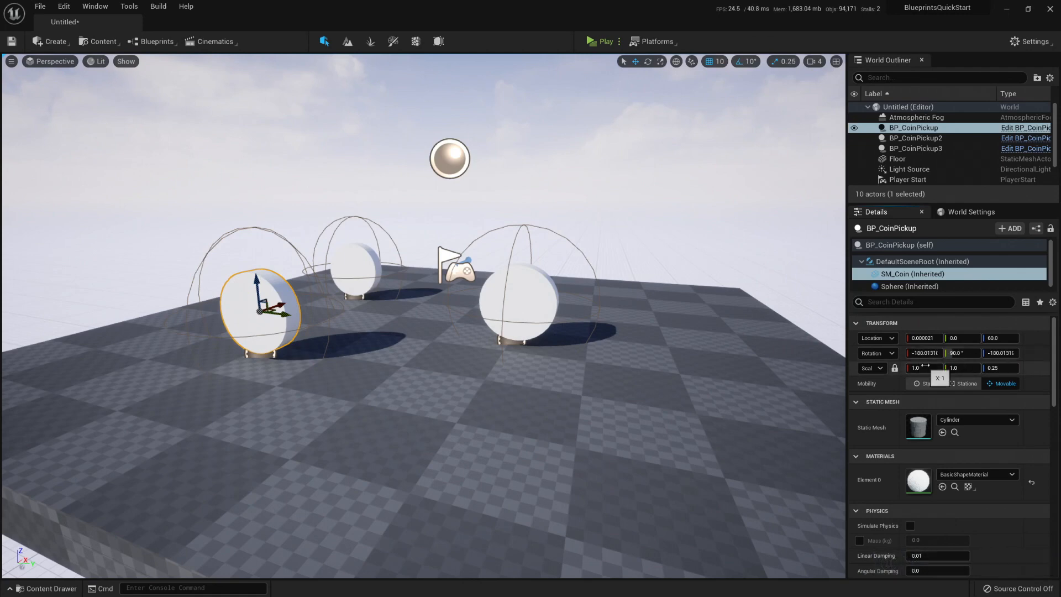
pyautogui.click(922, 261)
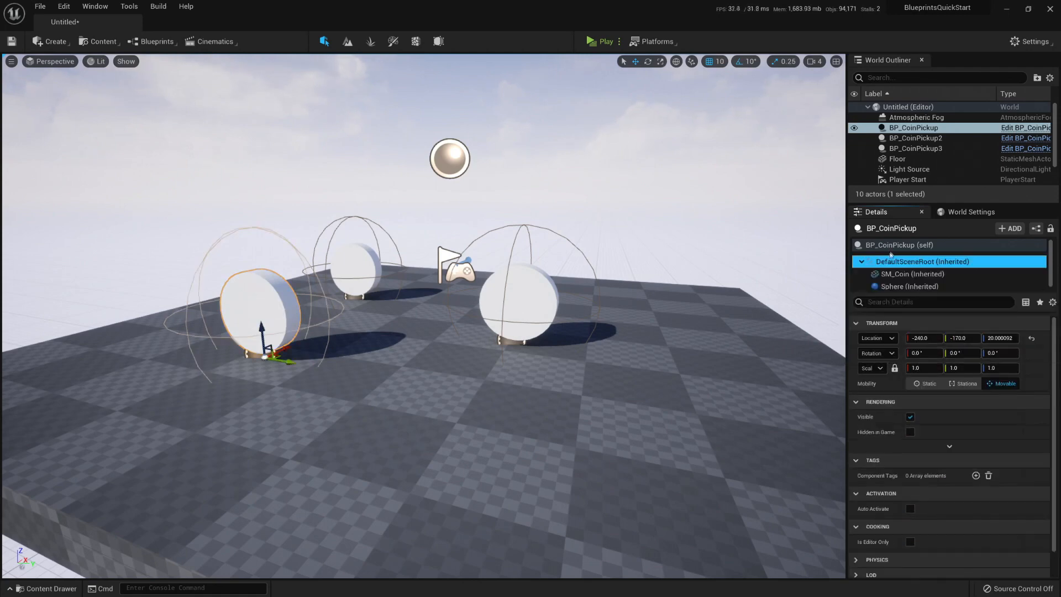
pyautogui.click(900, 245)
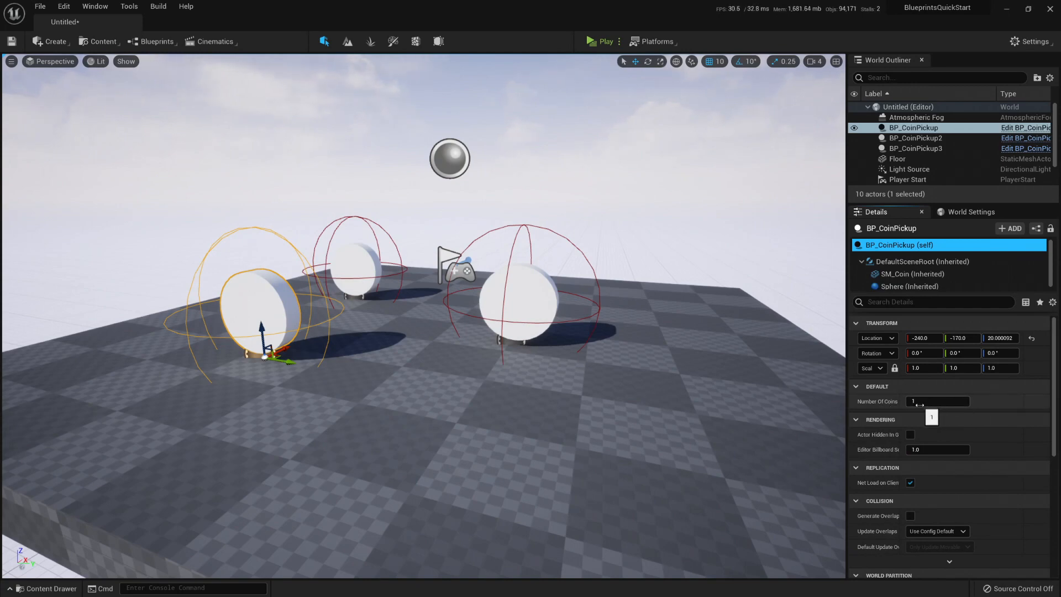
pyautogui.click(938, 401)
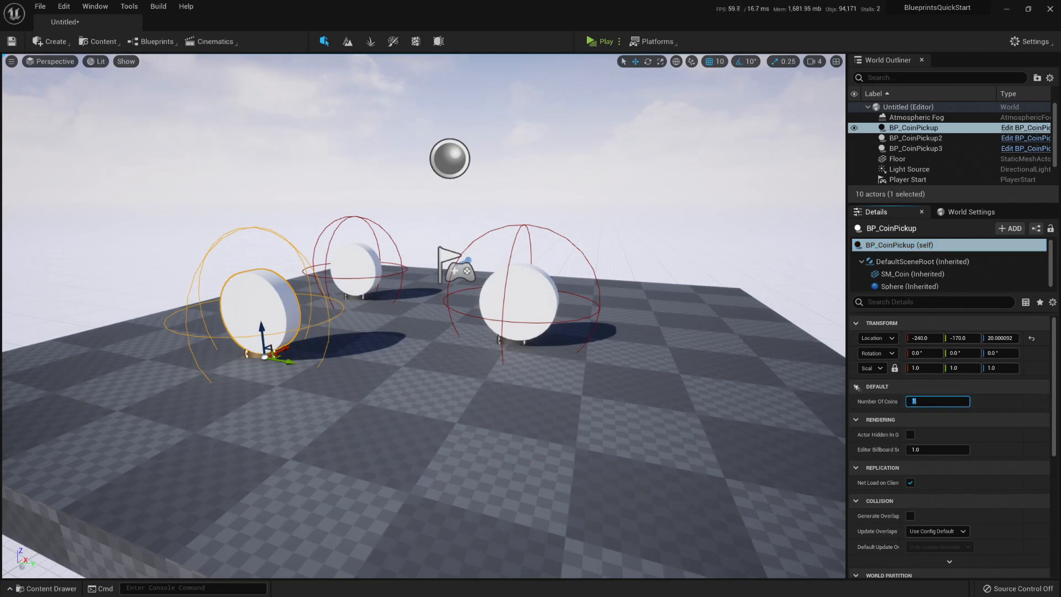
pyautogui.click(914, 148)
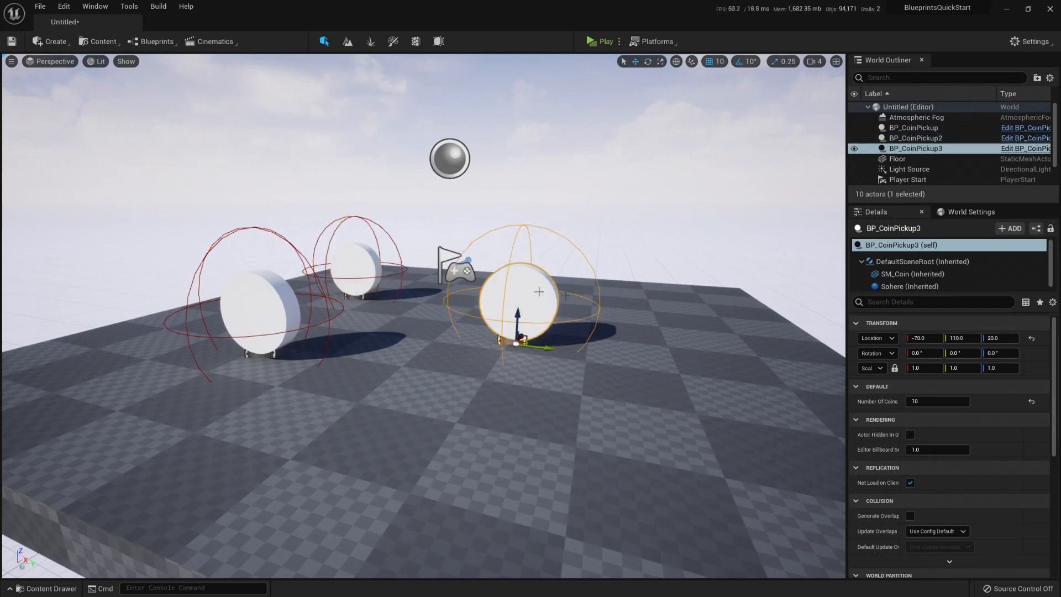
pyautogui.click(912, 127)
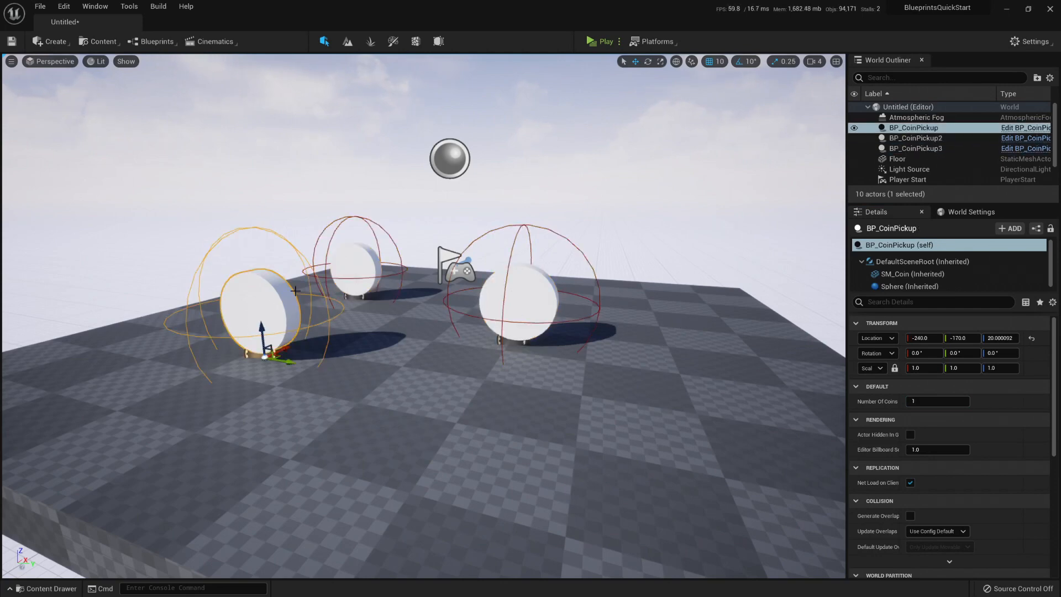
pyautogui.click(606, 41)
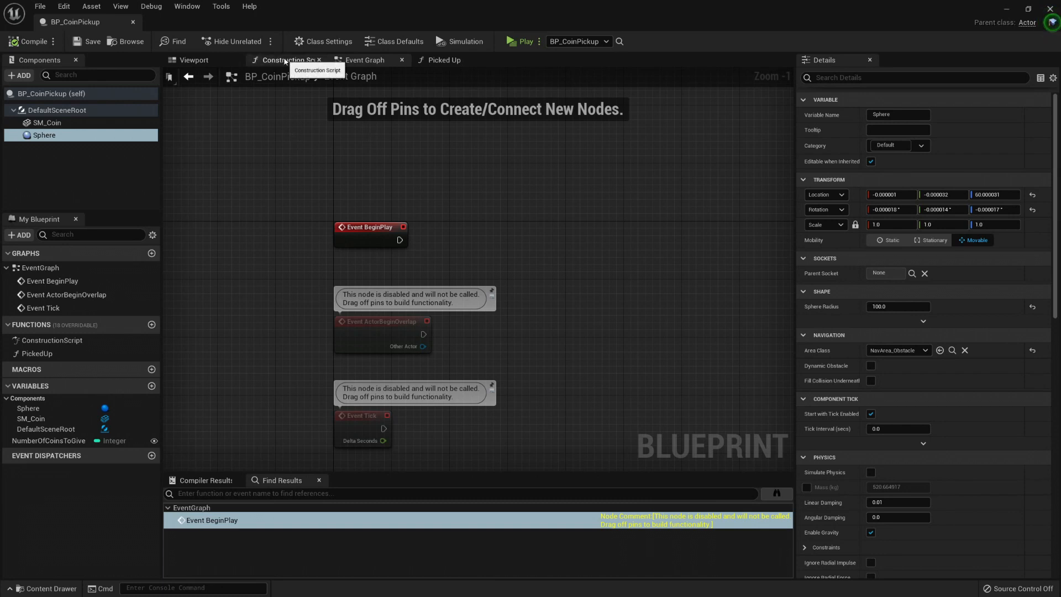
# Show BP_CoinPickup's Construction Script graph, after briefly checking the Event Graph.
pyautogui.click(286, 59)
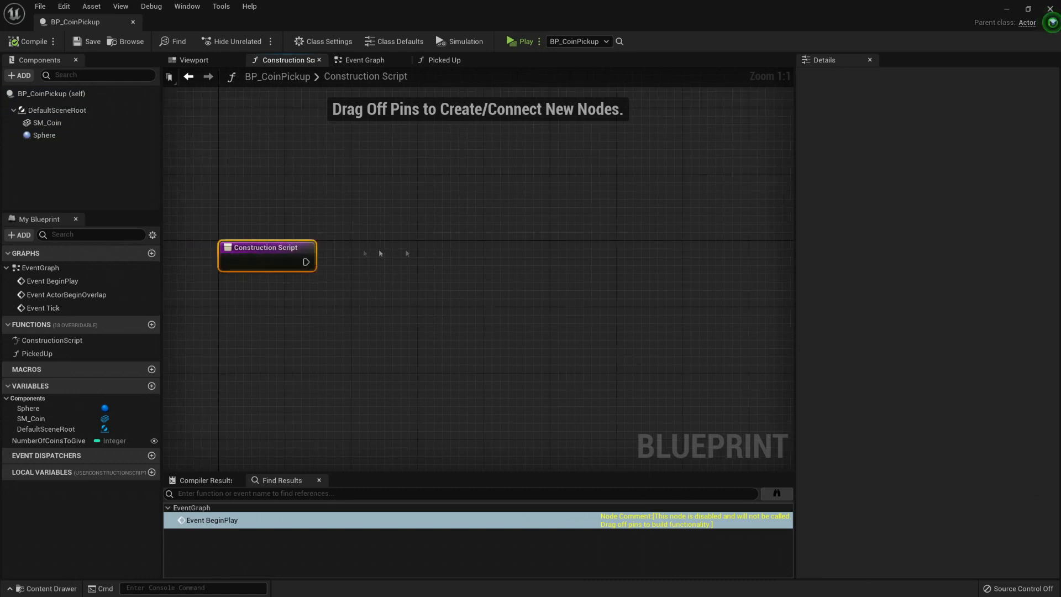
pyautogui.click(364, 59)
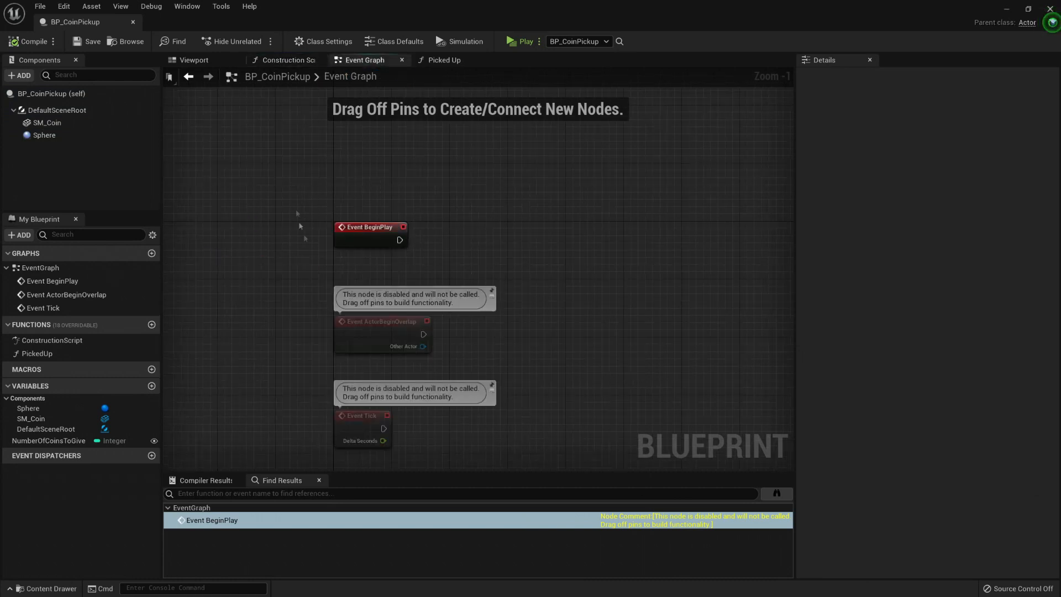
pyautogui.moveTo(341, 208)
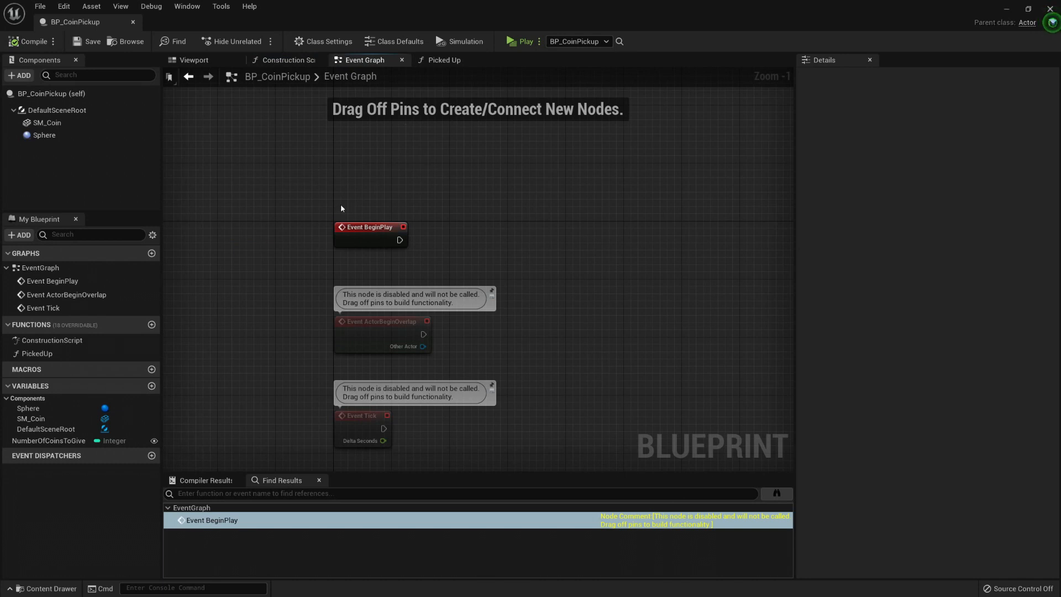
pyautogui.click(284, 60)
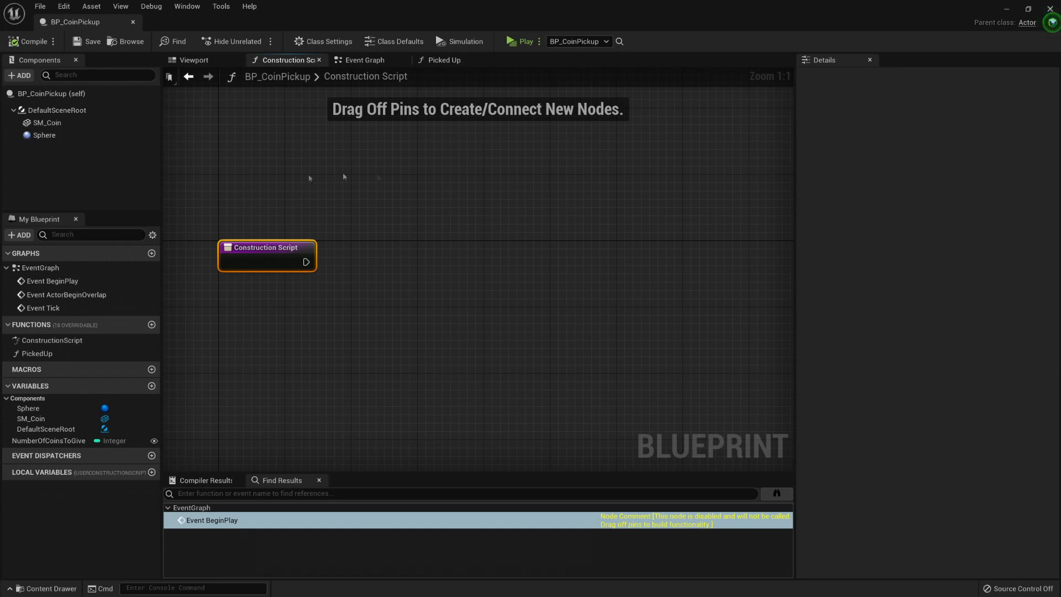
pyautogui.moveTo(331, 208)
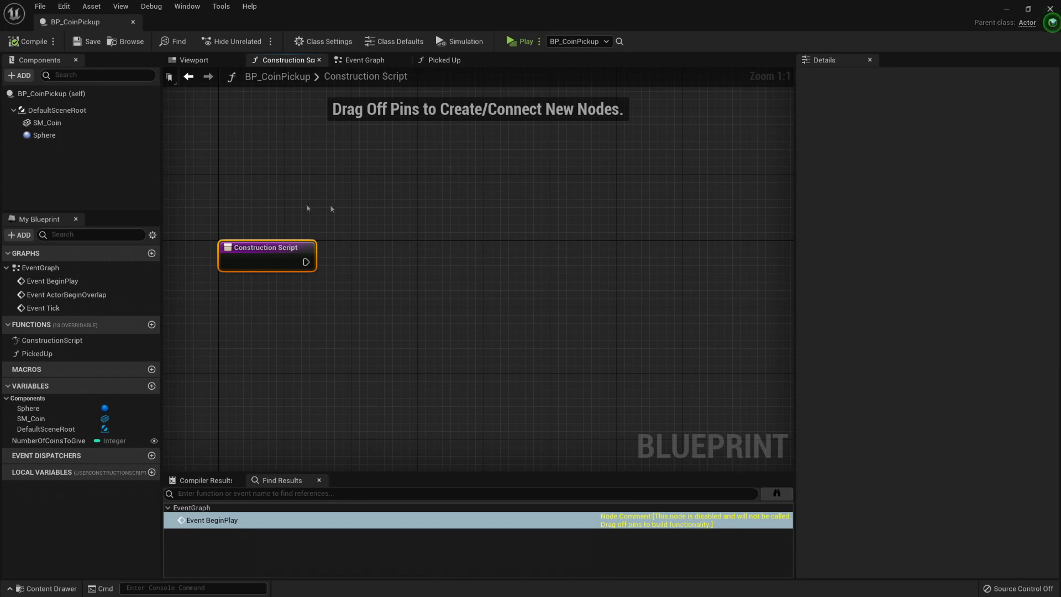
pyautogui.moveTo(284, 178)
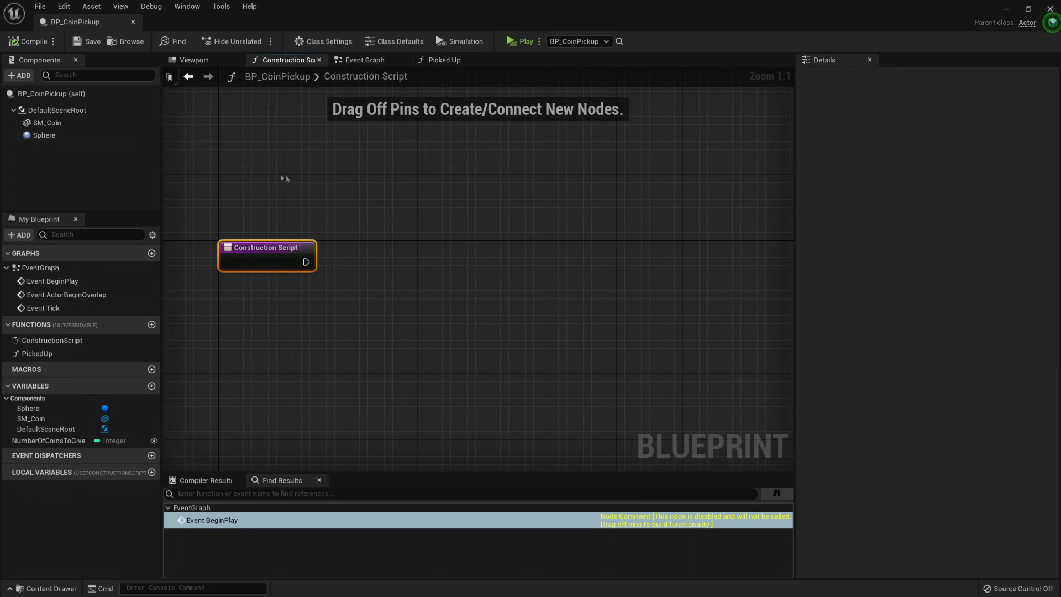
# Add a Print String node wired after the Construction Script entry node.
pyautogui.moveTo(307, 262); pyautogui.dragTo(419, 265)
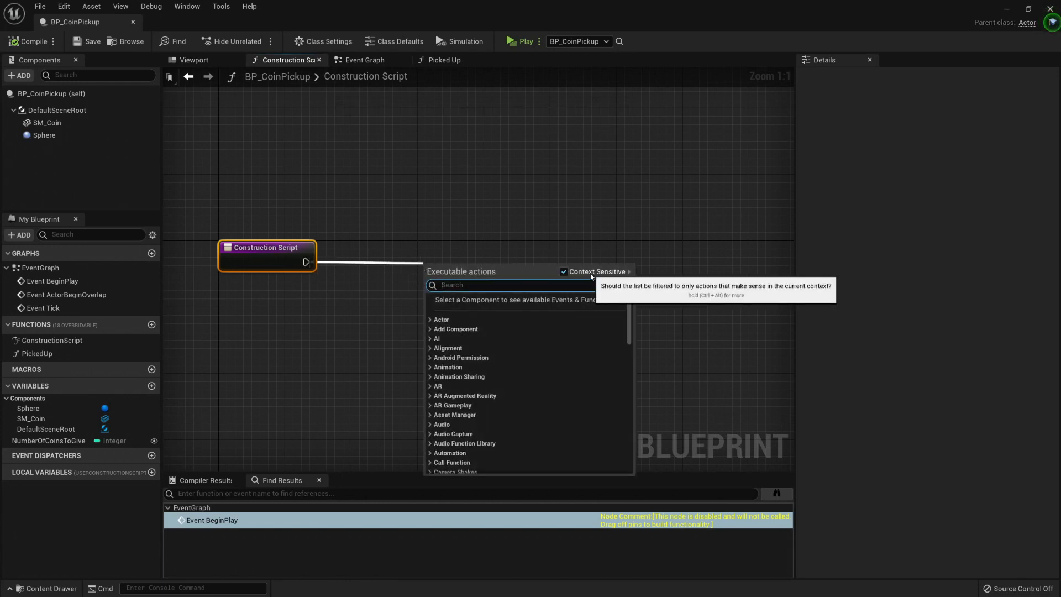
pyautogui.write('print')
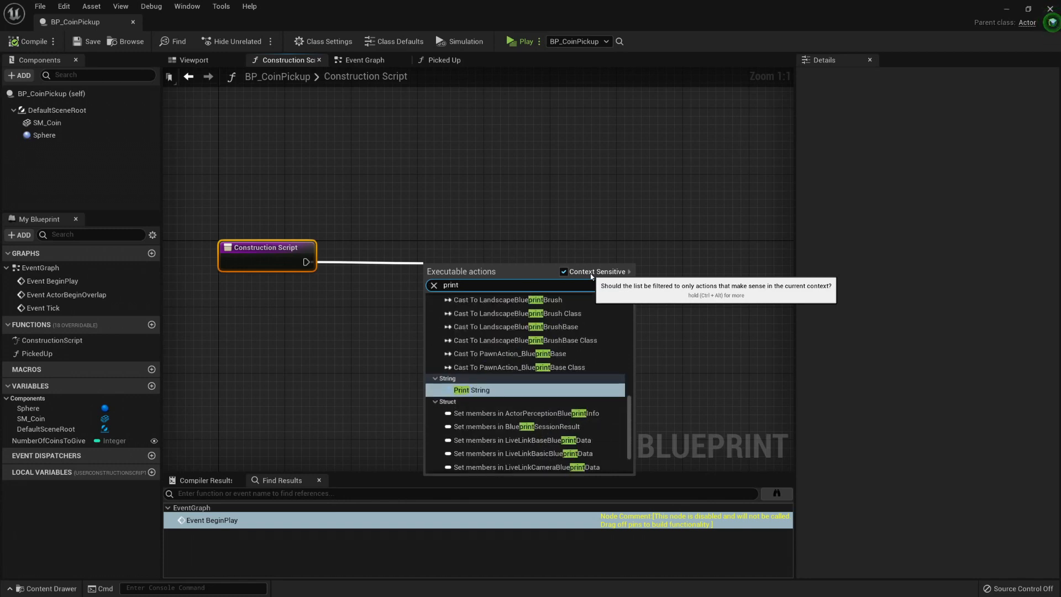
pyautogui.click(470, 389)
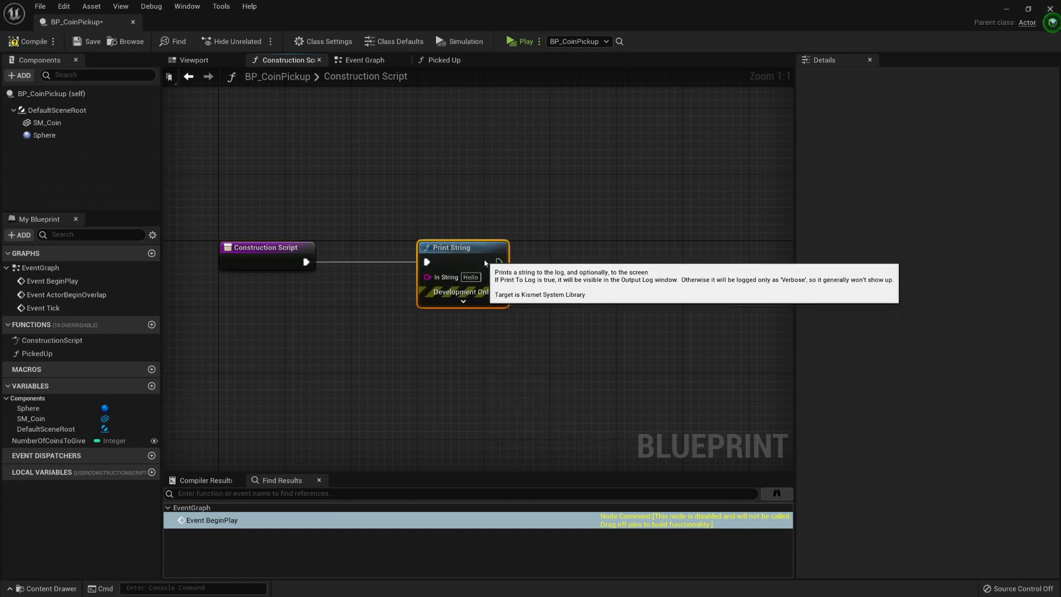
pyautogui.moveTo(400, 305)
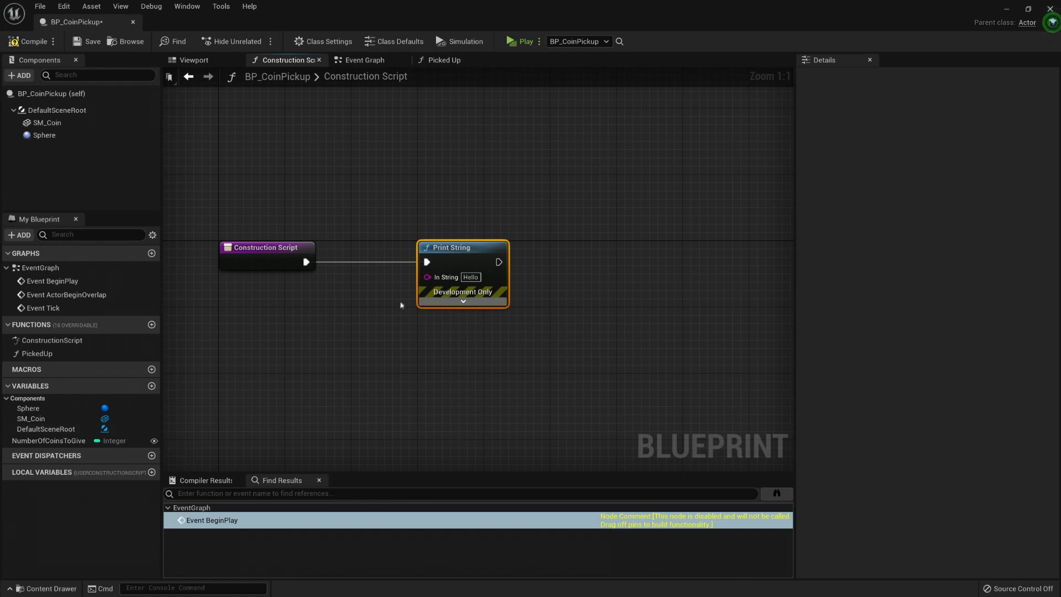
pyautogui.moveTo(494, 263)
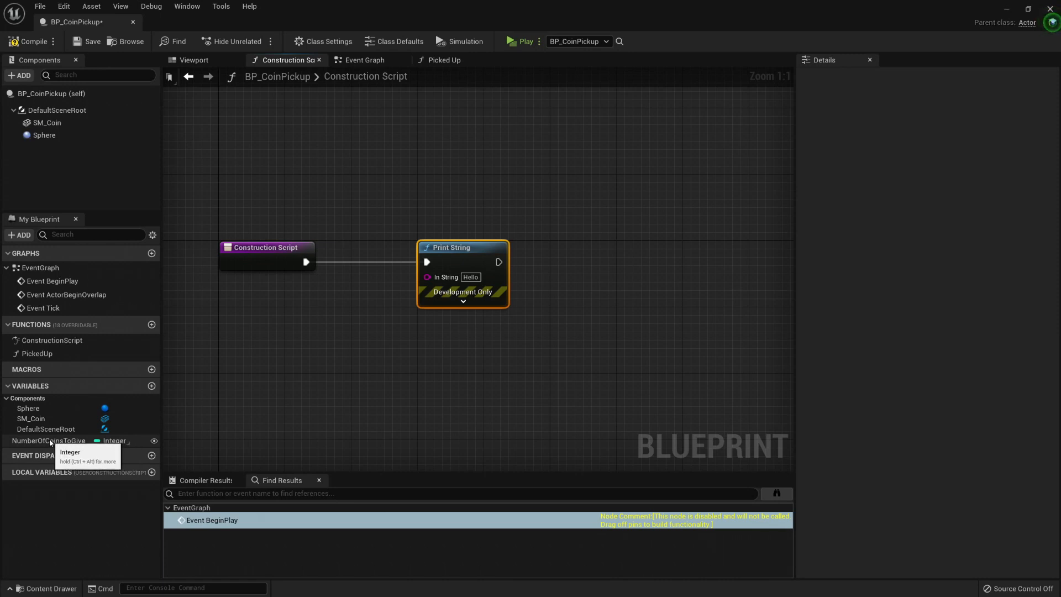
# Place a Get NumberOfCoinsToGive node in the graph to feed Print String.
pyautogui.click(49, 440)
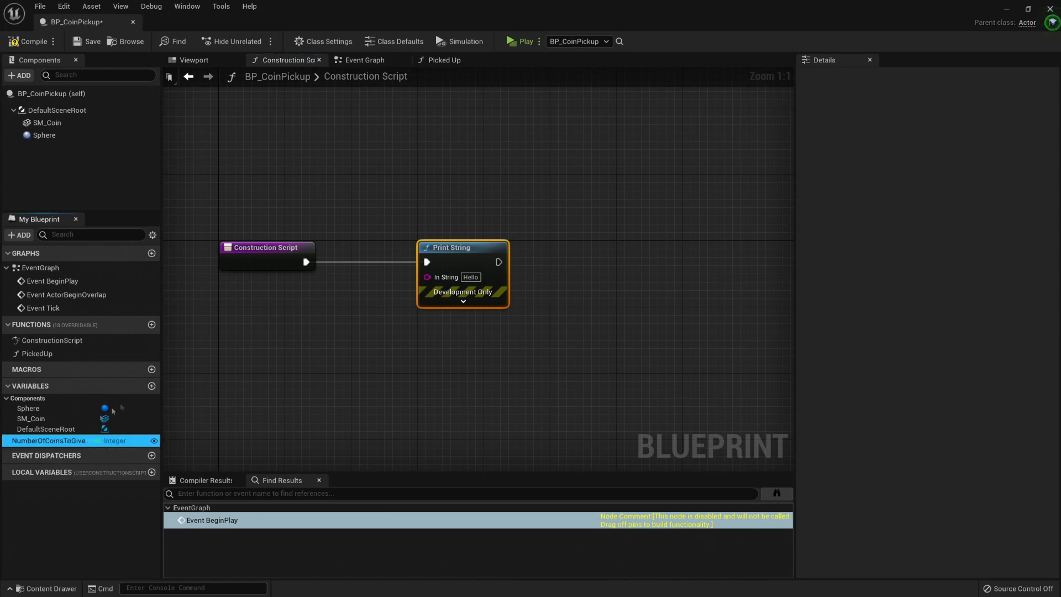
pyautogui.click(48, 440)
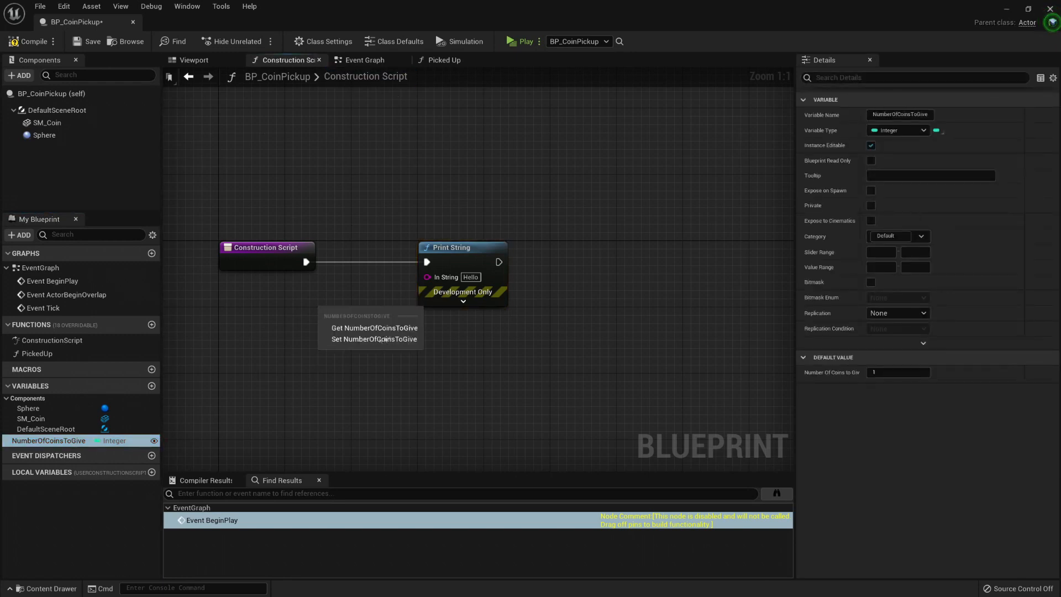
pyautogui.click(374, 327)
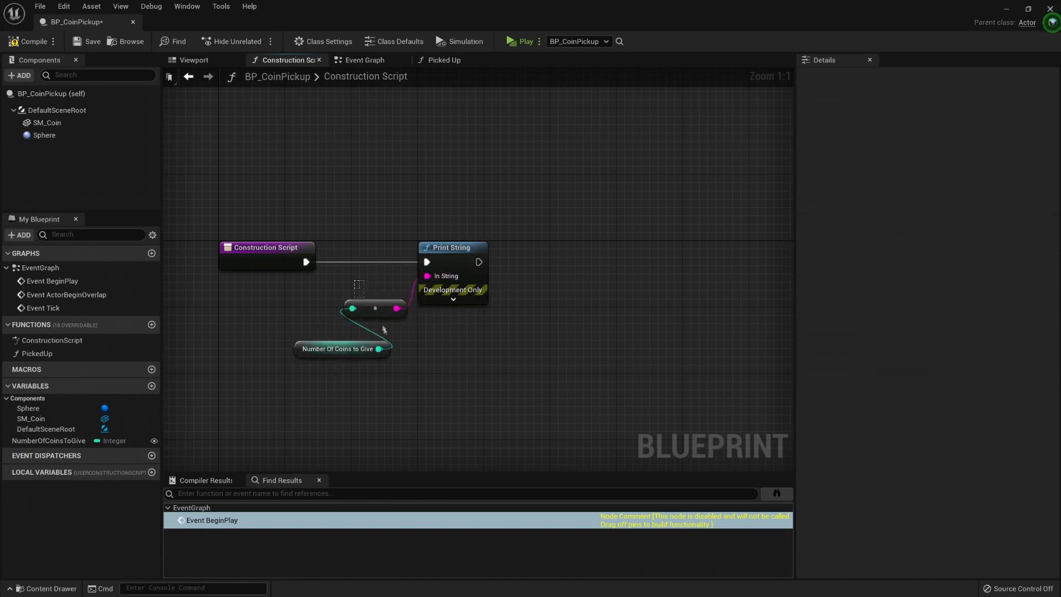
pyautogui.moveTo(375, 308)
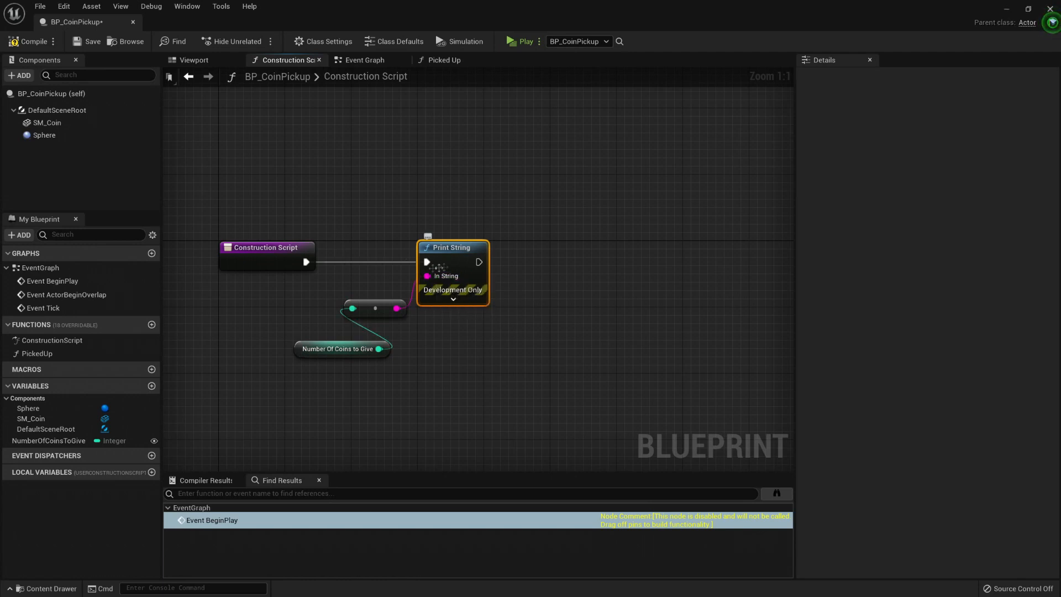
pyautogui.click(340, 349)
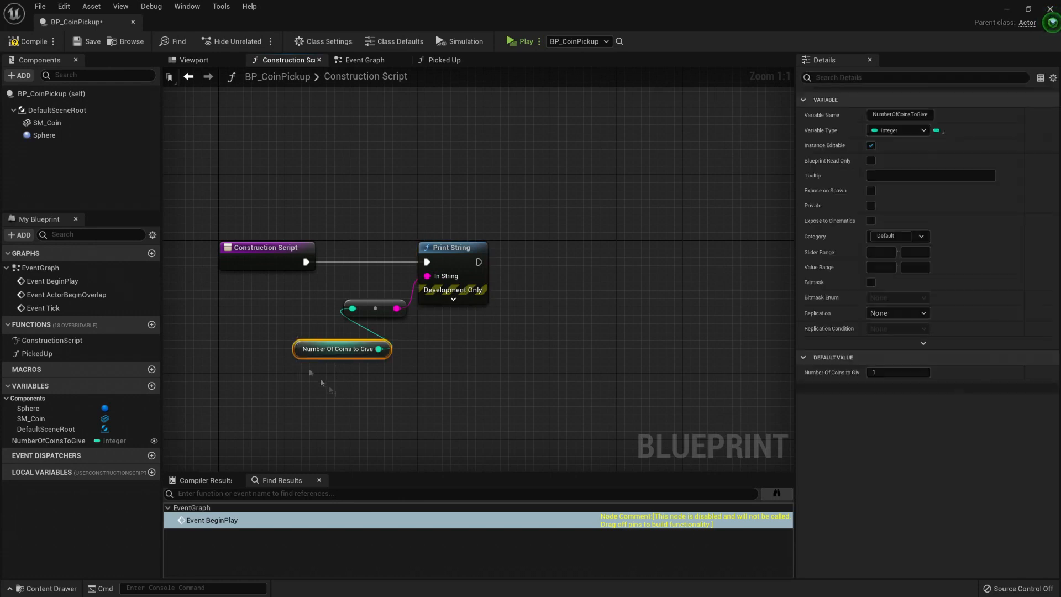
pyautogui.moveTo(341, 349)
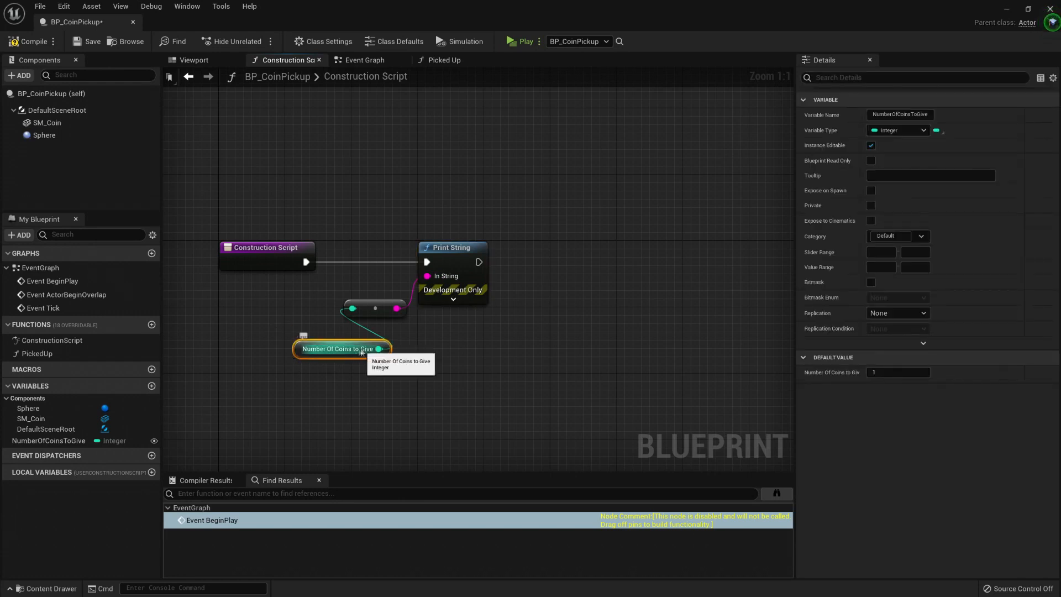
pyautogui.moveTo(380, 332)
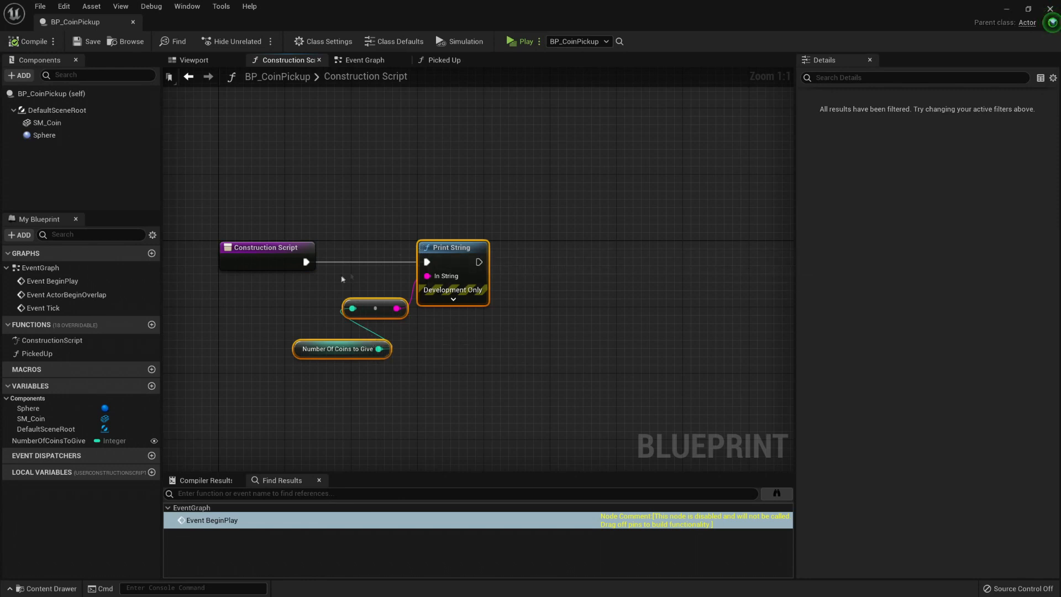
pyautogui.moveTo(282, 209)
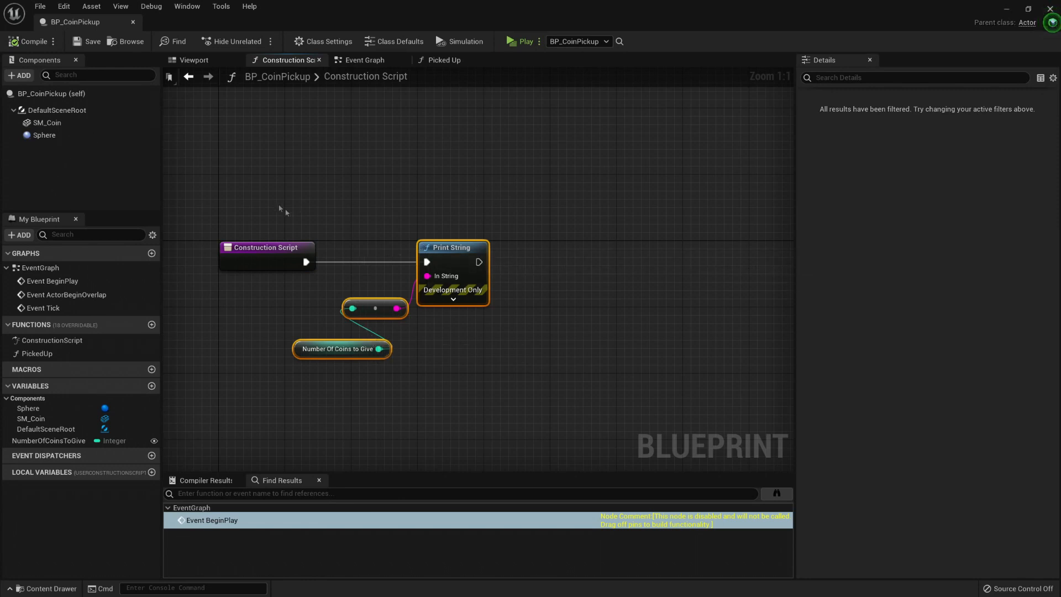
pyautogui.moveTo(1006, 12)
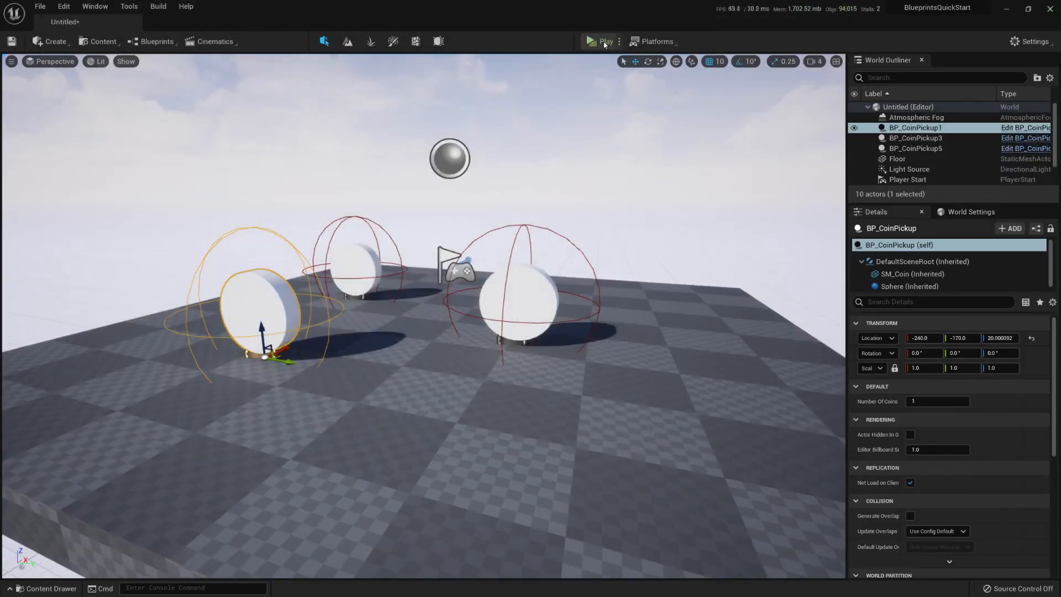
# Select the front-left coin pickup in the level.
pyautogui.click(603, 41)
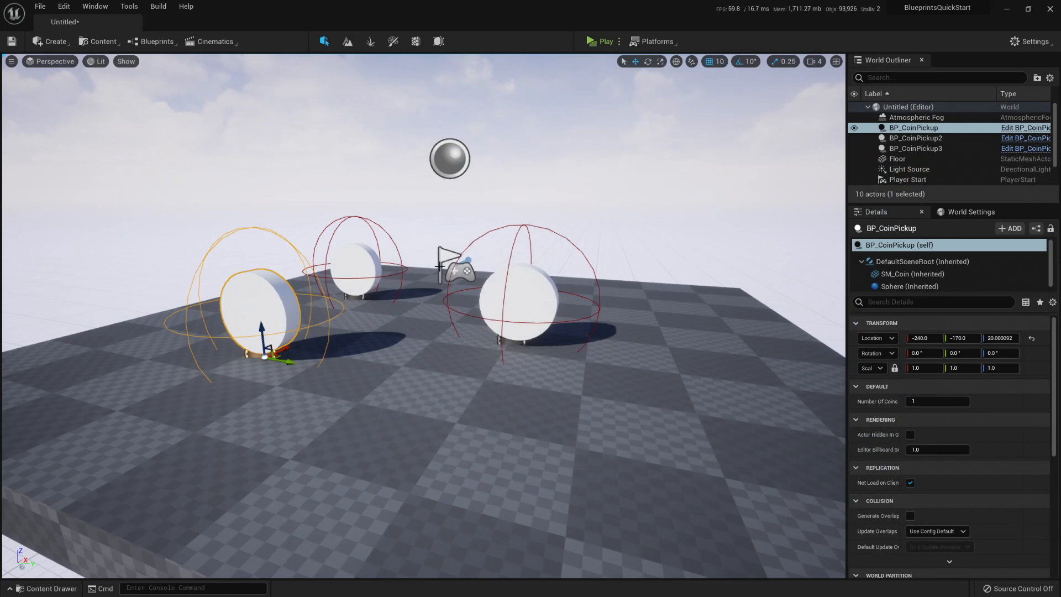
pyautogui.moveTo(260, 304)
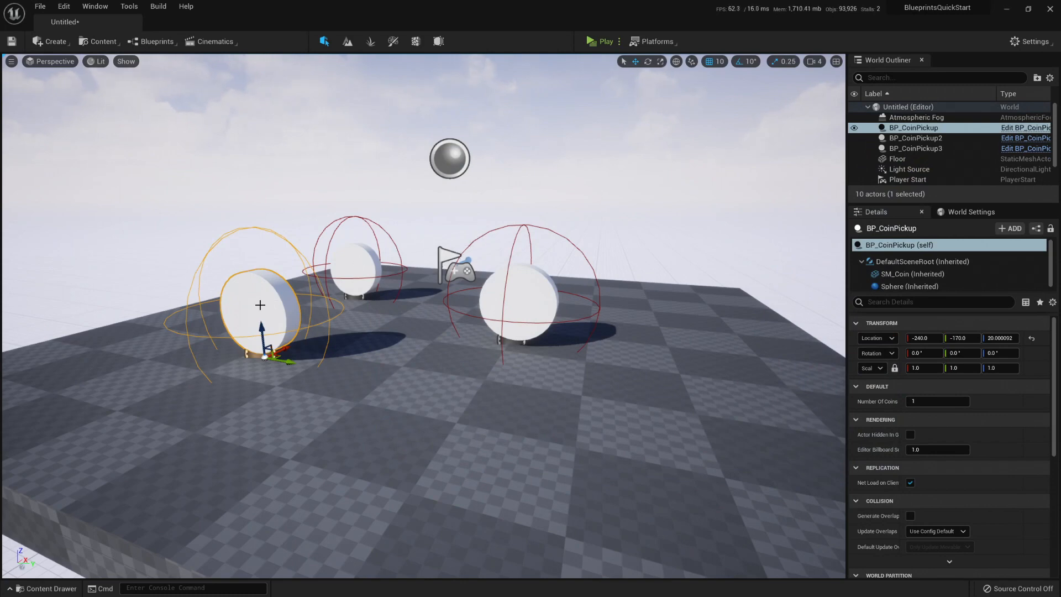
pyautogui.moveTo(352, 239)
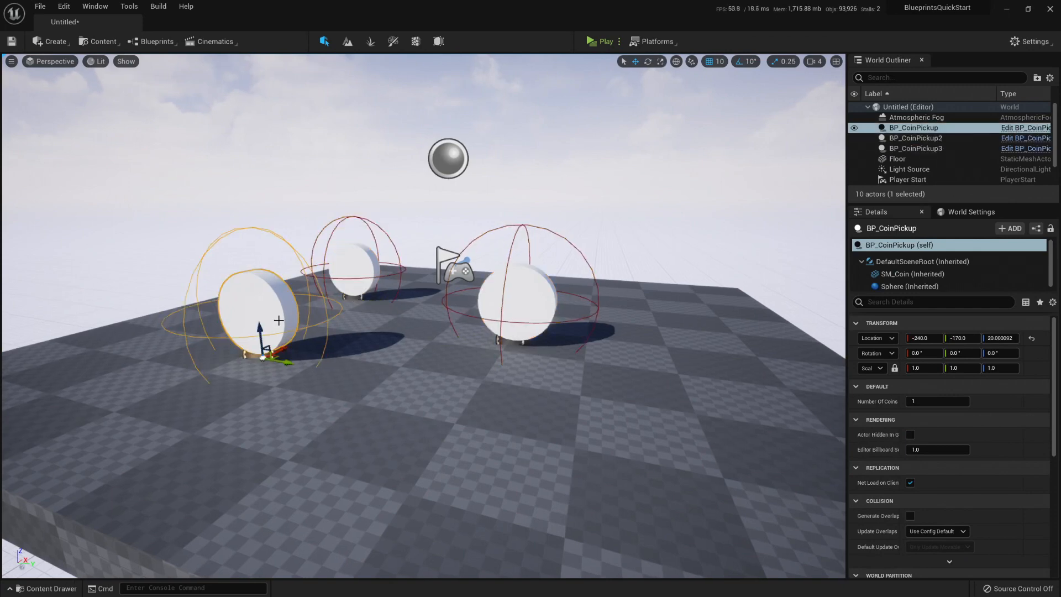
pyautogui.moveTo(275, 331)
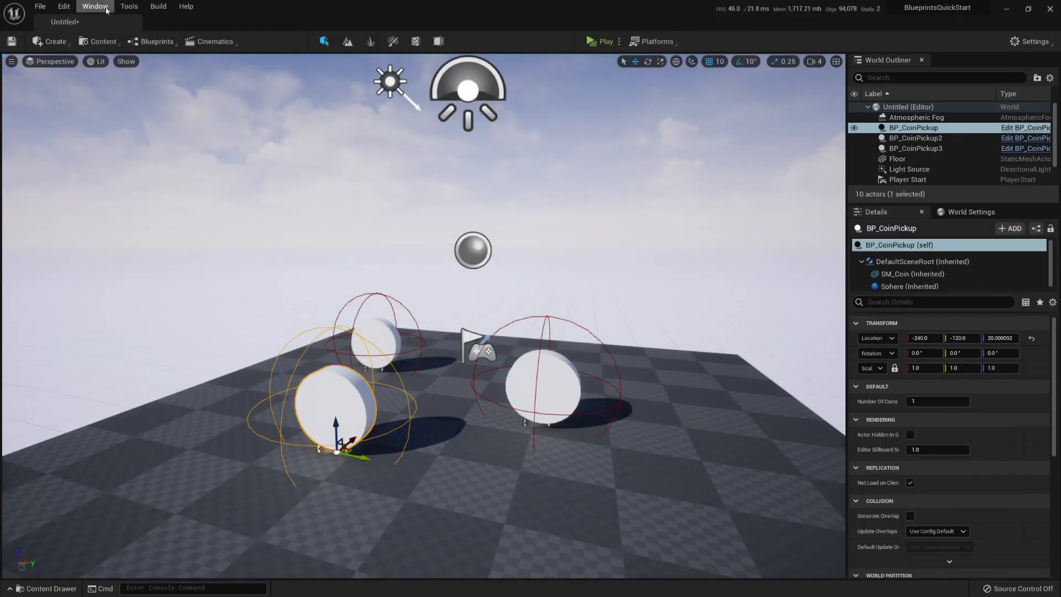
# Open the Window menu, then return to the level to watch the Output Log.
pyautogui.click(94, 6)
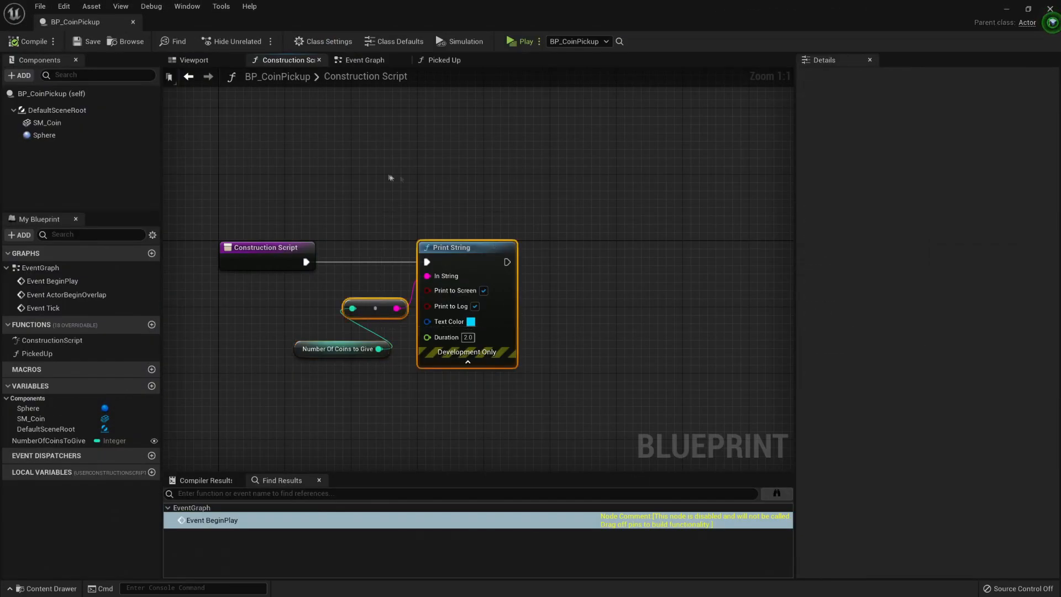
pyautogui.click(342, 349)
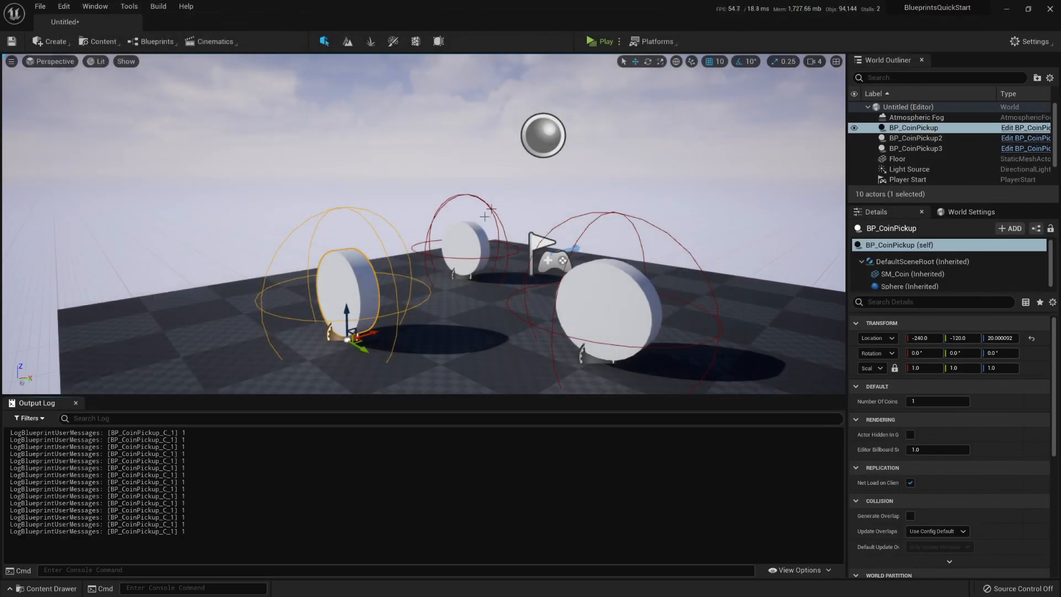
# Select the back and front-right pickups, setting the front-right one's Number Of Coins to 10.
pyautogui.click(915, 138)
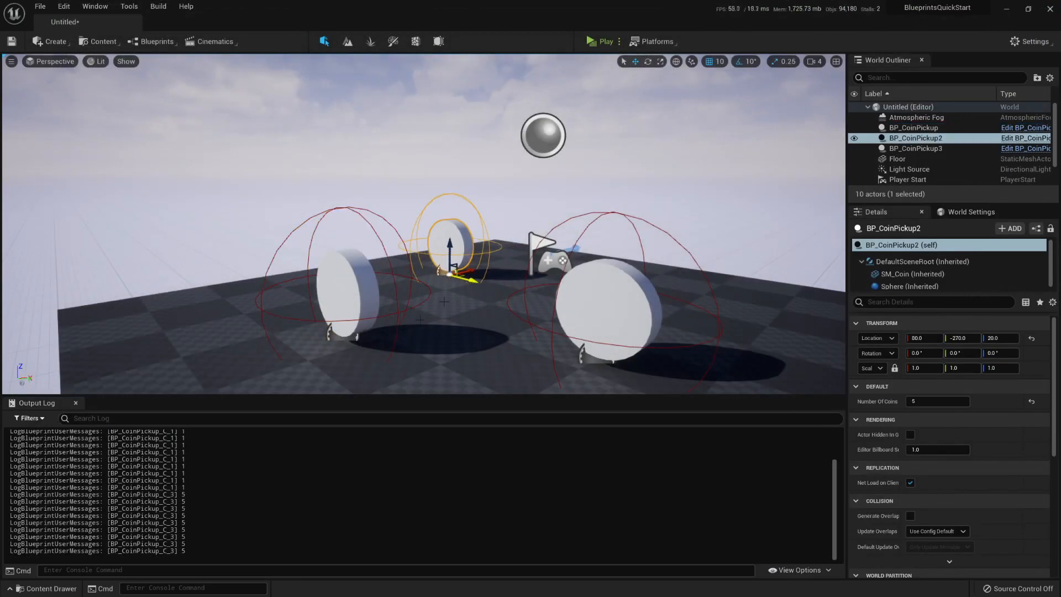
pyautogui.click(916, 148)
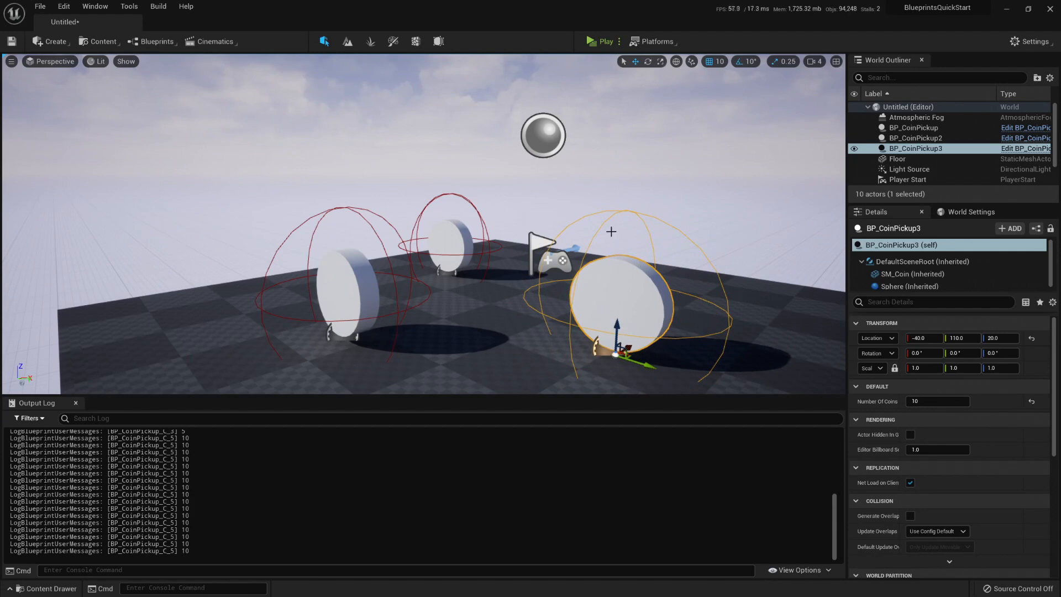
pyautogui.click(938, 401)
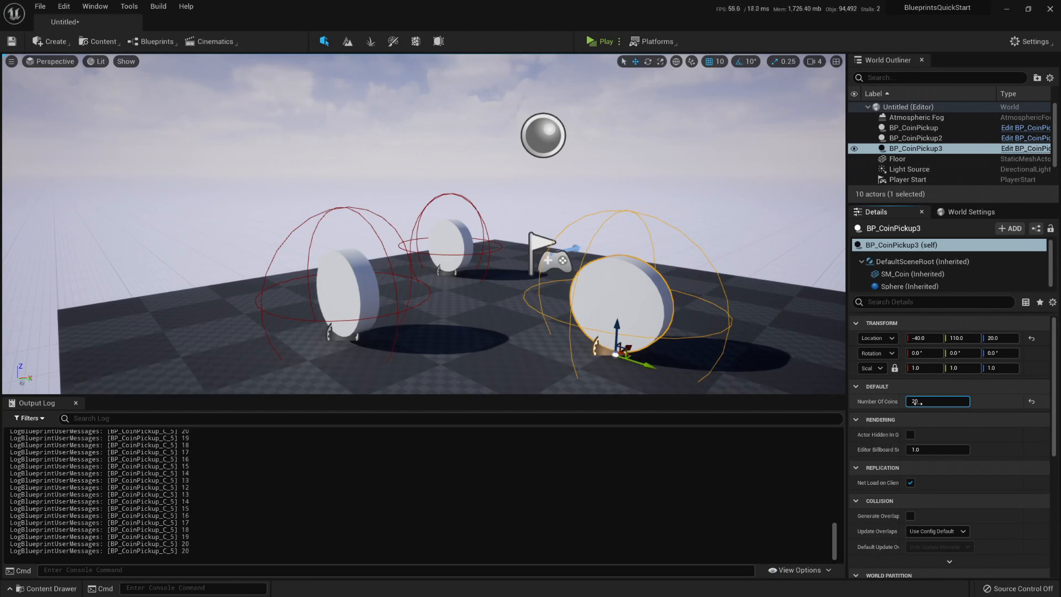
pyautogui.write('10')
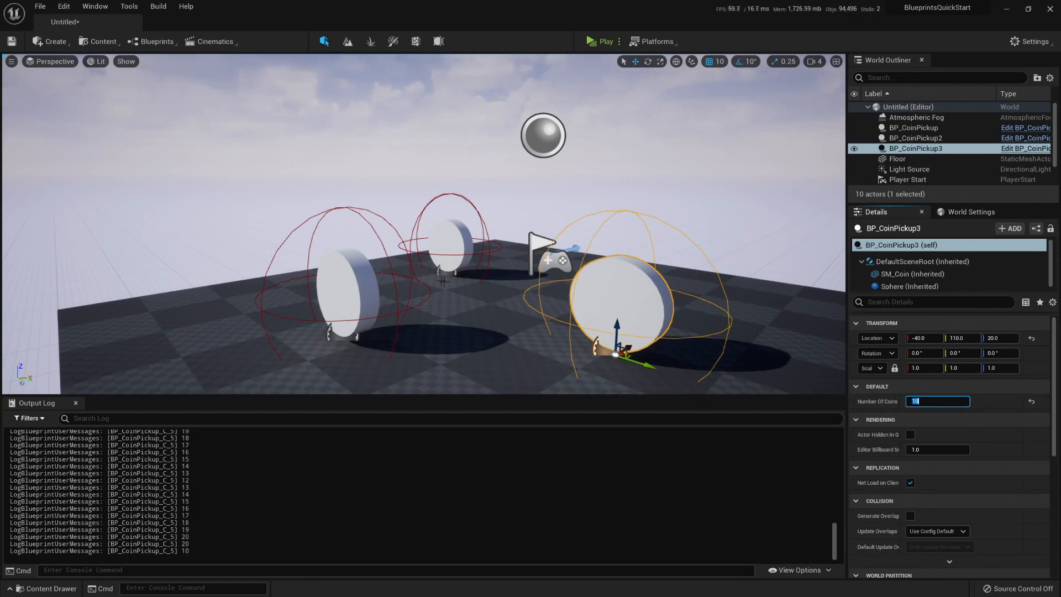
pyautogui.moveTo(561, 371)
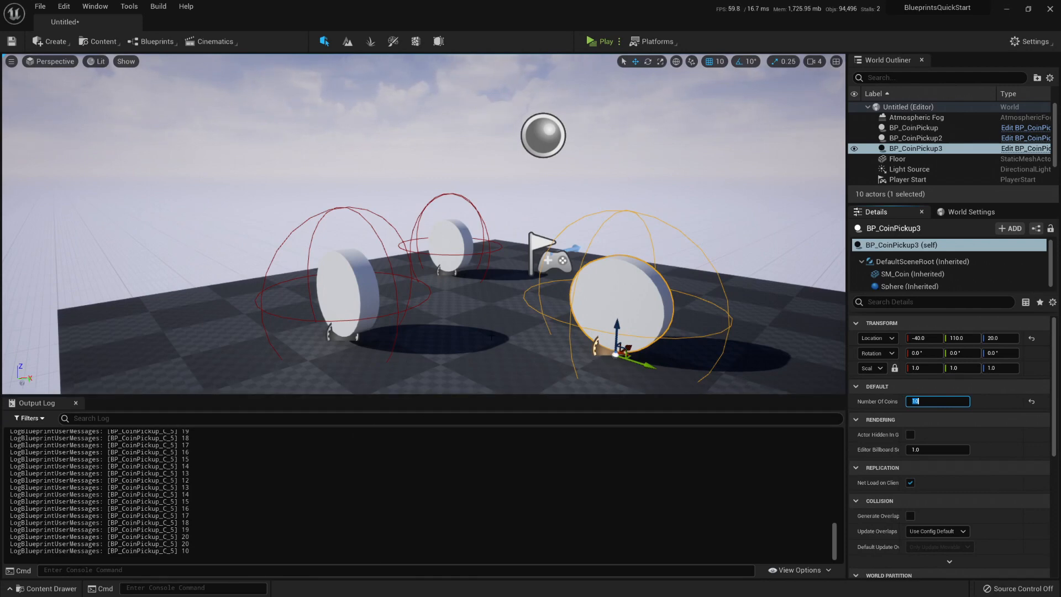
pyautogui.moveTo(509, 167)
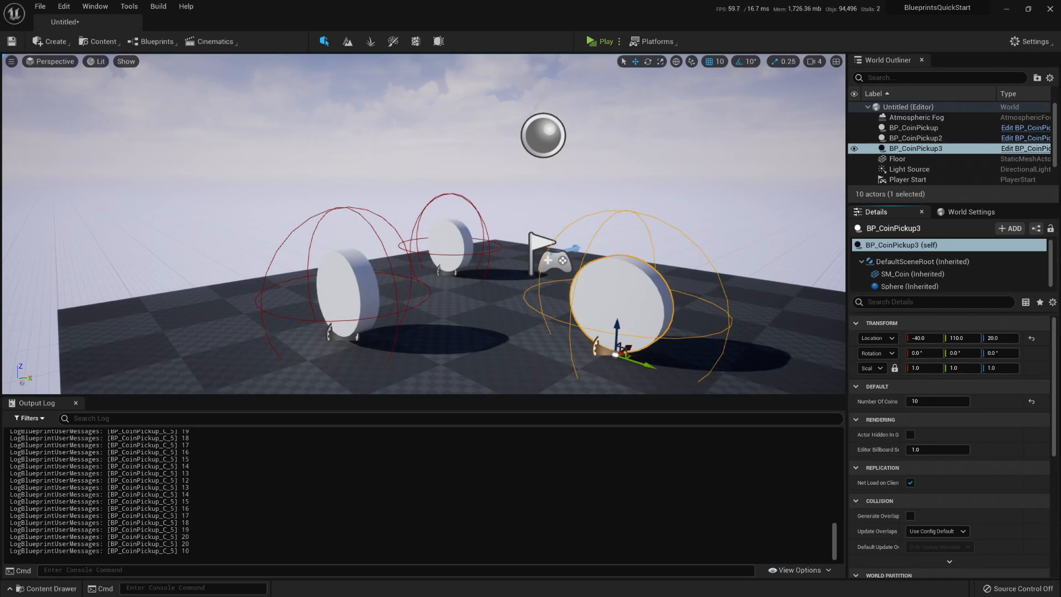
pyautogui.moveTo(606, 42)
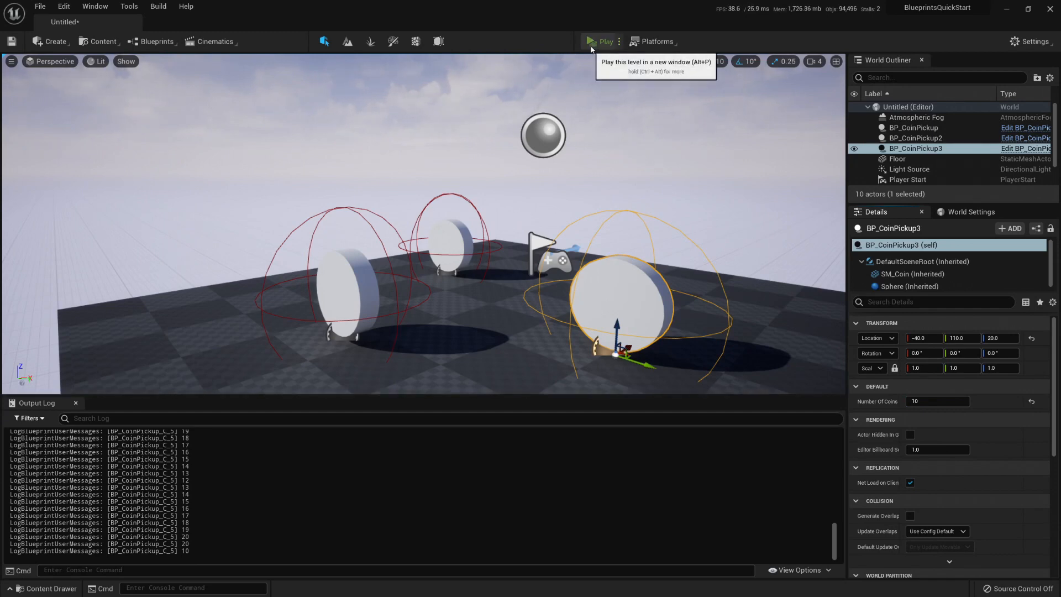
# Switch to the BP_CoinPickup blueprint through the Active Files switcher.
pyautogui.click(601, 41)
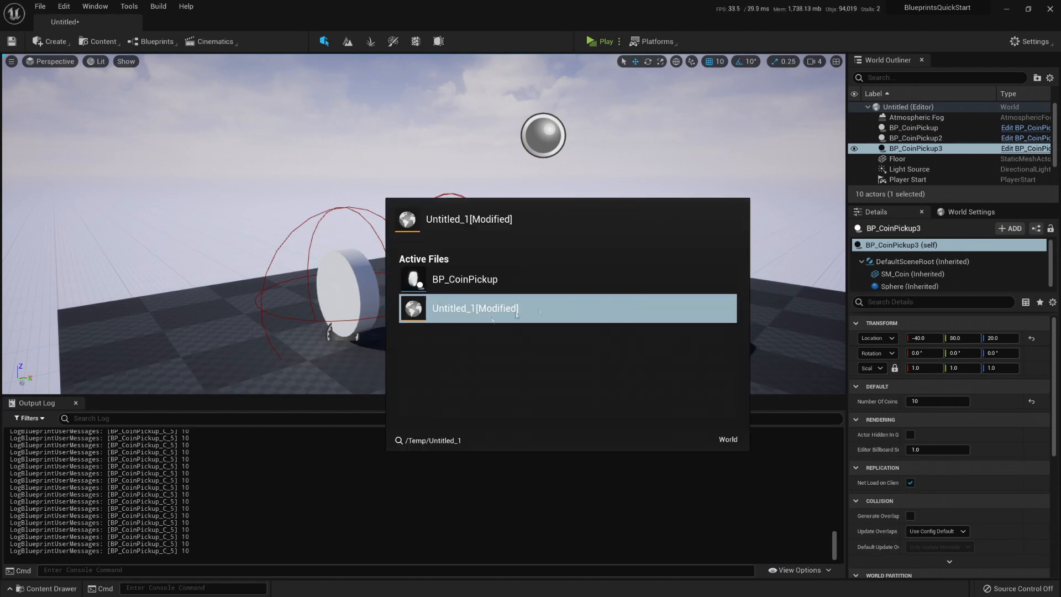
pyautogui.click(465, 278)
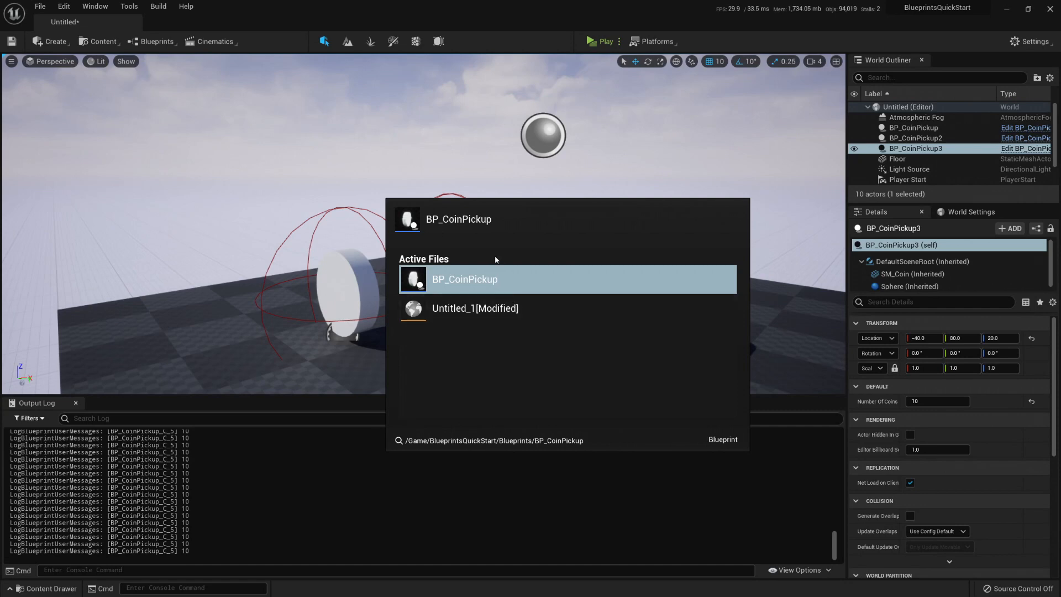
pyautogui.click(475, 308)
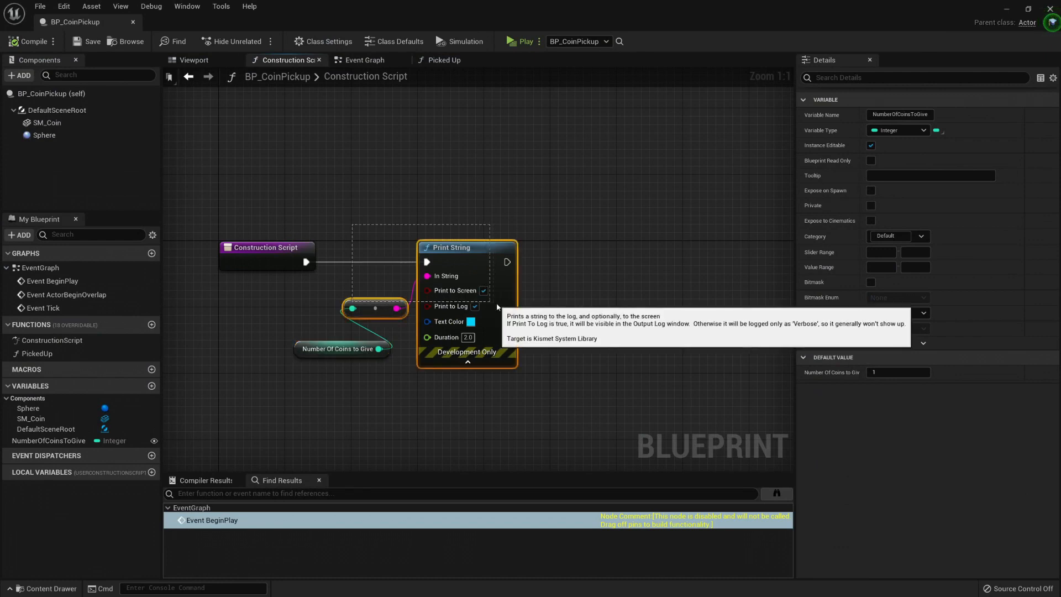
# Delete the print nodes and drop an SM_Coin reference into the Construction Script.
pyautogui.press('Delete')
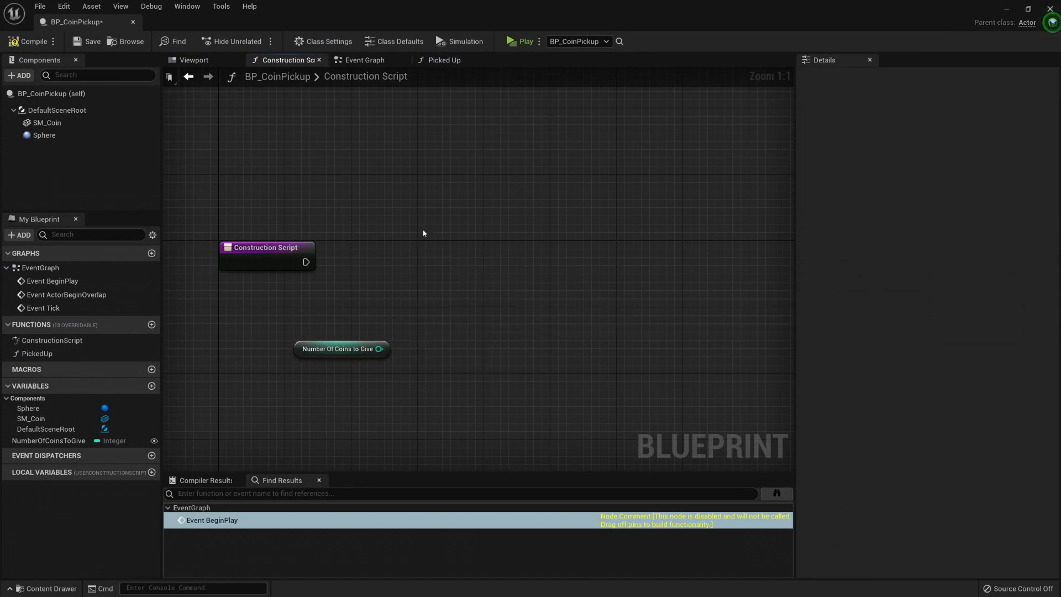
pyautogui.moveTo(495, 241)
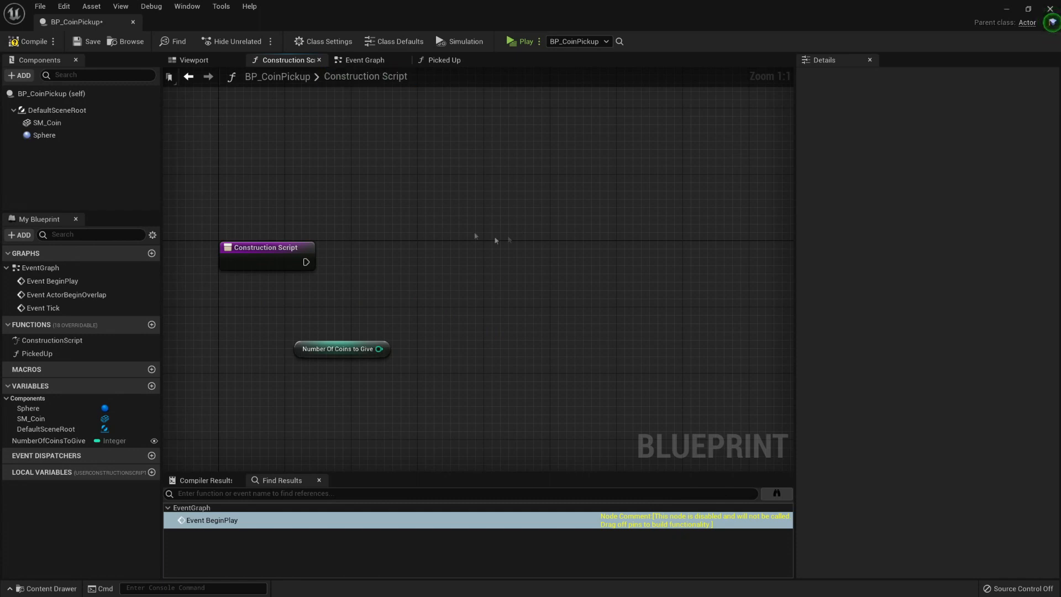
pyautogui.click(47, 123)
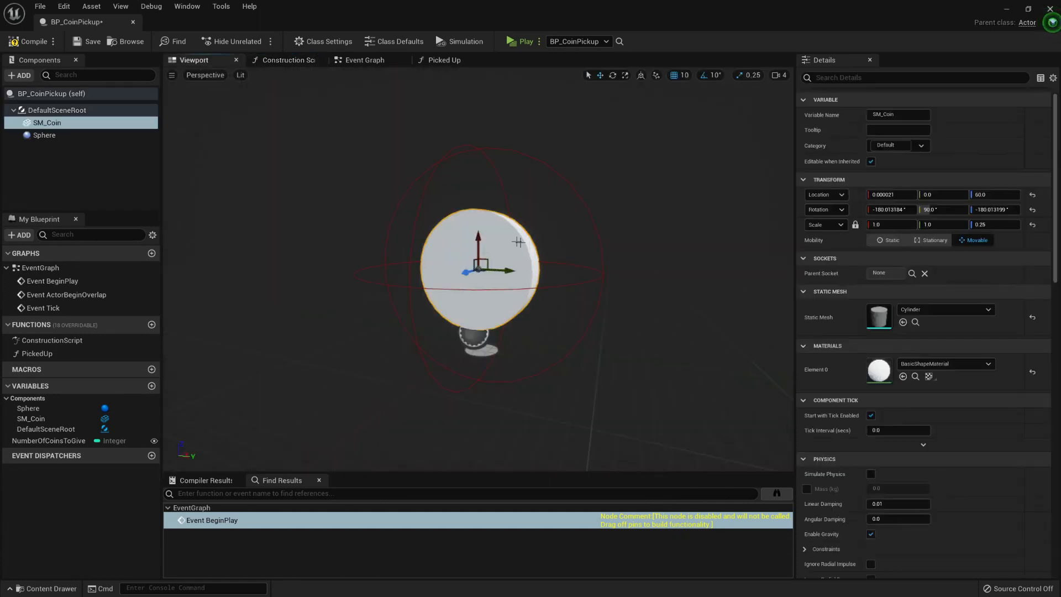
pyautogui.moveTo(82, 132)
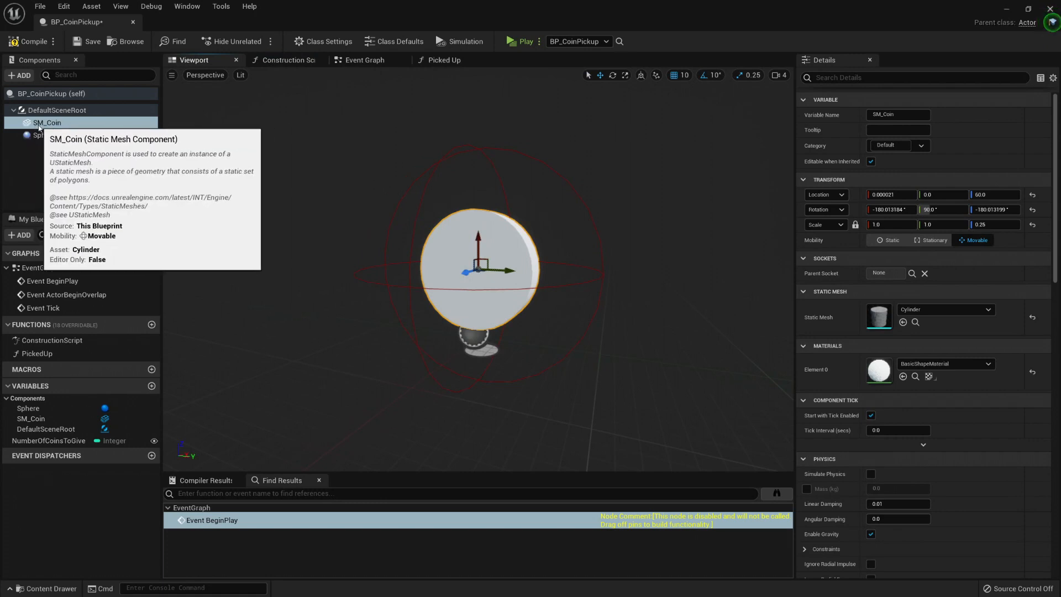
pyautogui.click(284, 60)
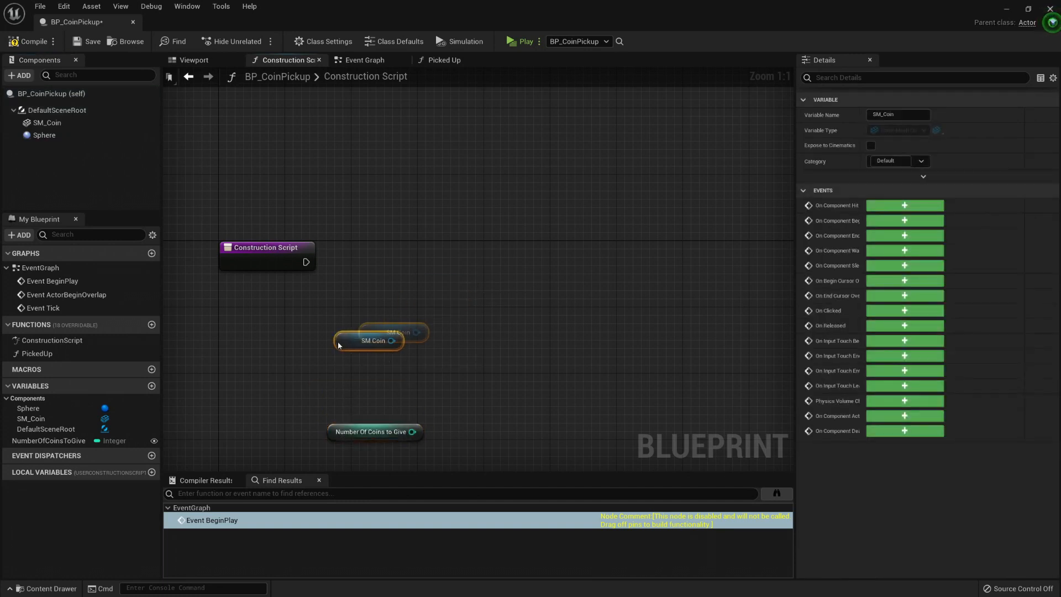
pyautogui.click(46, 123)
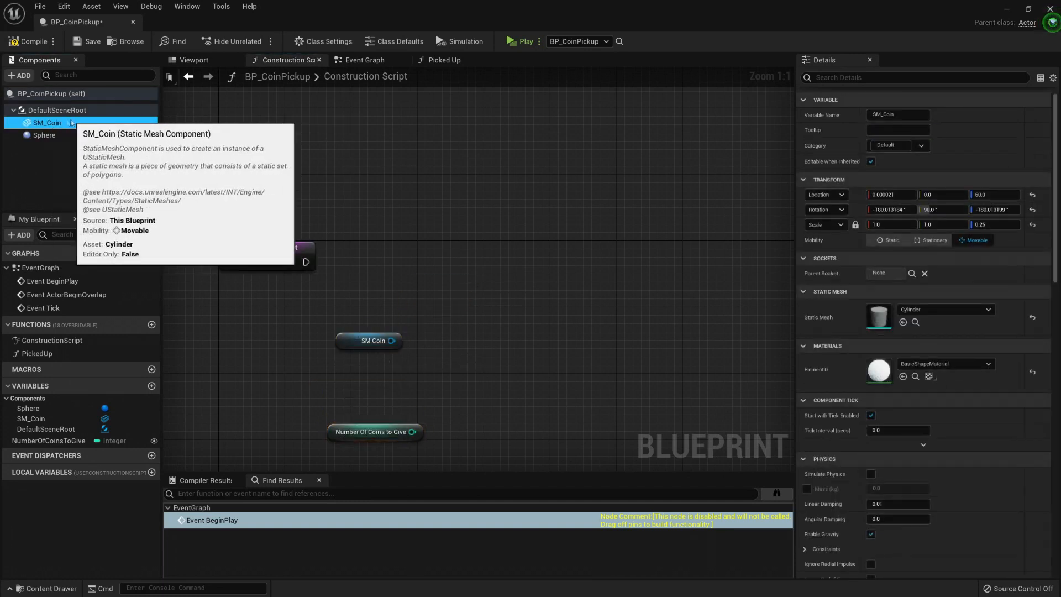
pyautogui.moveTo(408, 332)
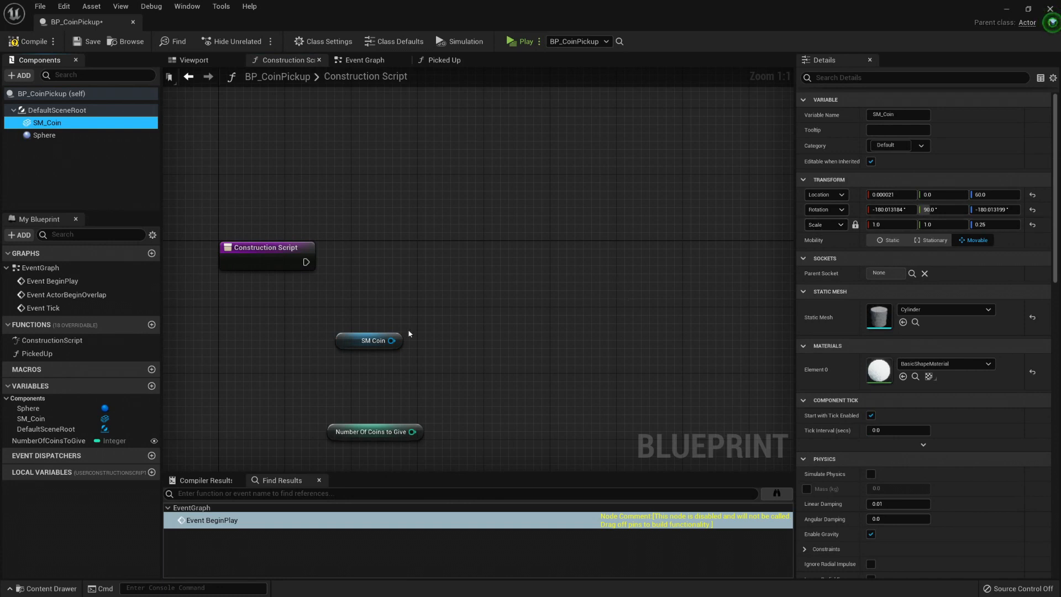
pyautogui.moveTo(389, 340); pyautogui.dragTo(440, 301)
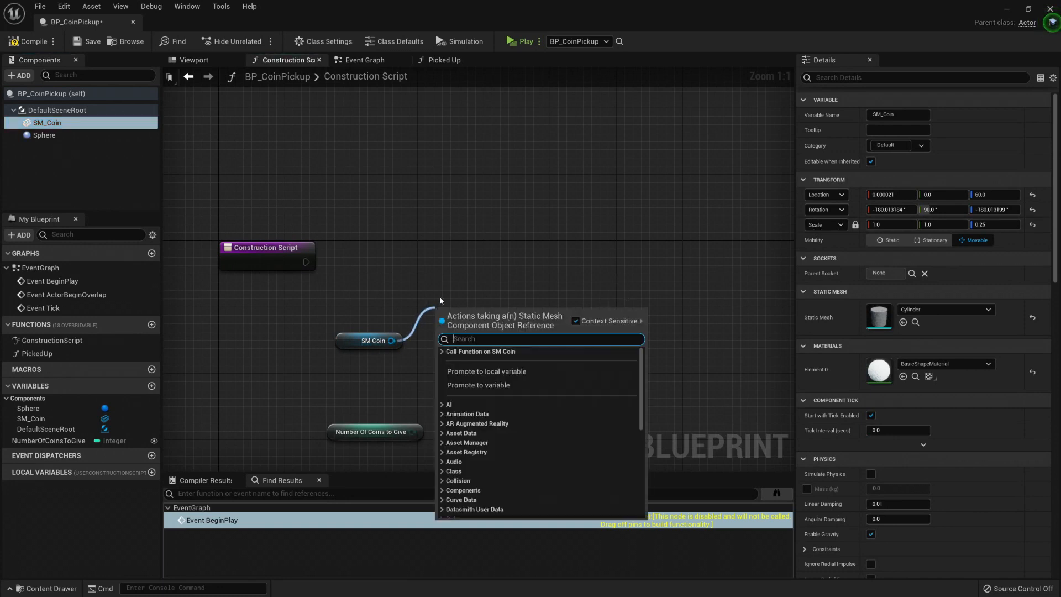
pyautogui.scroll(-3)
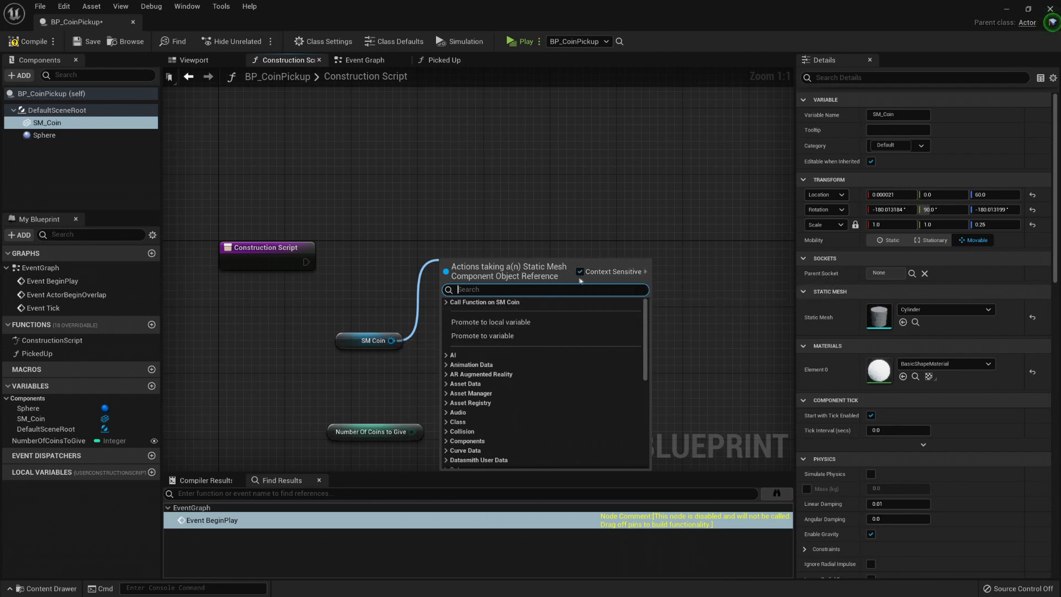
pyautogui.moveTo(575, 283)
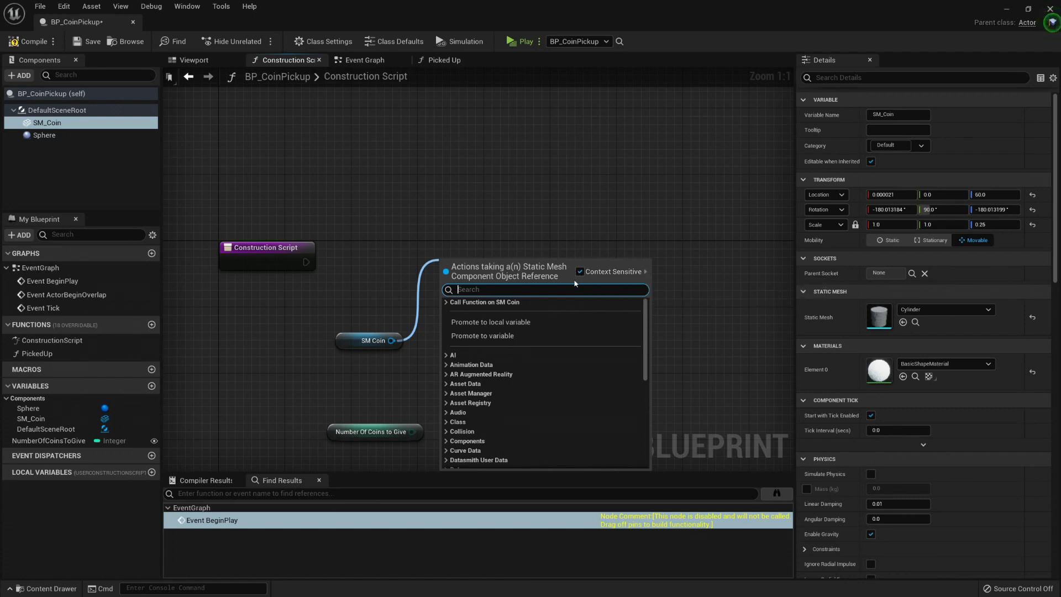
pyautogui.moveTo(605, 271)
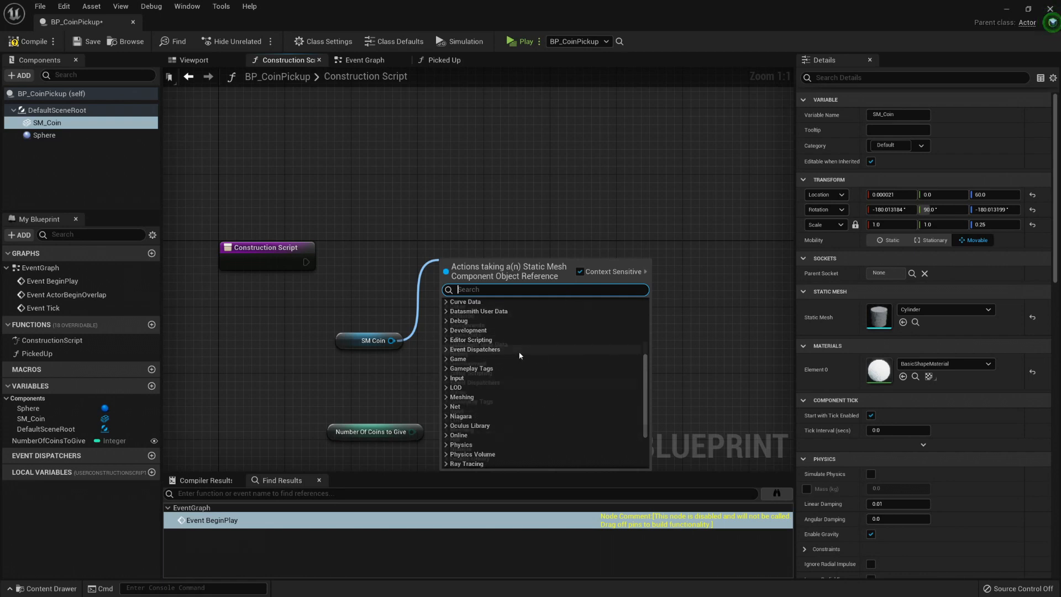
pyautogui.click(578, 271)
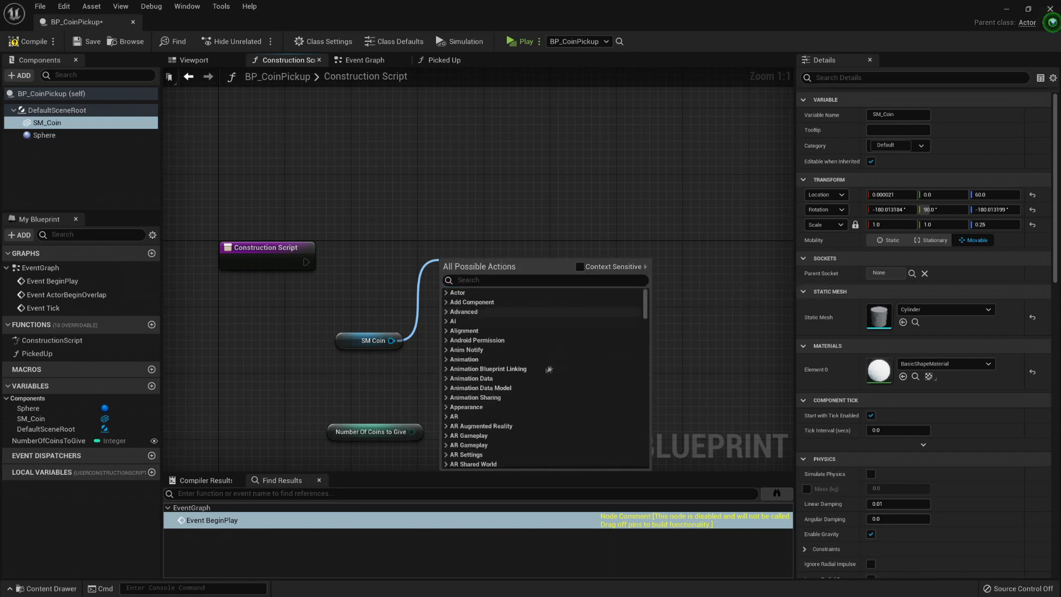
pyautogui.click(481, 343)
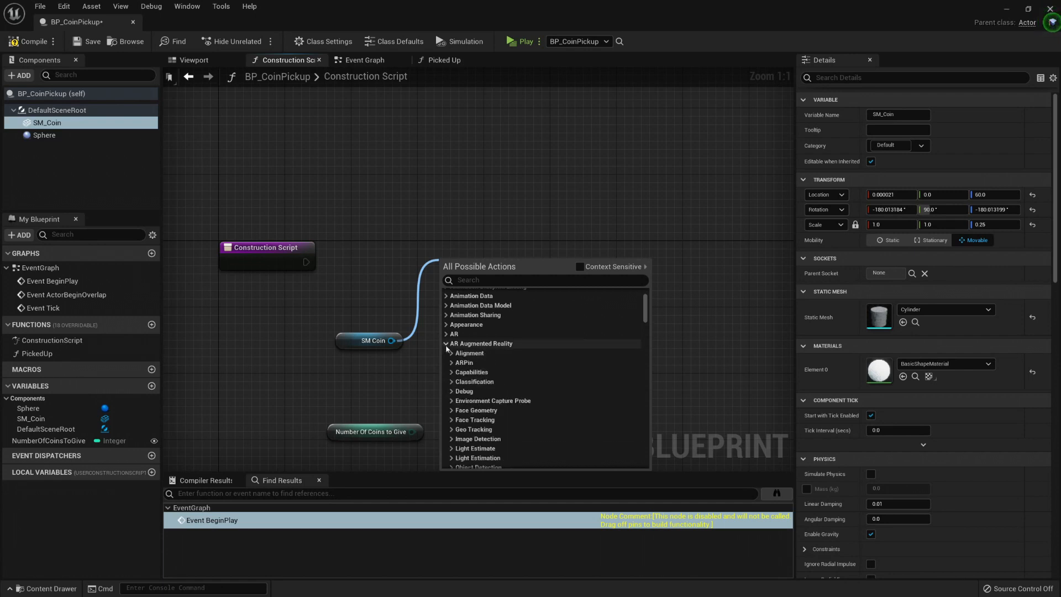
pyautogui.click(446, 352)
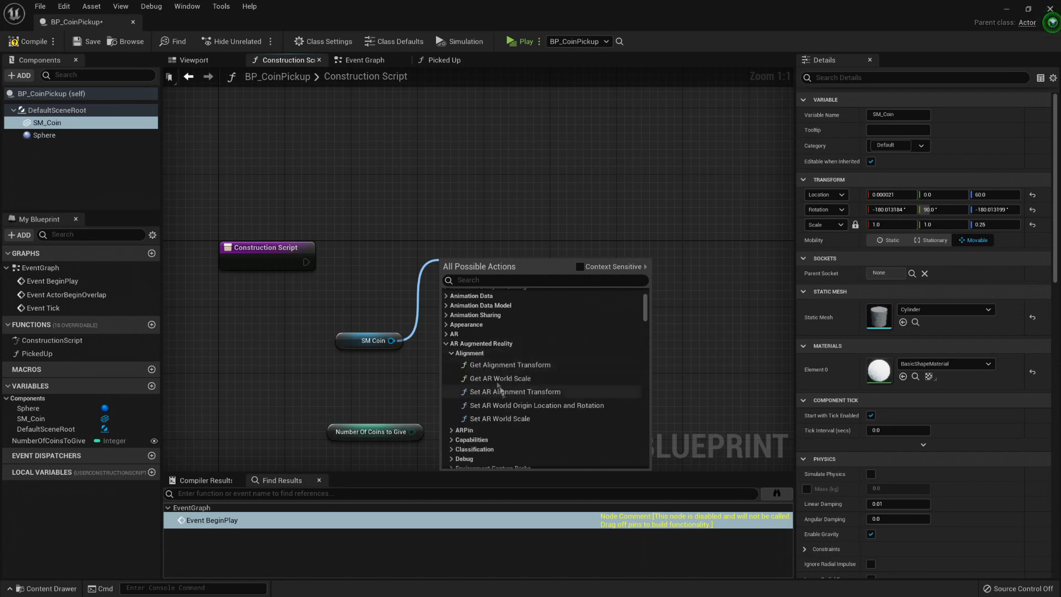
pyautogui.click(500, 378)
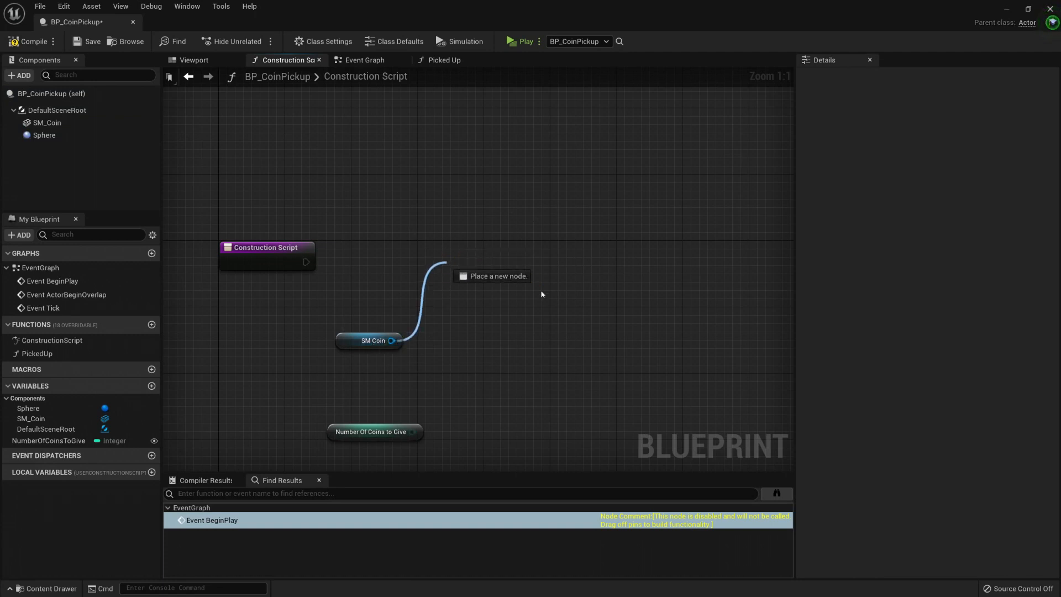
# Add a Set Relative Scale 3D (SM_Coin) node via a context-sensitive 'scale' search.
pyautogui.click(491, 275)
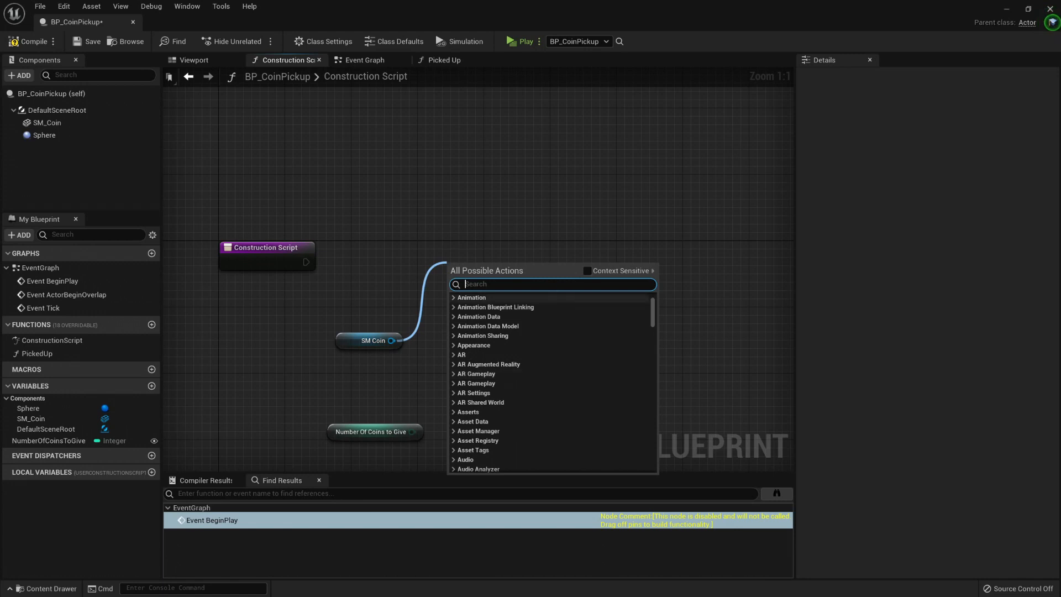
pyautogui.moveTo(588, 270)
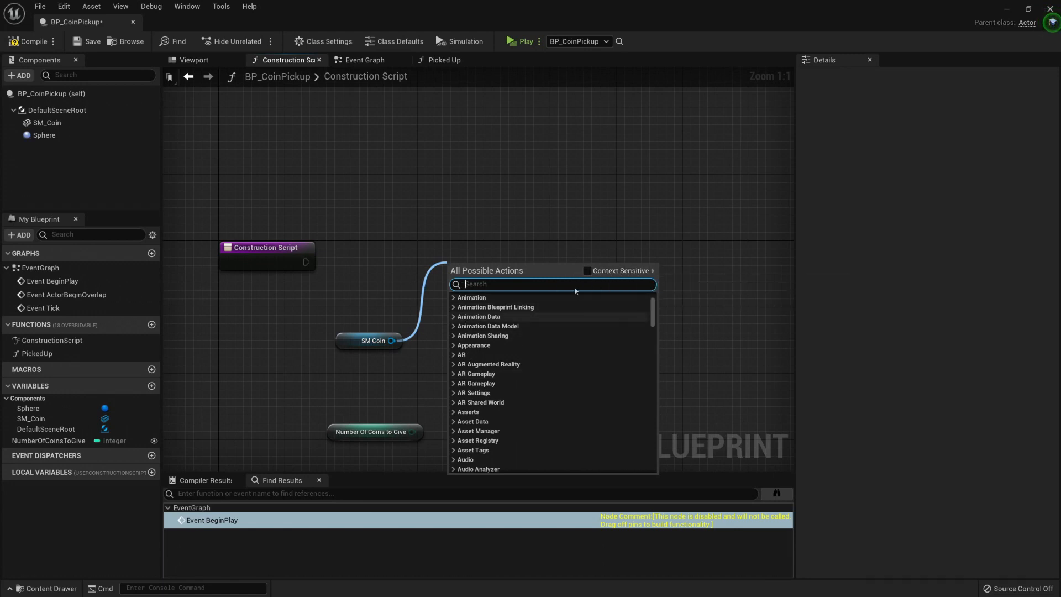
pyautogui.click(587, 275)
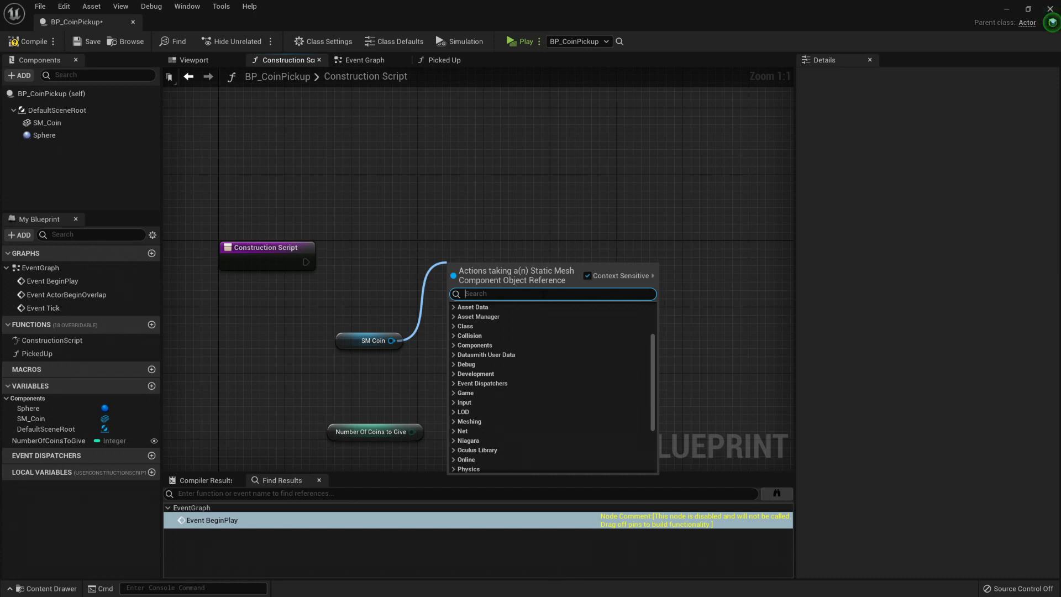
pyautogui.write('scale')
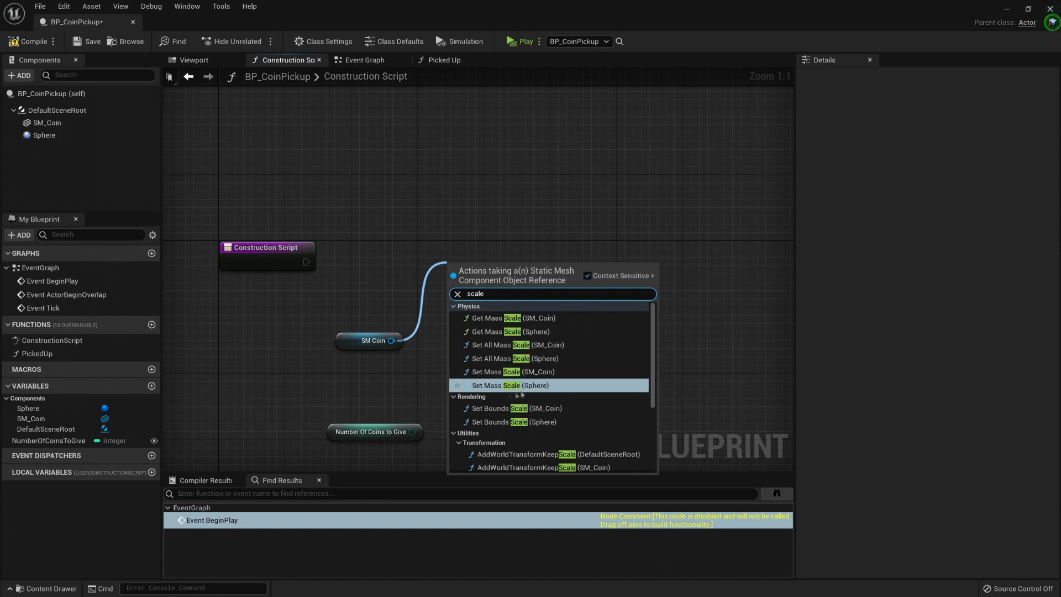
pyautogui.moveTo(537, 359)
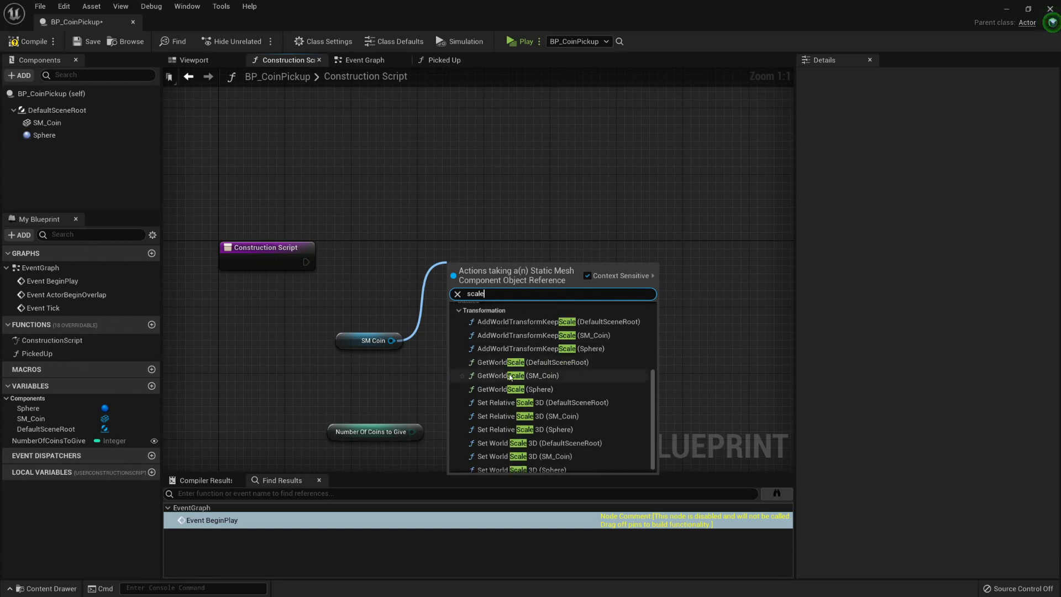
pyautogui.moveTo(510, 376)
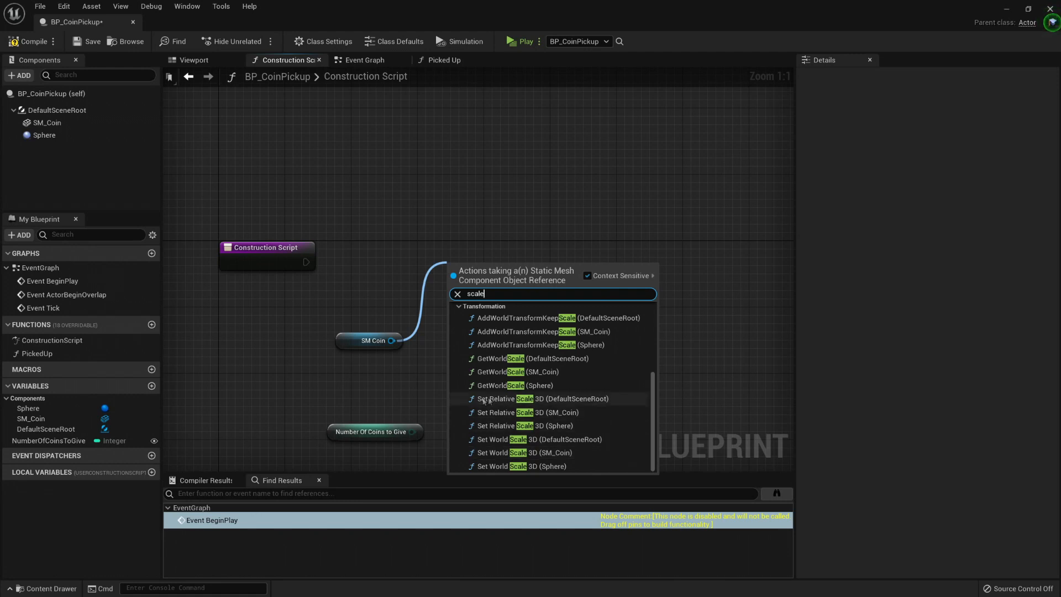
pyautogui.moveTo(543, 407)
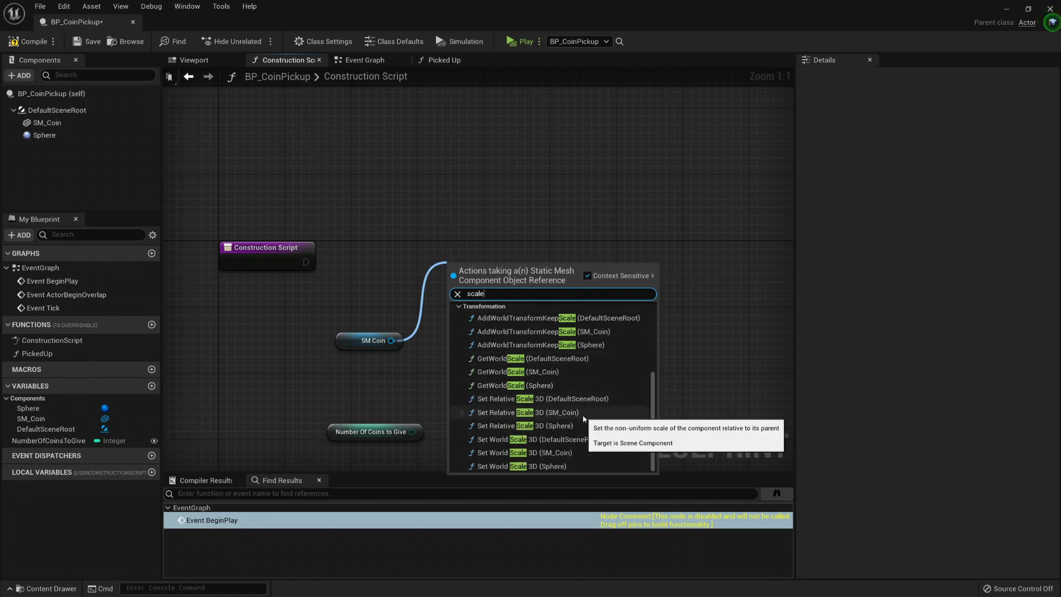
pyautogui.click(536, 412)
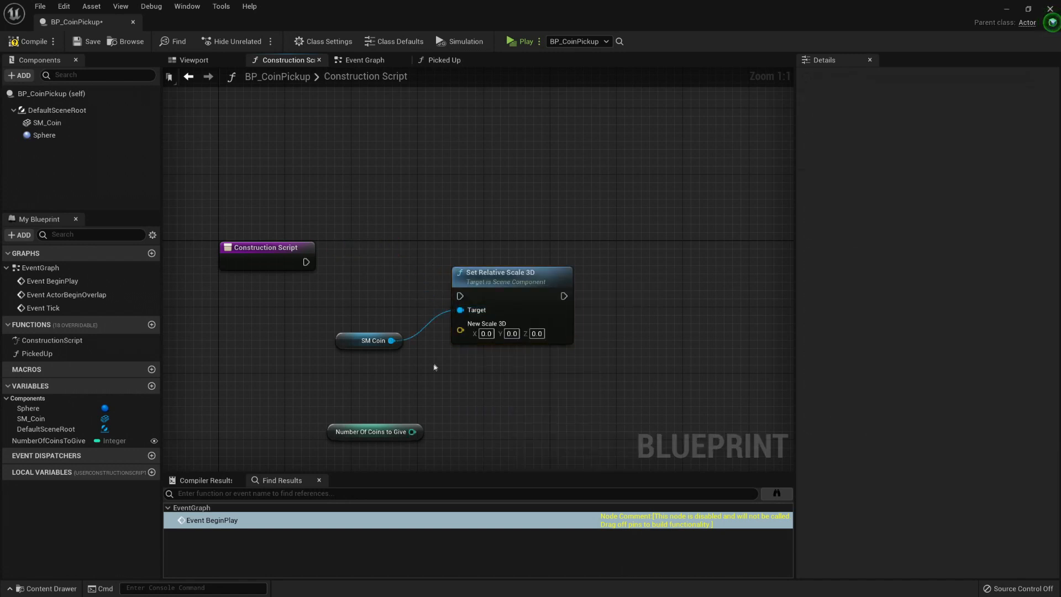
# Set the node's New Scale 3D to 0.5 per axis and compile the blueprint.
pyautogui.click(486, 333)
pyautogui.write('0.1')
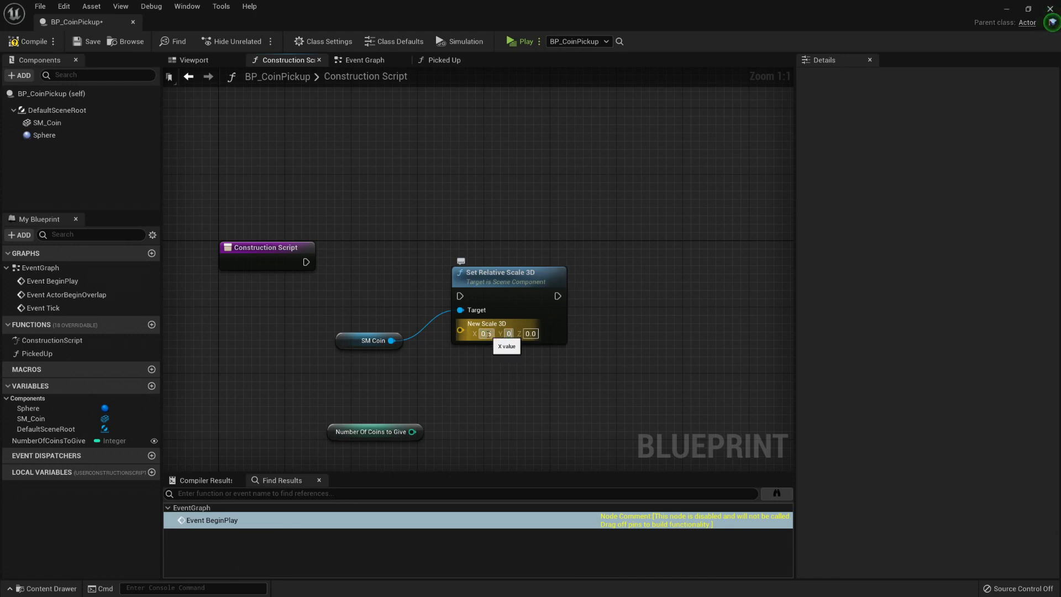
pyautogui.write('0.5')
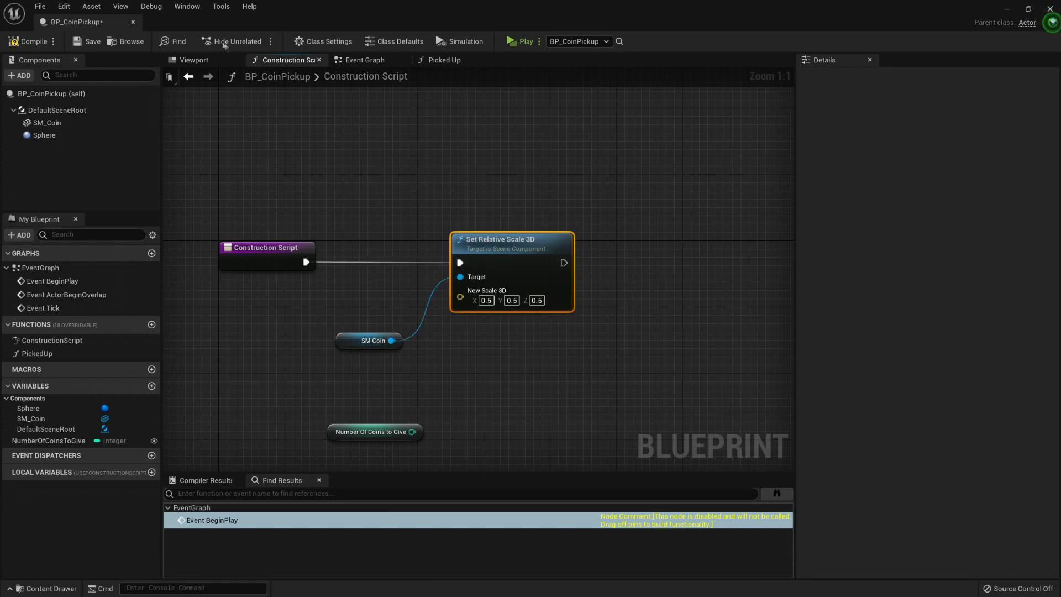
pyautogui.moveTo(399, 258)
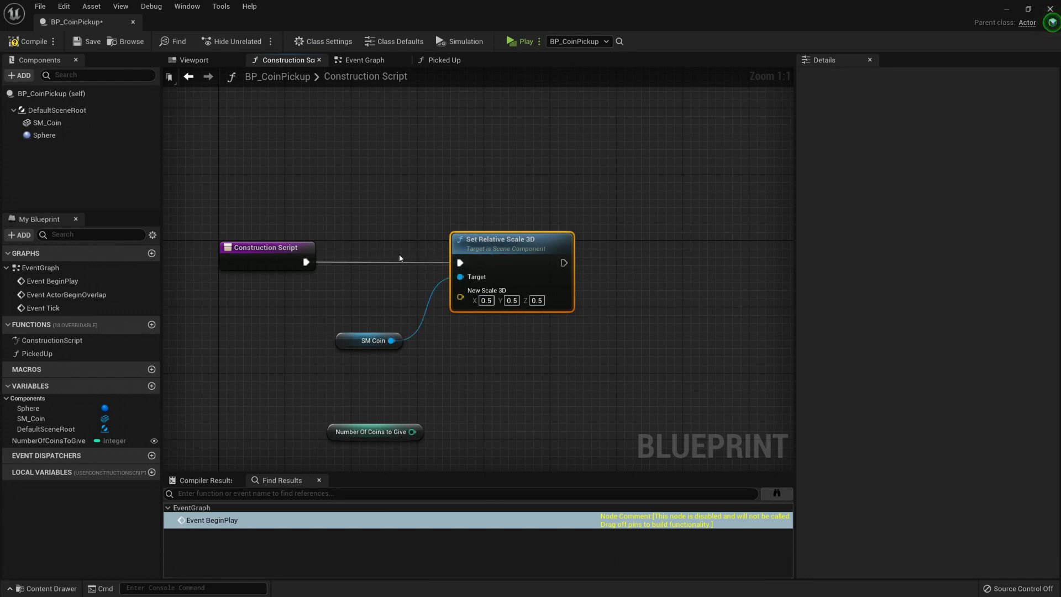
pyautogui.click(193, 60)
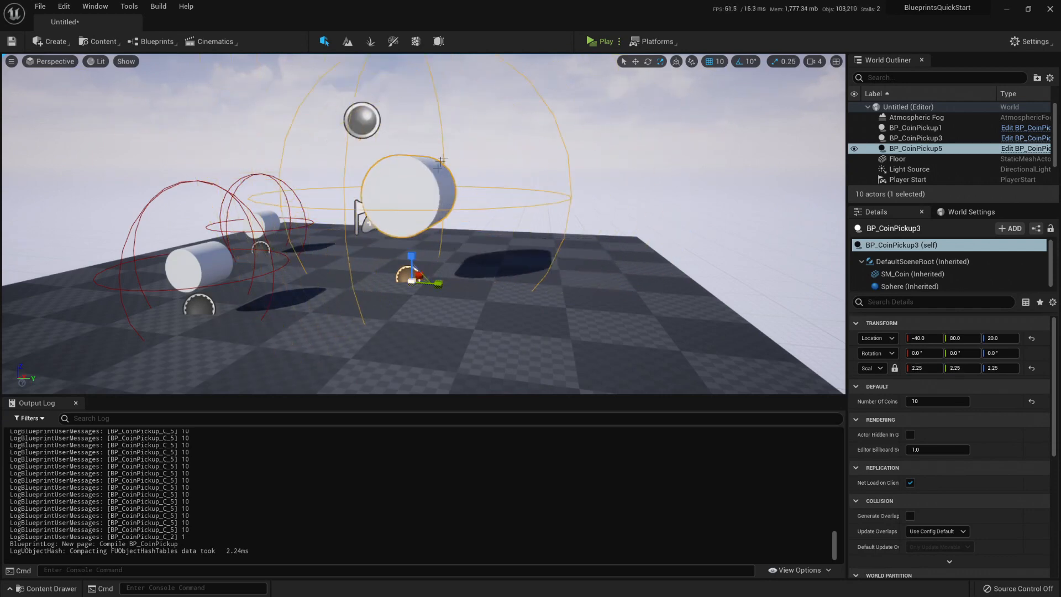
pyautogui.moveTo(418, 175)
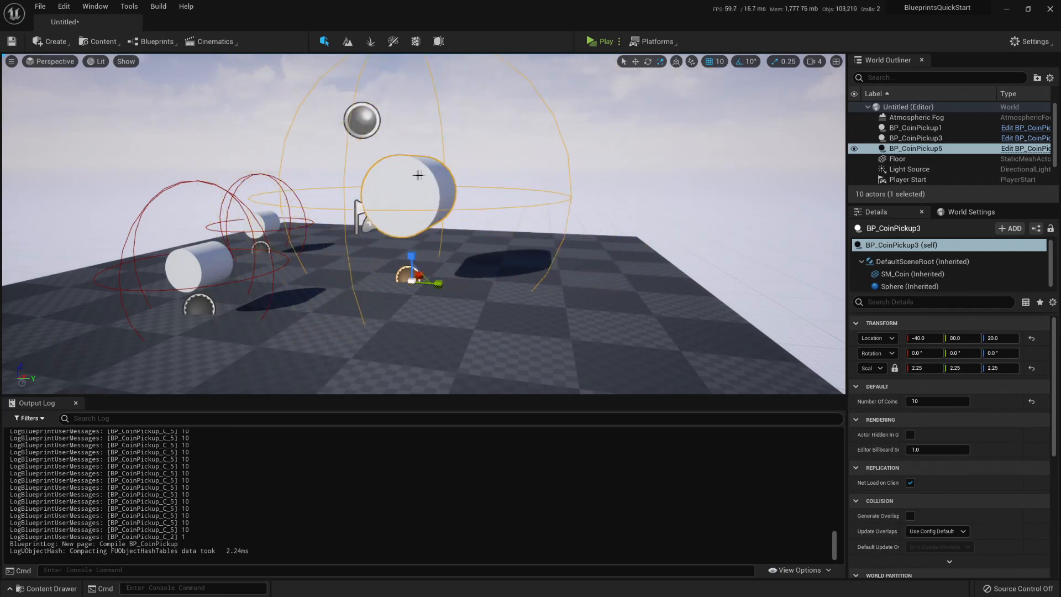
# Switch back to the BP_CoinPickup blueprint after checking the level's coin pickups.
pyautogui.press('alt+tab')
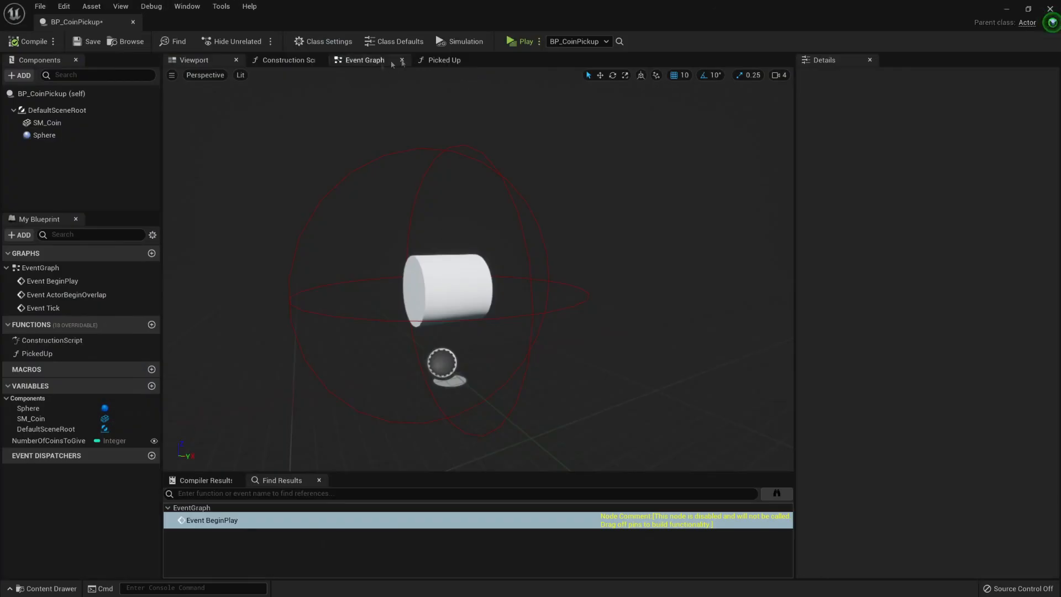
# Add Set World Scale 3D for SM Coin at 0.5 per axis, then recompile.
pyautogui.click(443, 60)
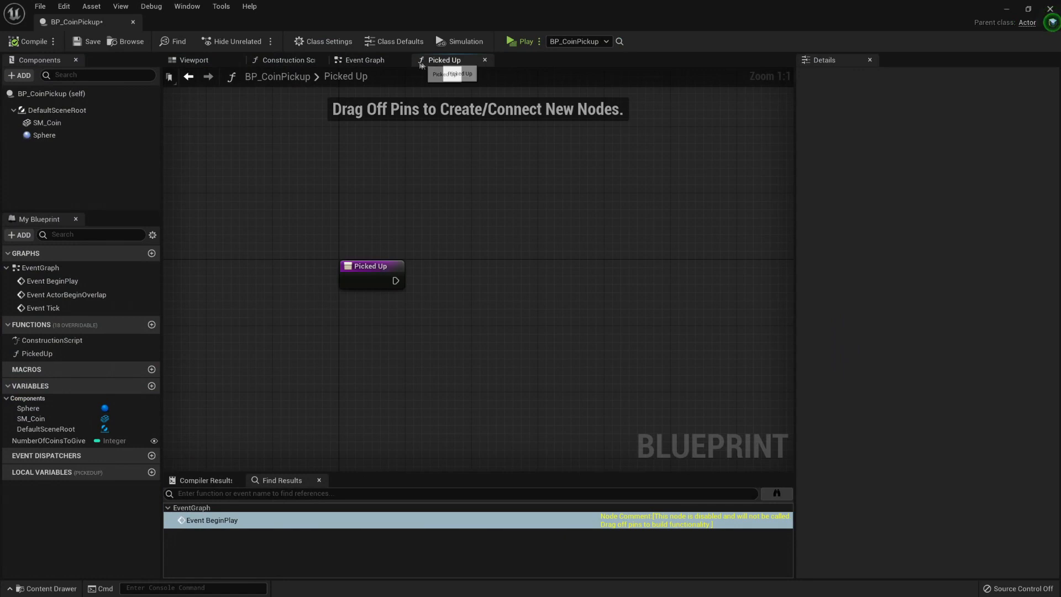
pyautogui.click(288, 59)
pyautogui.write('set worl')
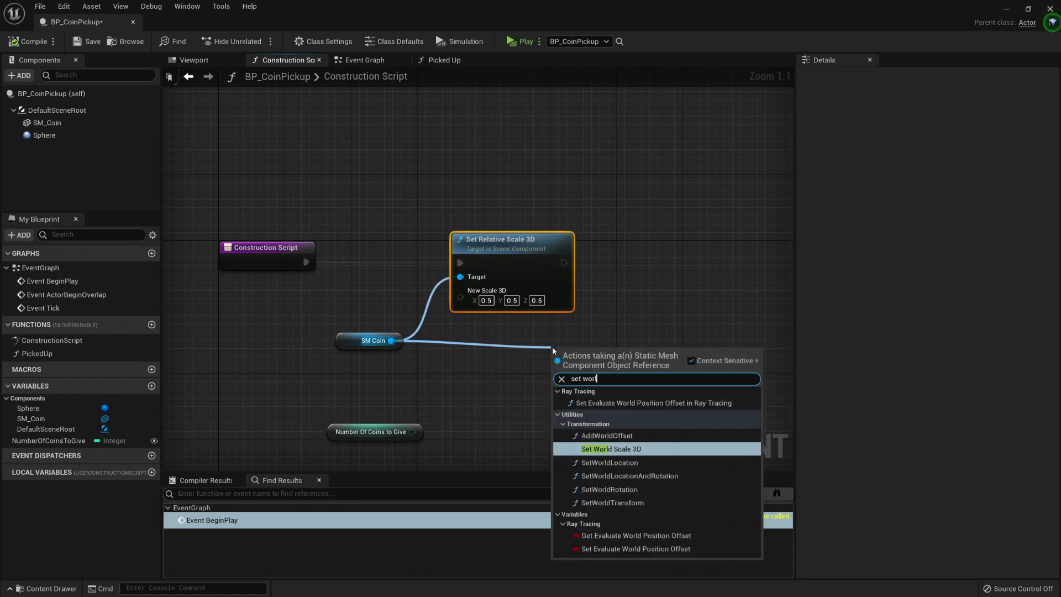
pyautogui.click(609, 448)
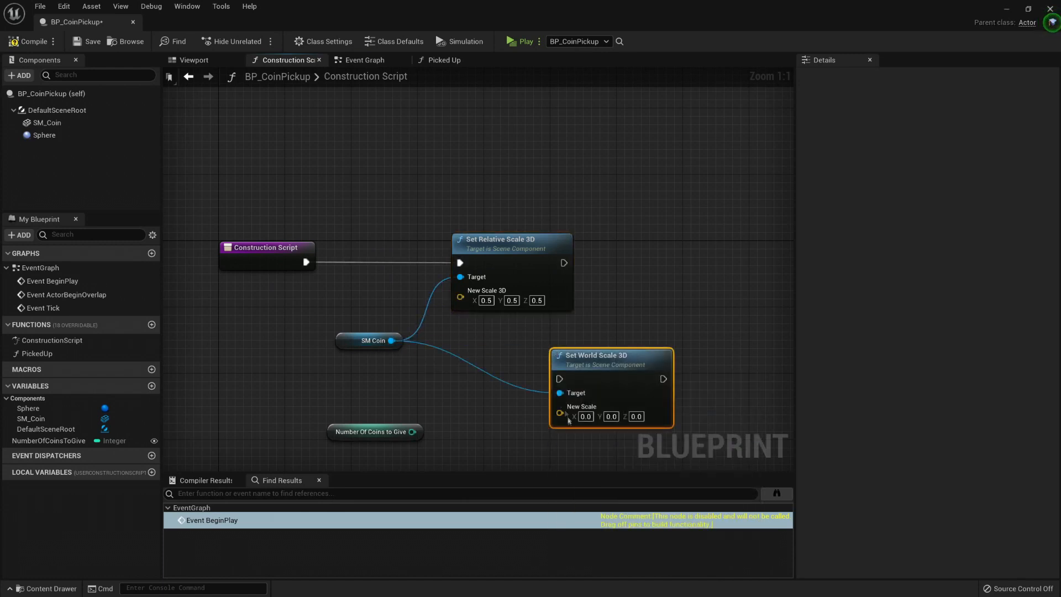
pyautogui.click(584, 416)
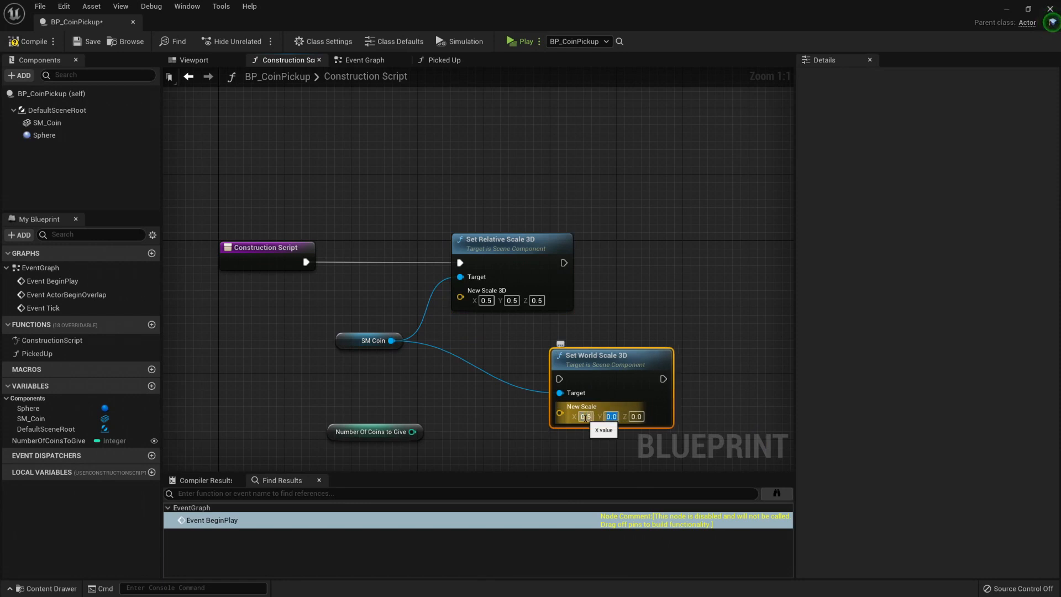
pyautogui.write('0.5')
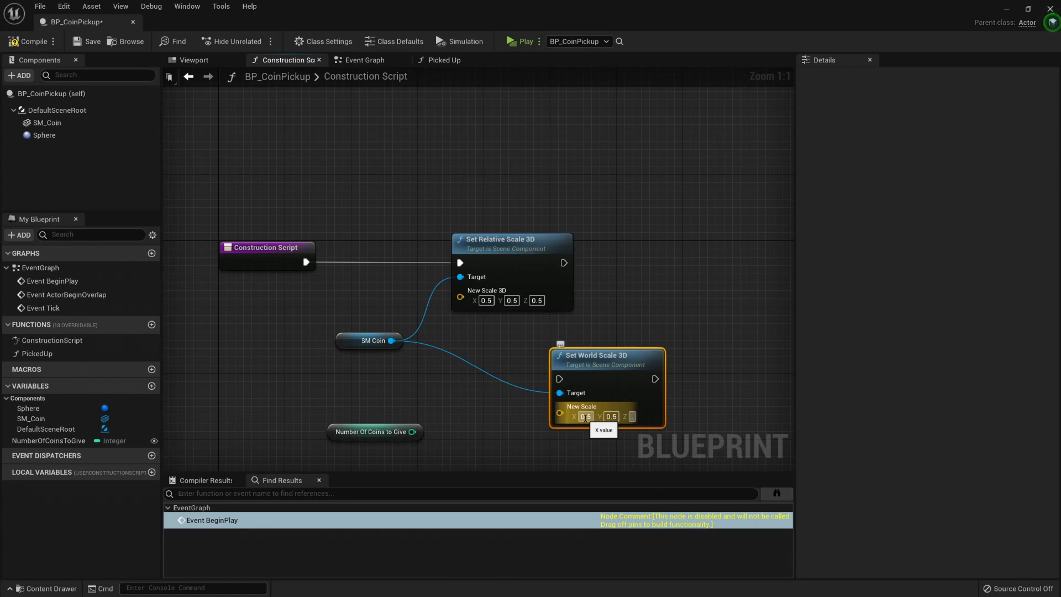
pyautogui.click(635, 416)
pyautogui.write('0.5')
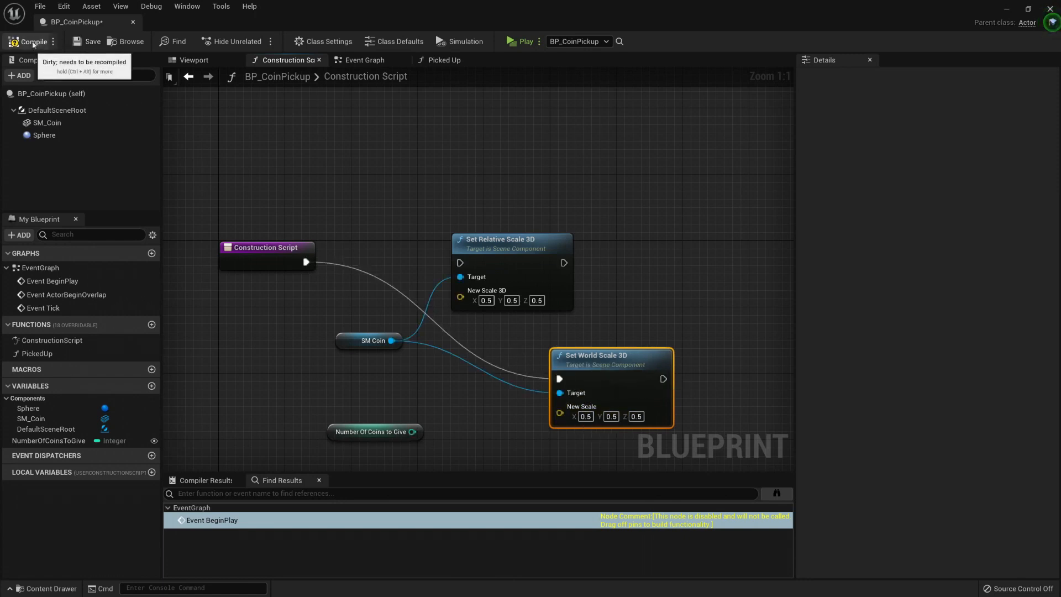
pyautogui.click(195, 59)
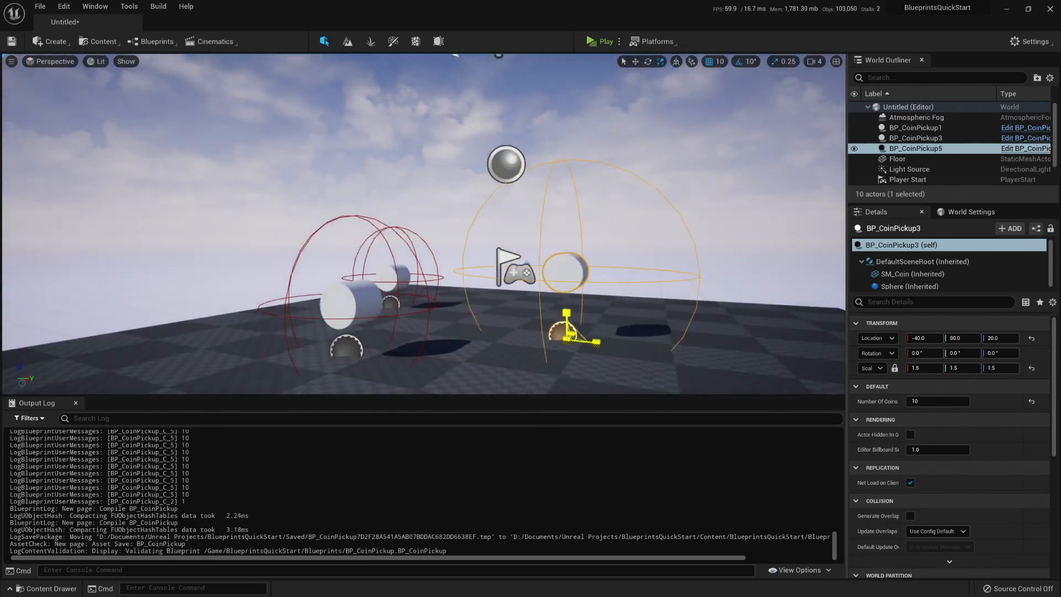
# Set BP_CoinPickup3's scale in the level Details panel to 2.5.
pyautogui.write('2.5')
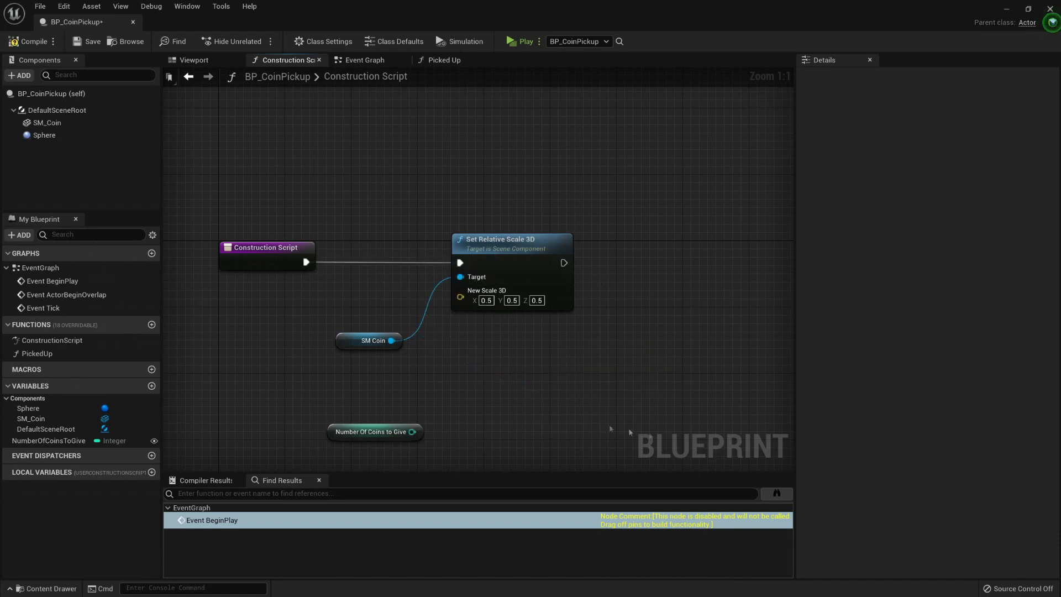
# Give Number Of Coins To Give slider and value ranges of 1–10, default 1.
pyautogui.click(369, 340)
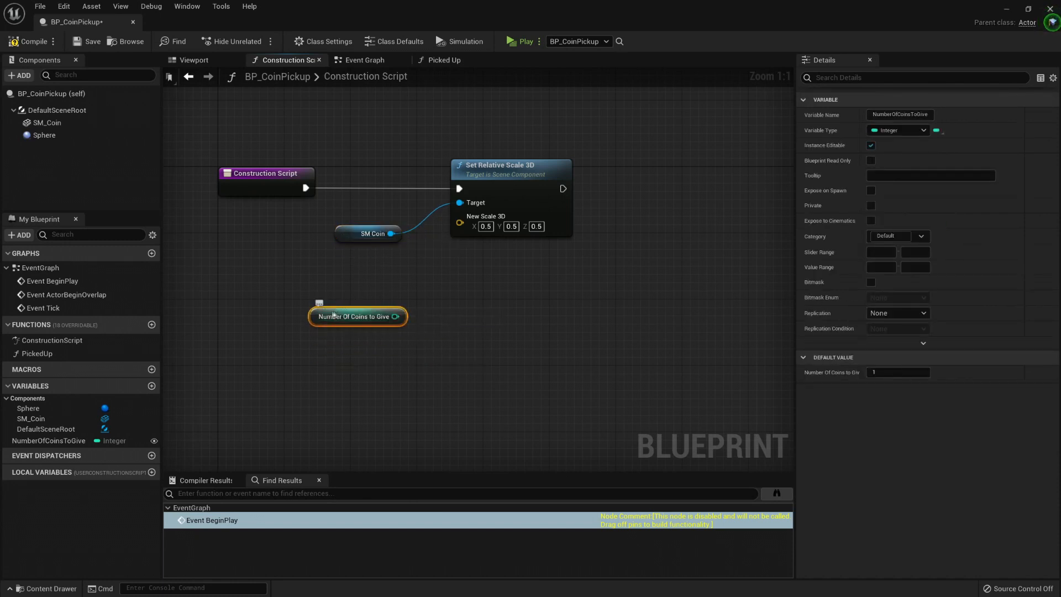
pyautogui.moveTo(357, 316); pyautogui.dragTo(325, 300)
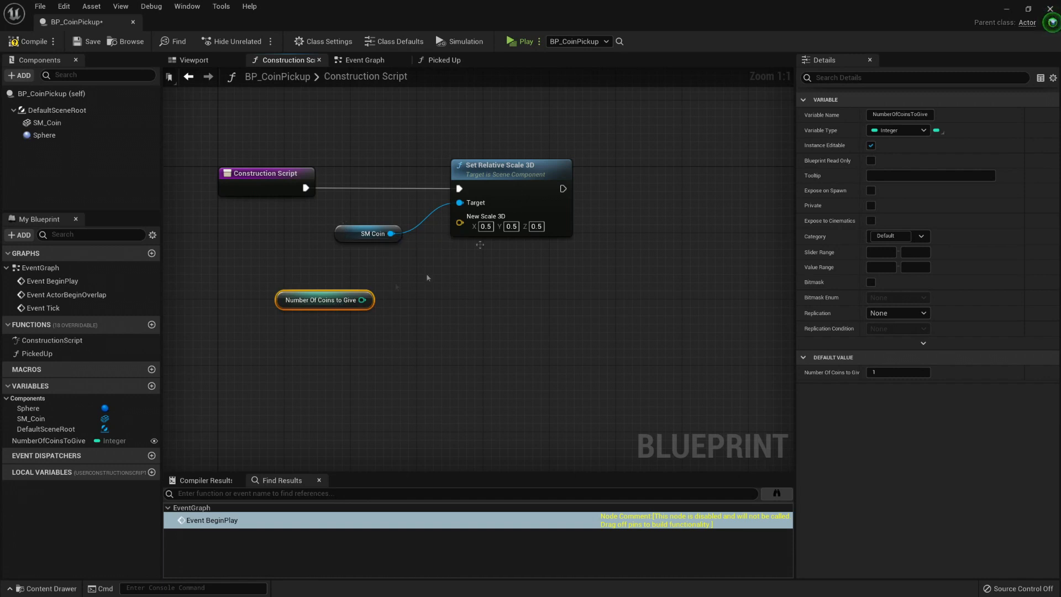
pyautogui.moveTo(280, 299)
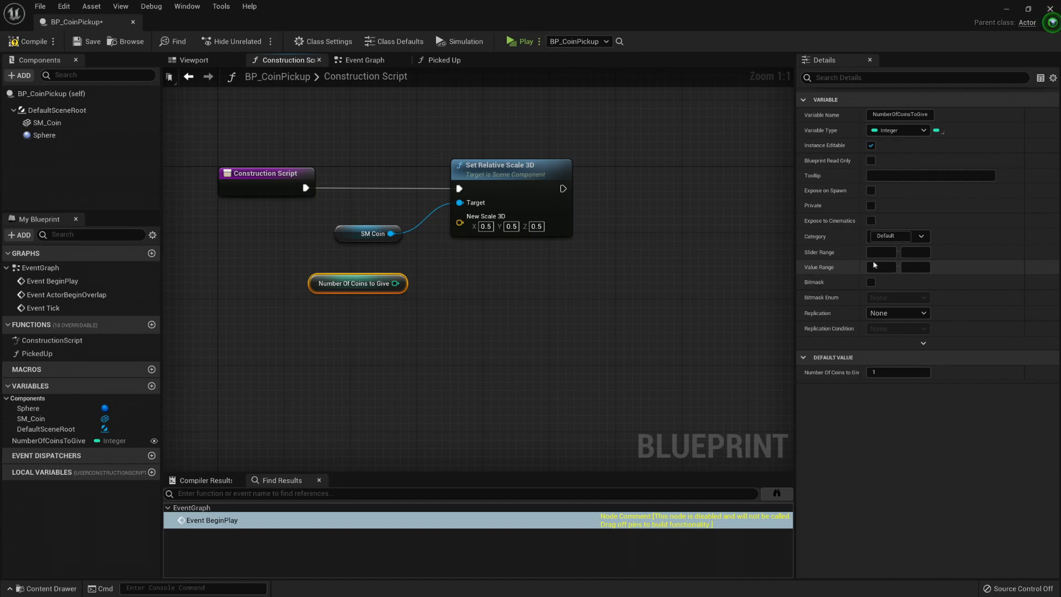
pyautogui.moveTo(852, 265)
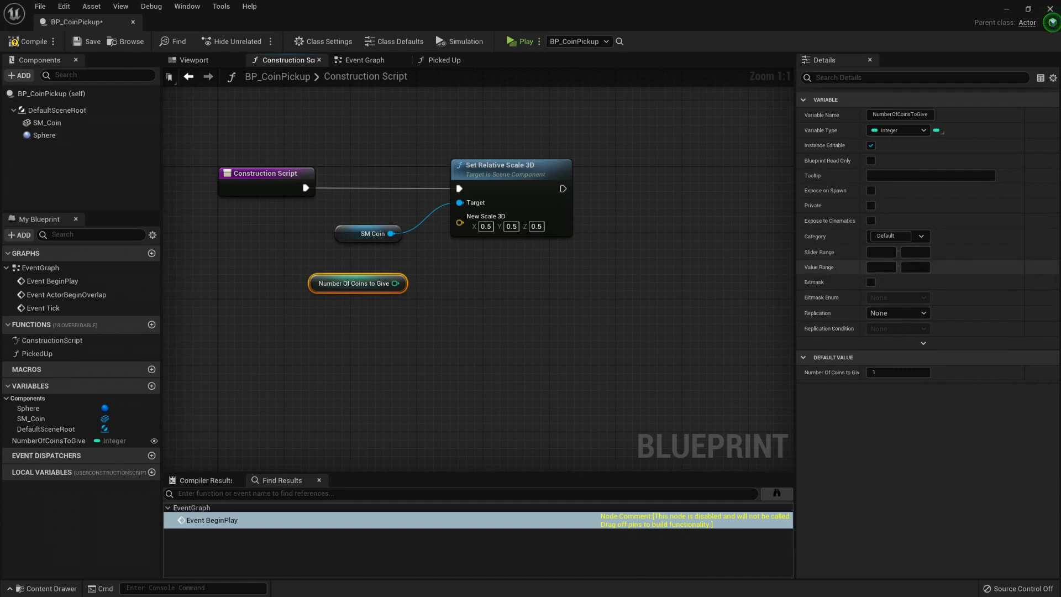
pyautogui.click(915, 267)
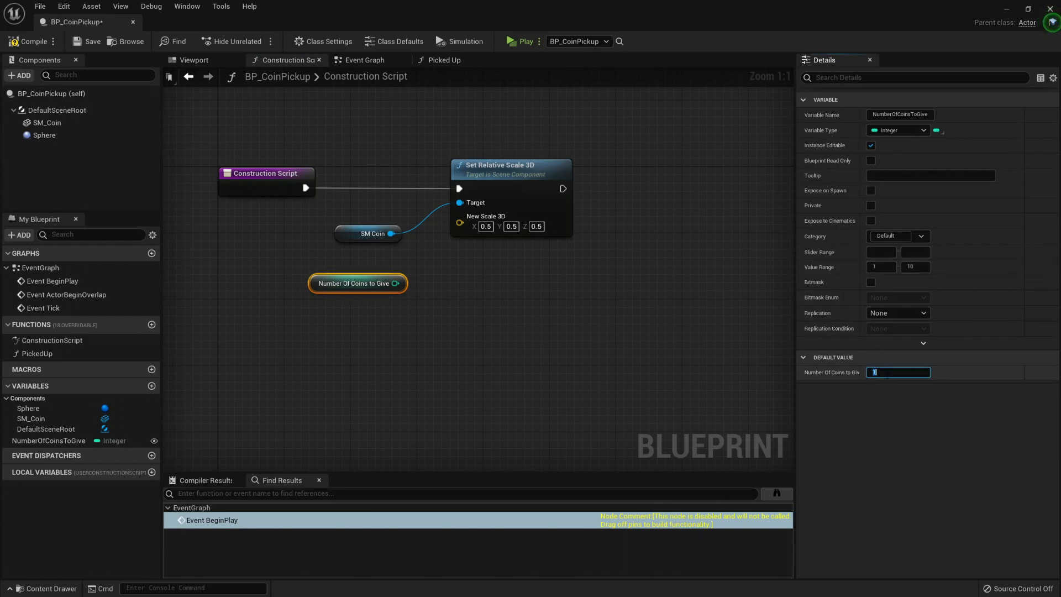
pyautogui.write('10')
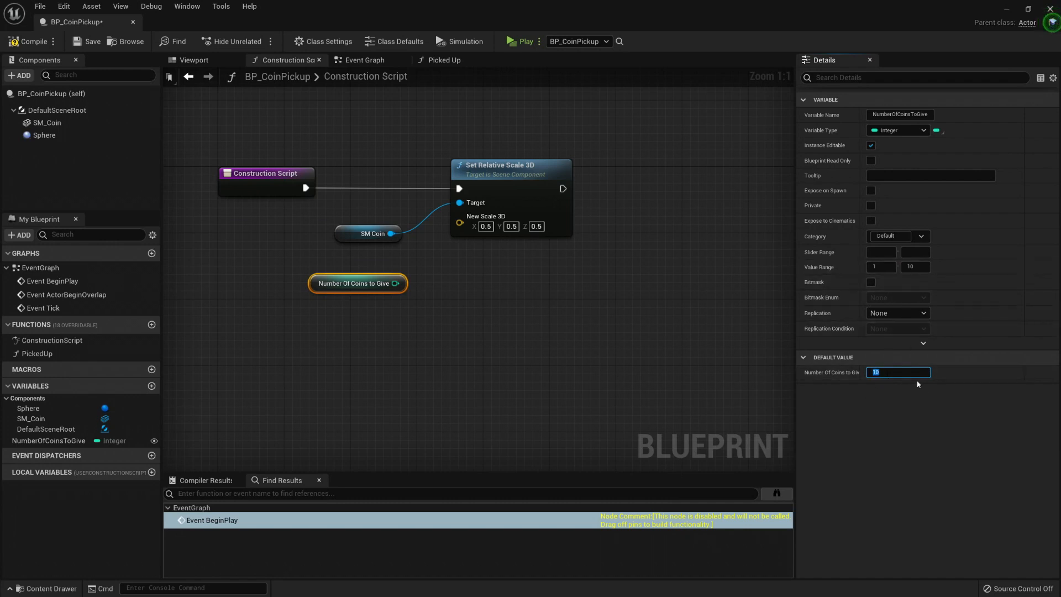
pyautogui.write('1')
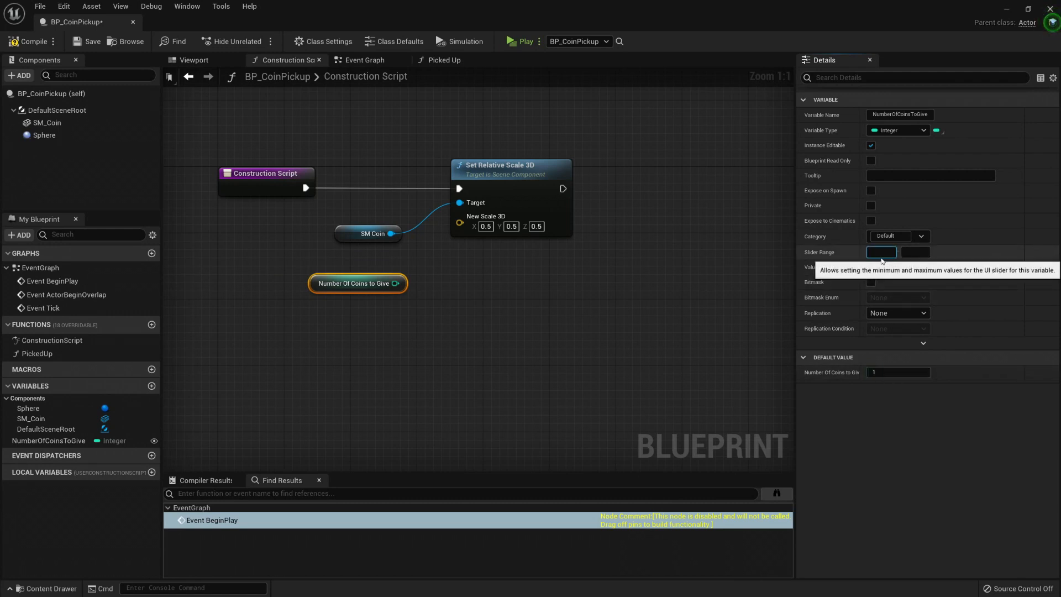
pyautogui.write('1')
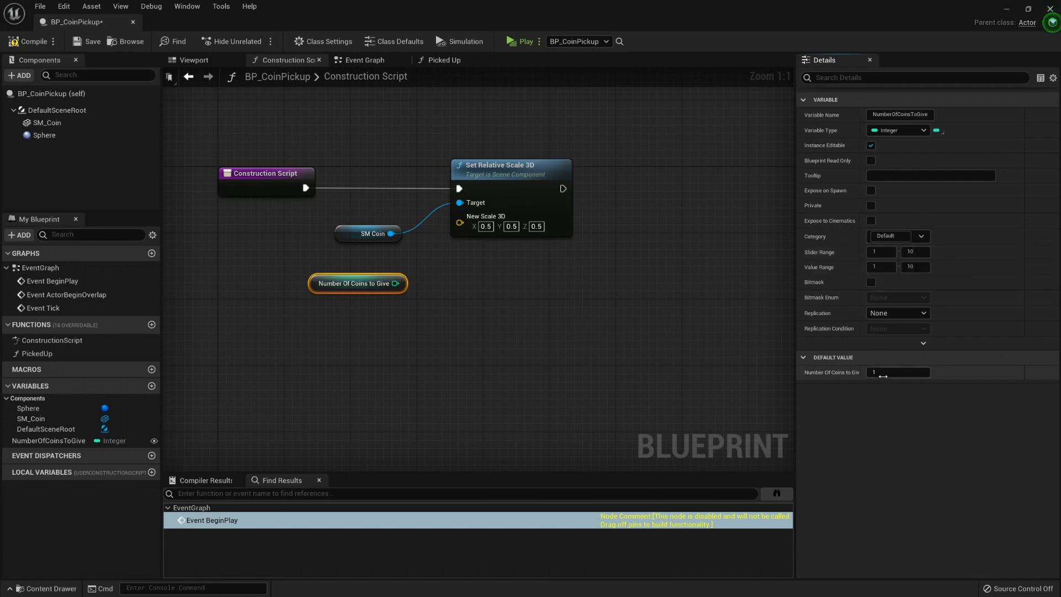
pyautogui.click(897, 372)
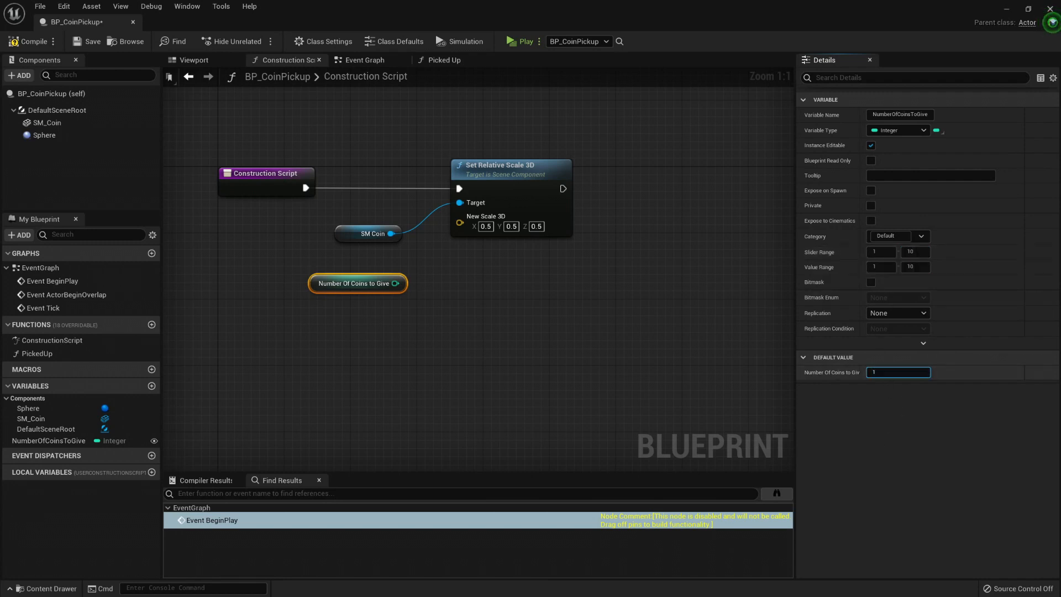
pyautogui.write('10')
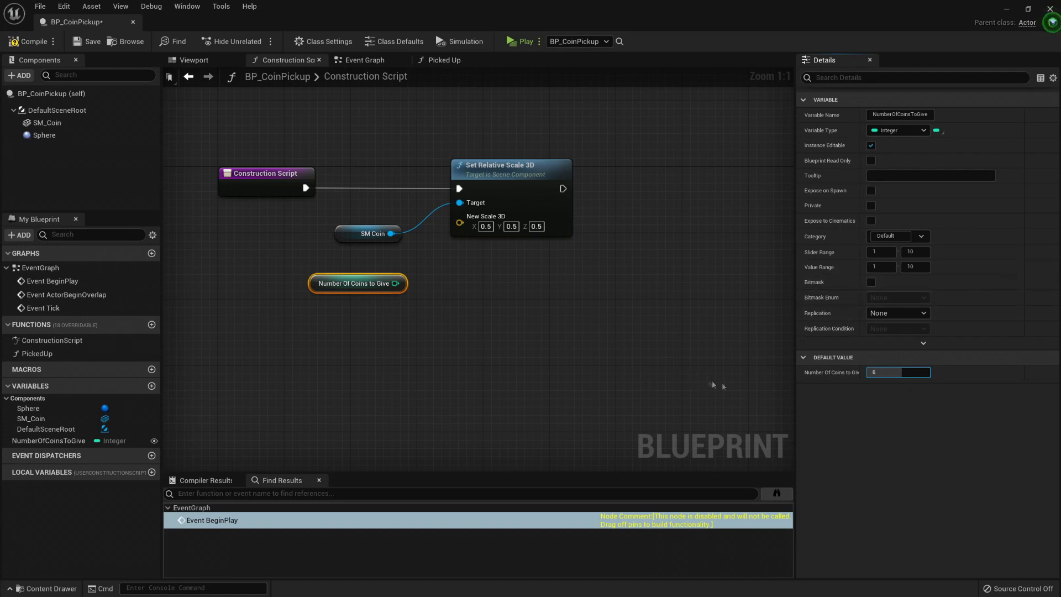
pyautogui.write('1')
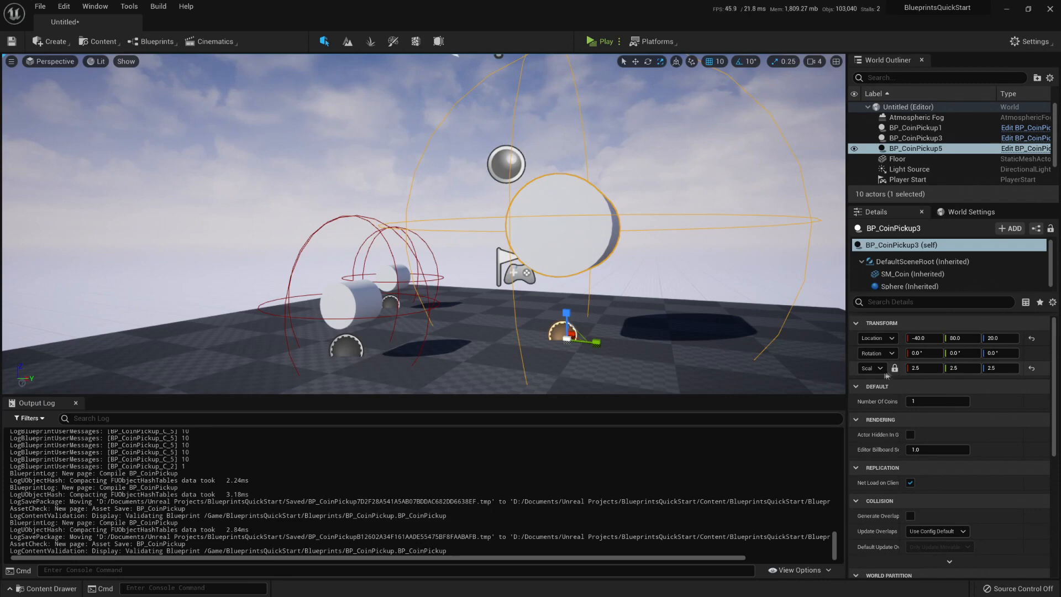
# Reset the selected coin pickup's Scale field to 1.0.
pyautogui.write('1.0')
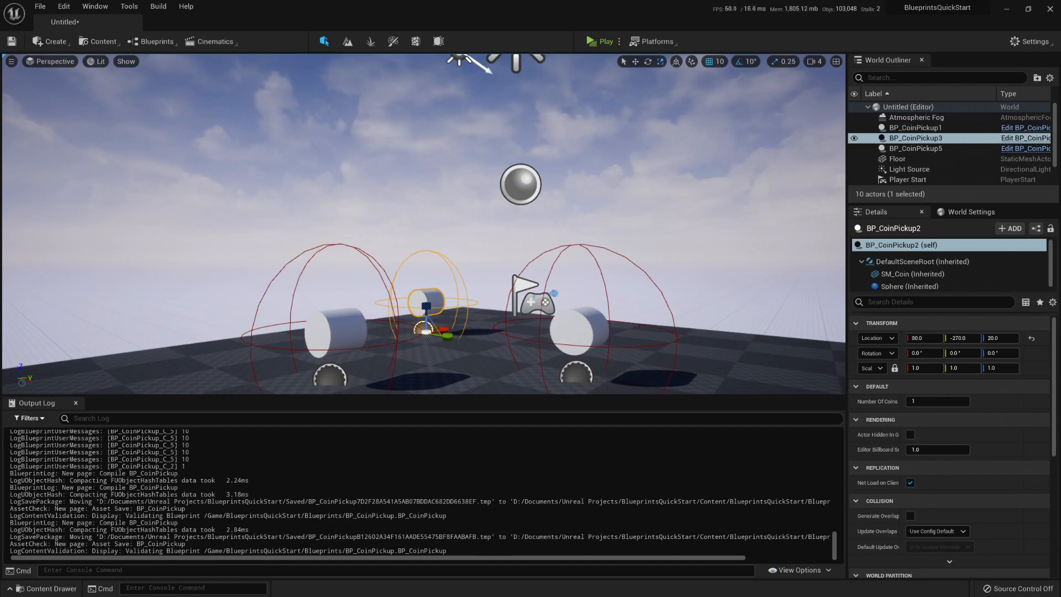
pyautogui.click(917, 148)
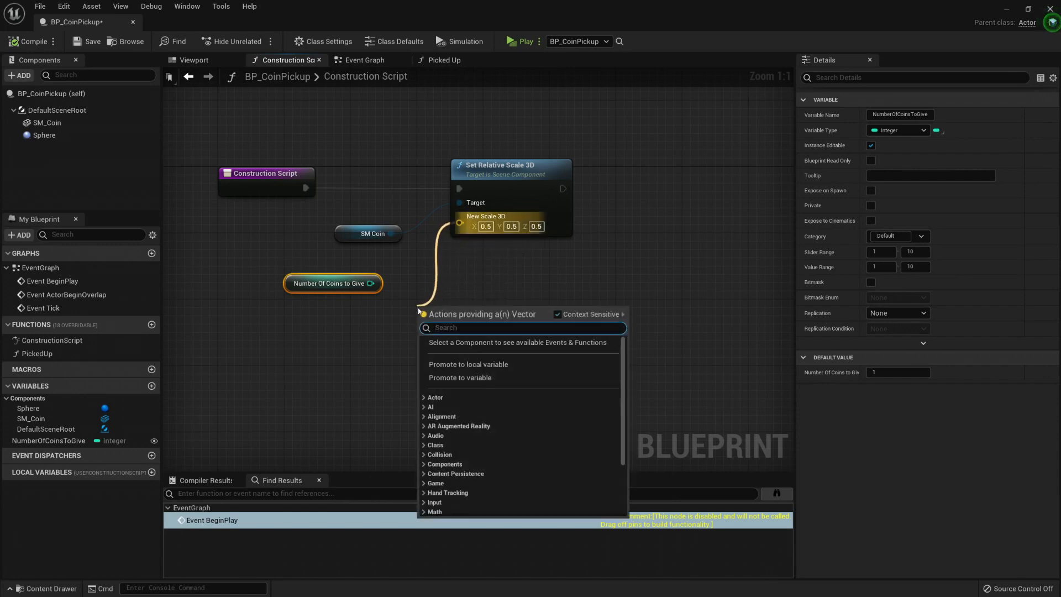
# Add a Select node feeding New Scale 3D, indexed by Number Of Coins to Give.
pyautogui.write('se')
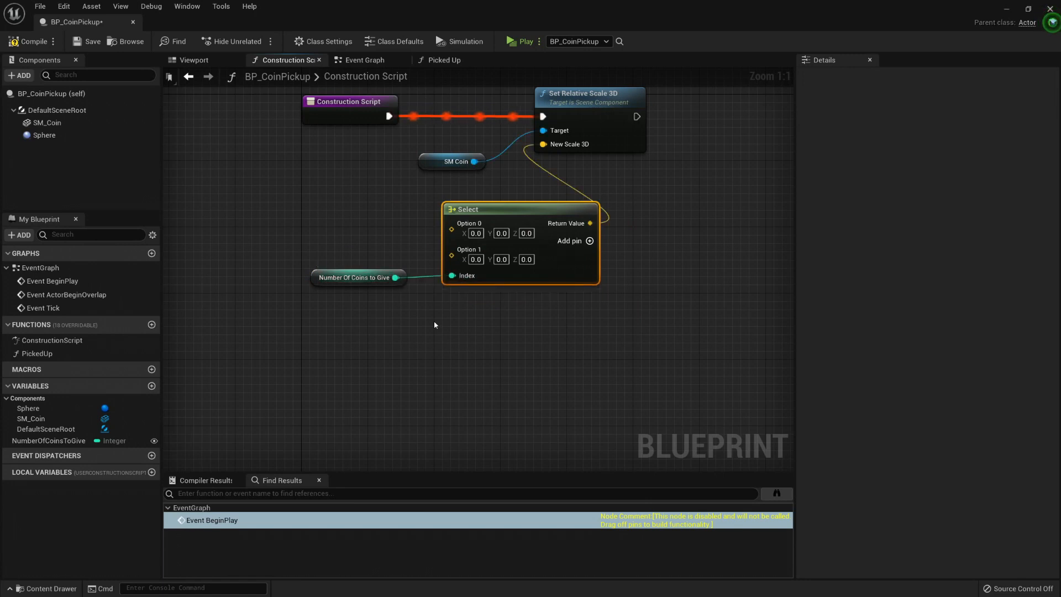
pyautogui.click(358, 278)
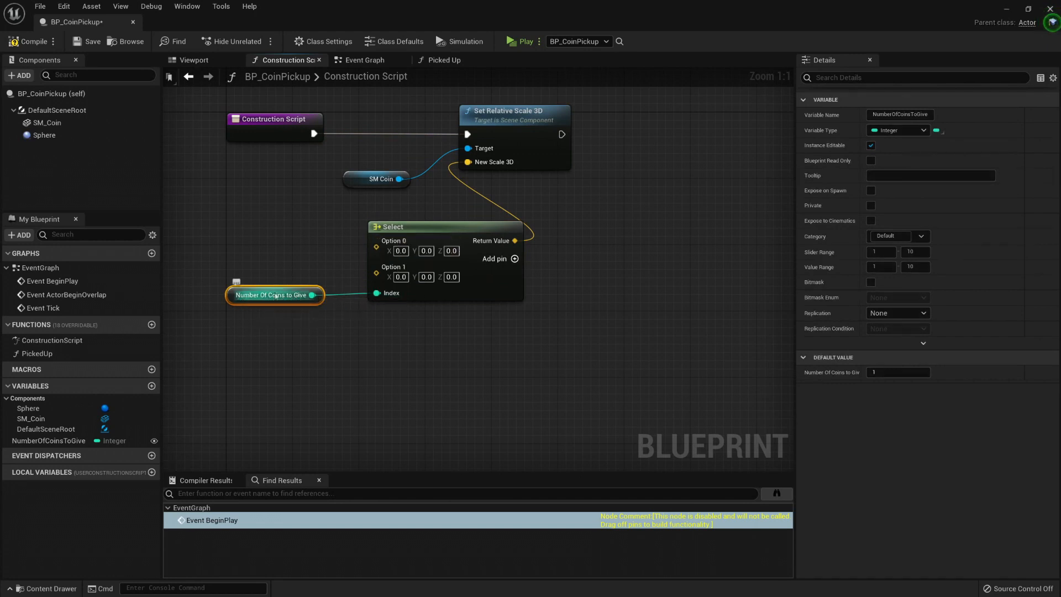
pyautogui.moveTo(400, 250)
pyautogui.write('1')
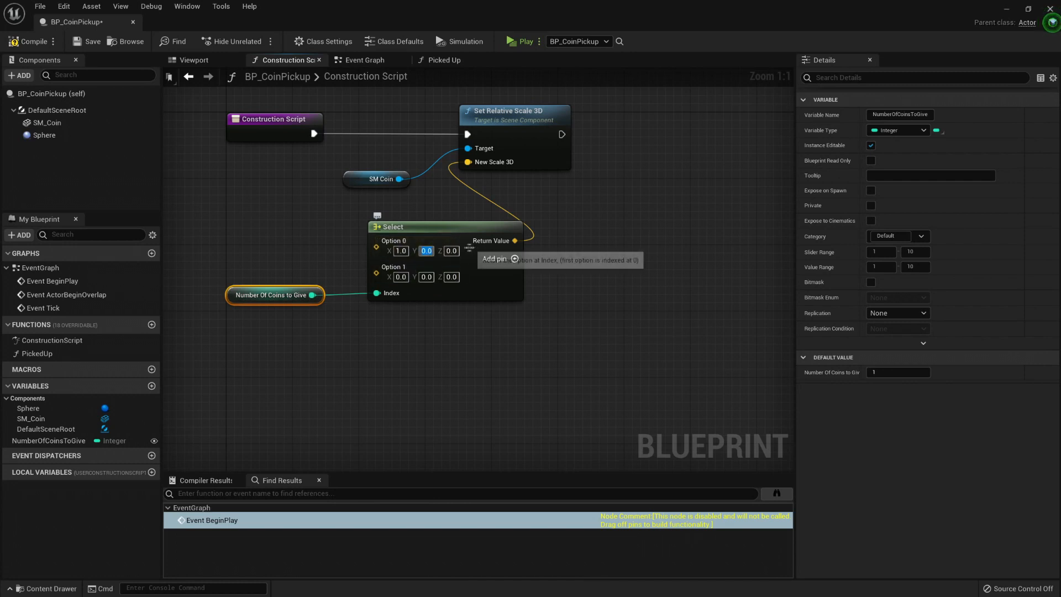
pyautogui.click(416, 329)
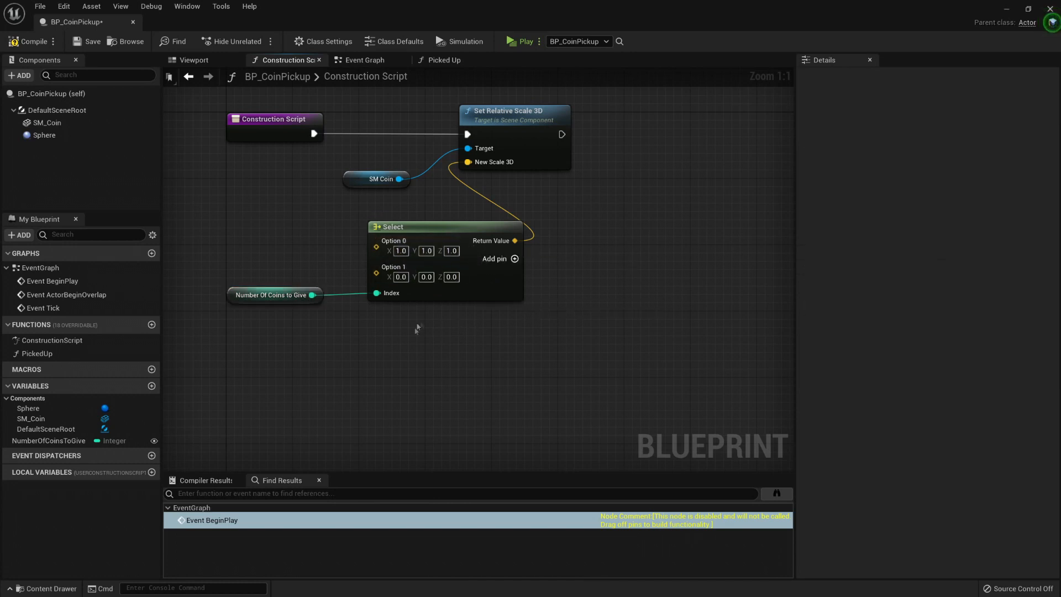
pyautogui.click(271, 294)
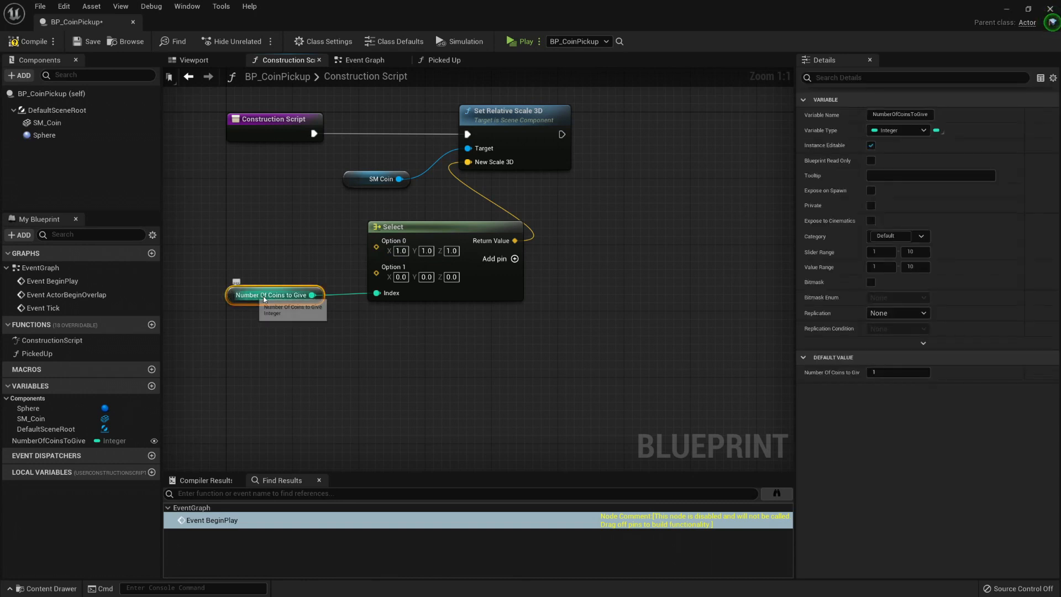
pyautogui.click(401, 277)
pyautogui.write('1')
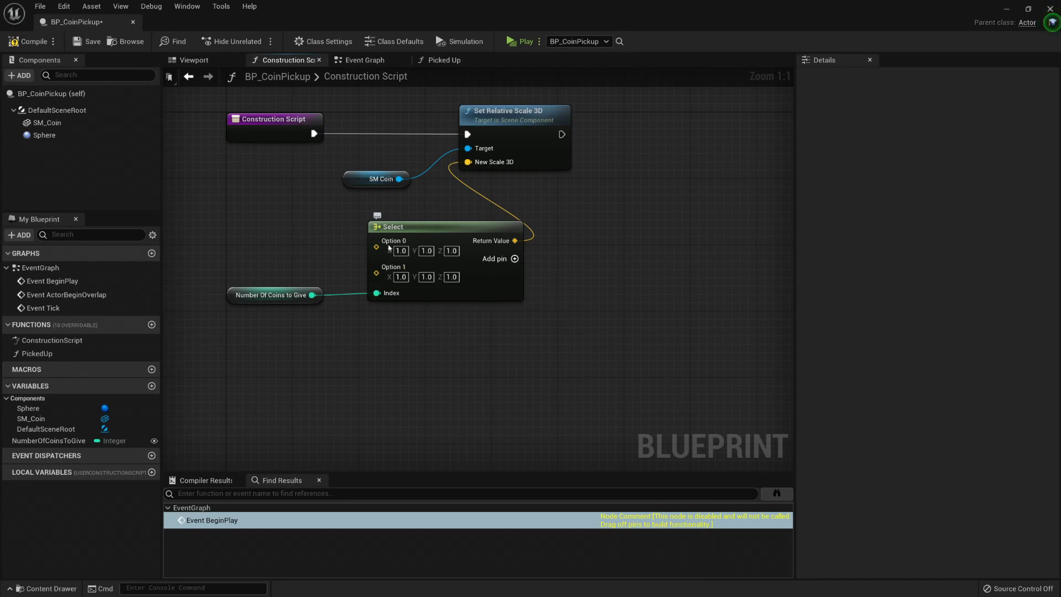
# Extend the Select node with additional options up to Option 10.
pyautogui.click(514, 258)
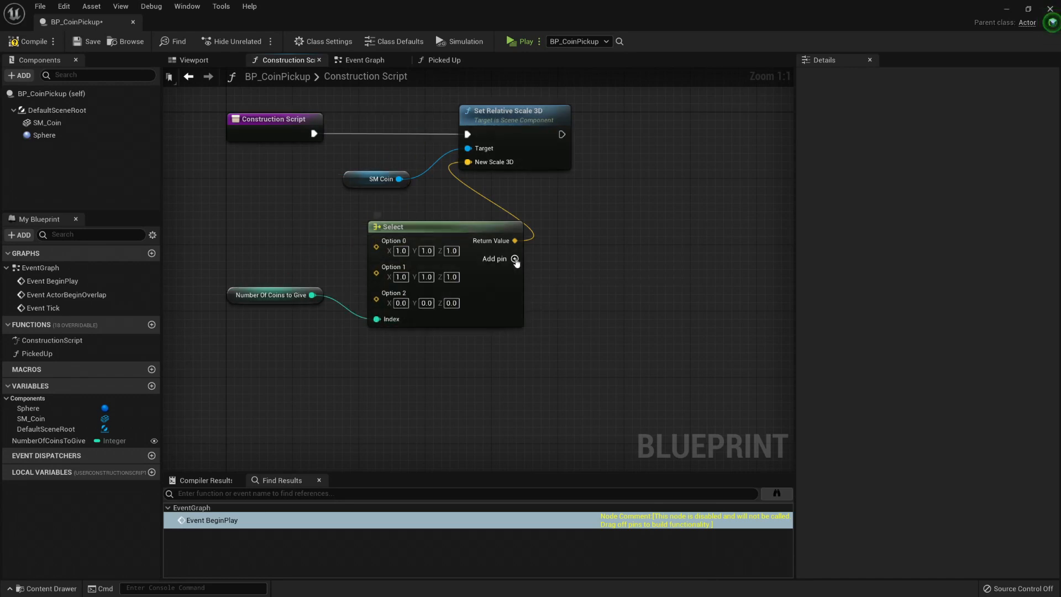
pyautogui.click(514, 259)
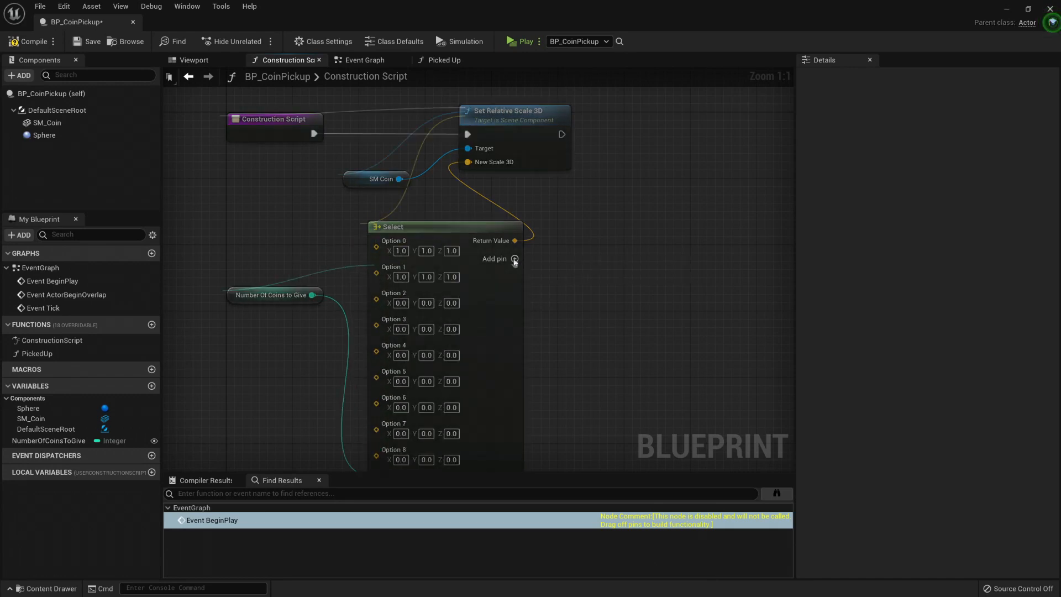
pyautogui.click(514, 259)
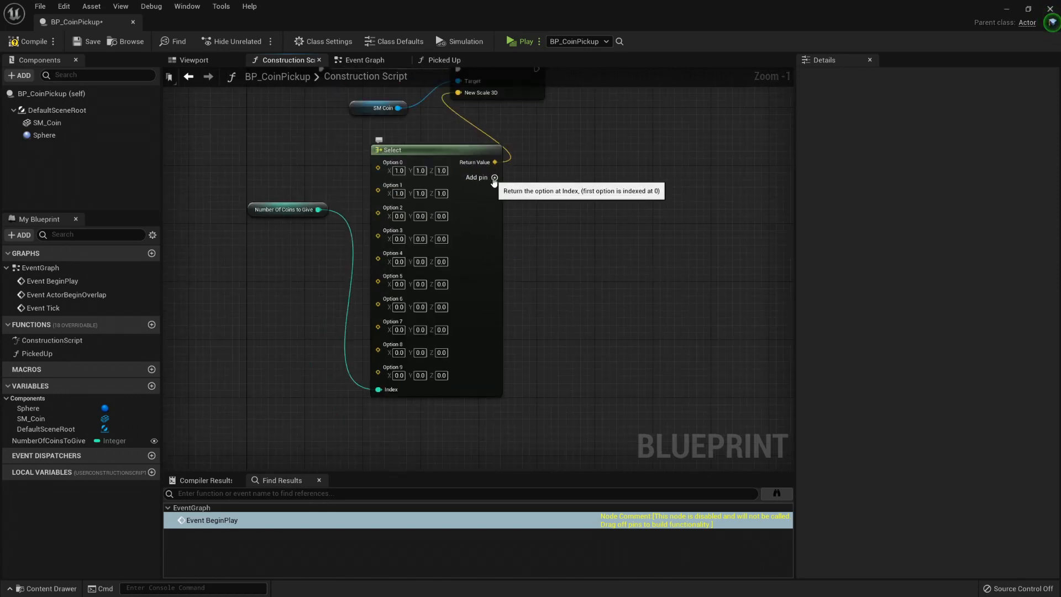
pyautogui.click(495, 178)
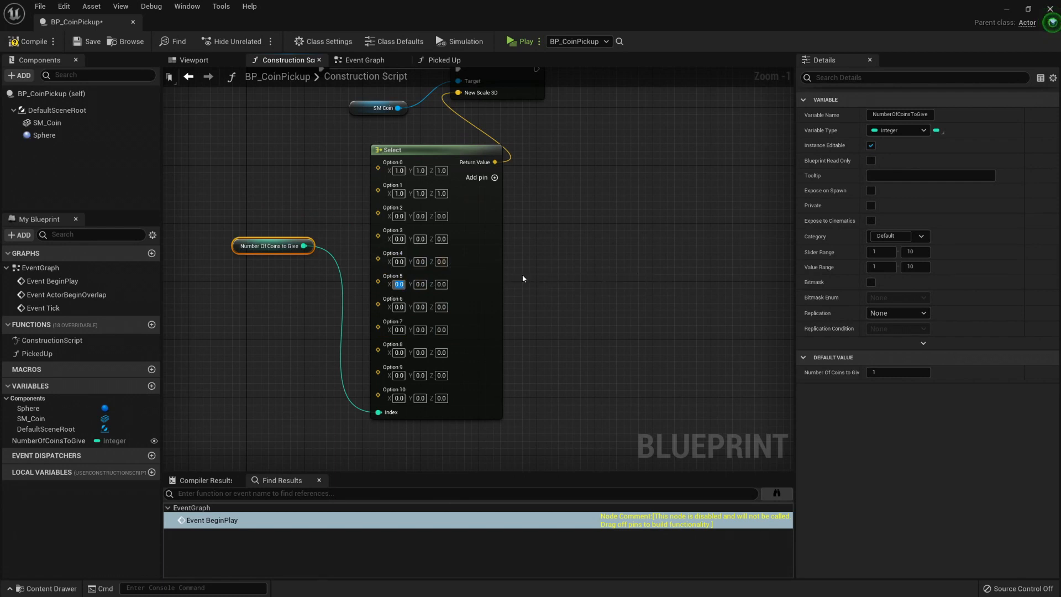
# Enter the option scale values, making Option 10 a uniform 1.5.
pyautogui.click(398, 284)
pyautogui.write('1.25')
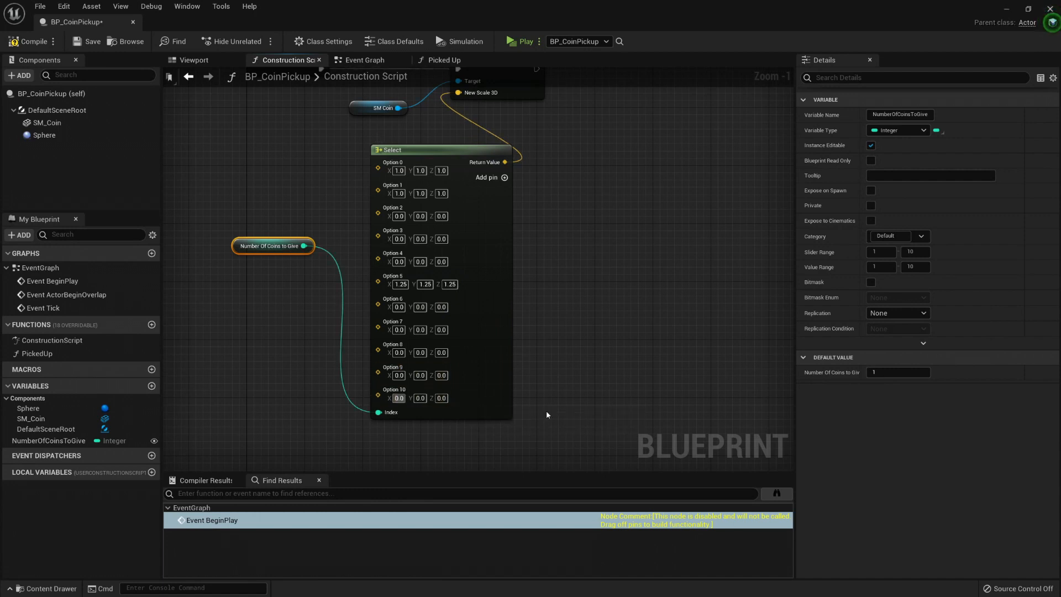
pyautogui.write('10.0')
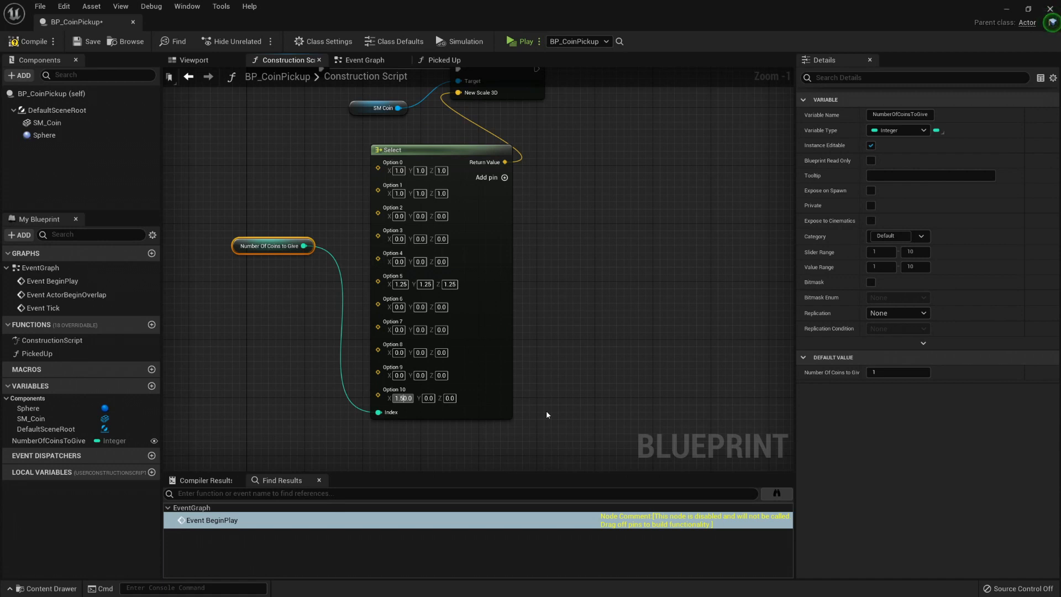
pyautogui.write('1.5')
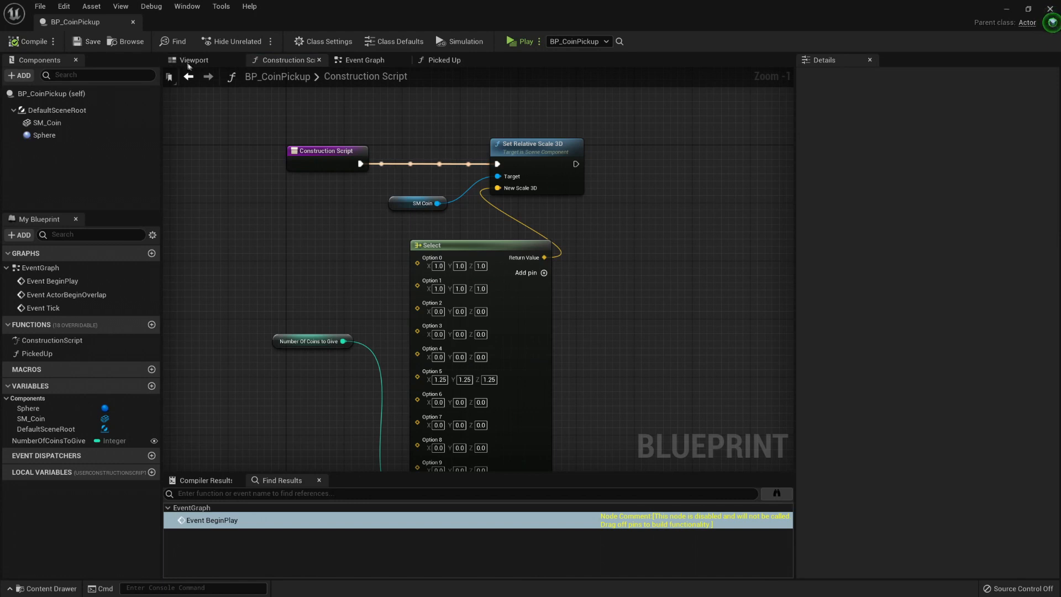
# Select SM_Coin and toggle Viewport and Construction Script to confirm its 1, 1, 0.25 scale.
pyautogui.click(193, 60)
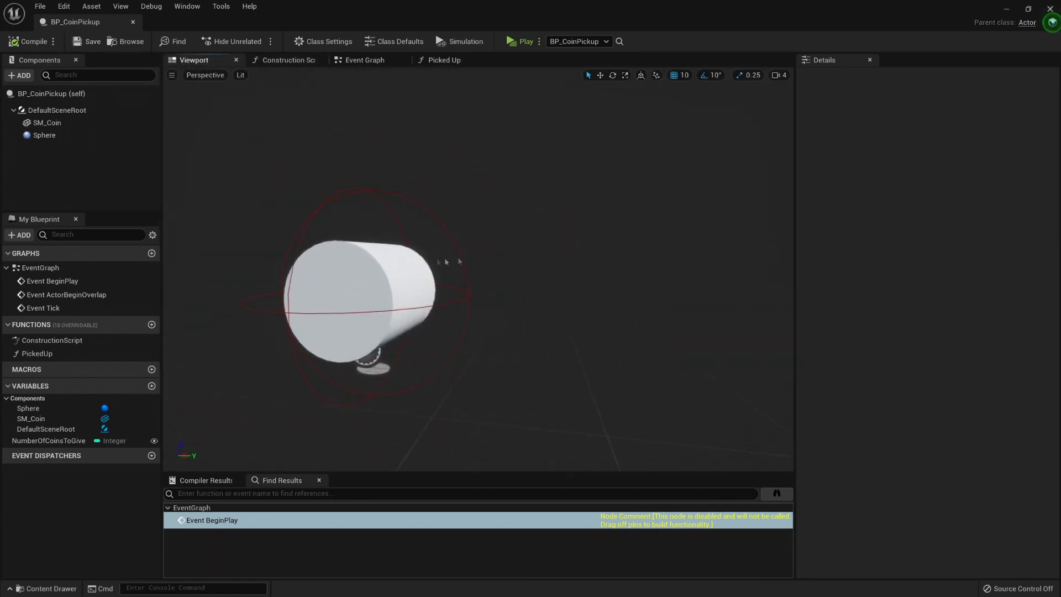
pyautogui.click(46, 123)
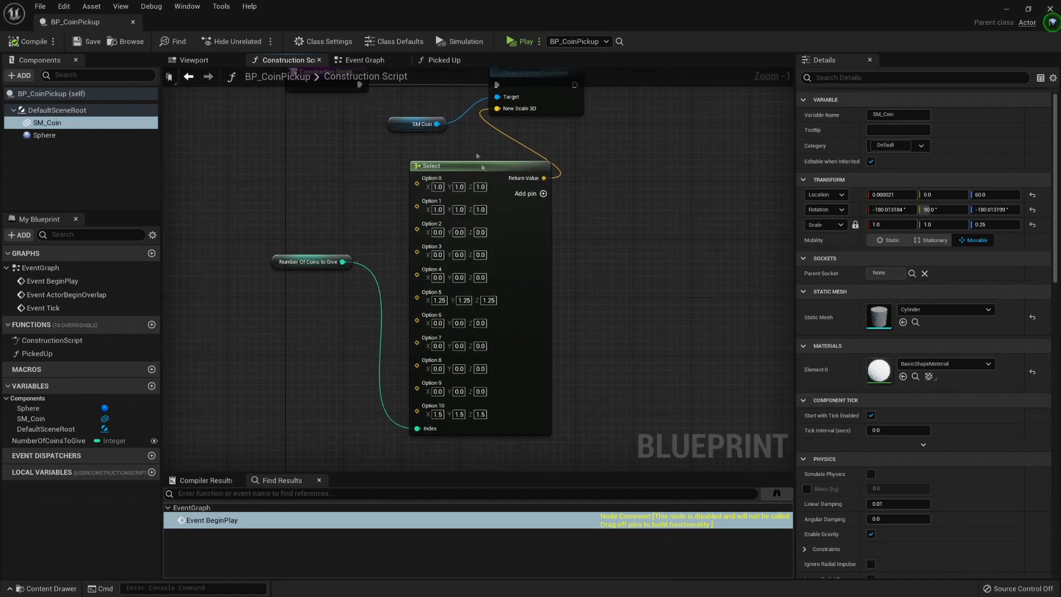
pyautogui.click(194, 60)
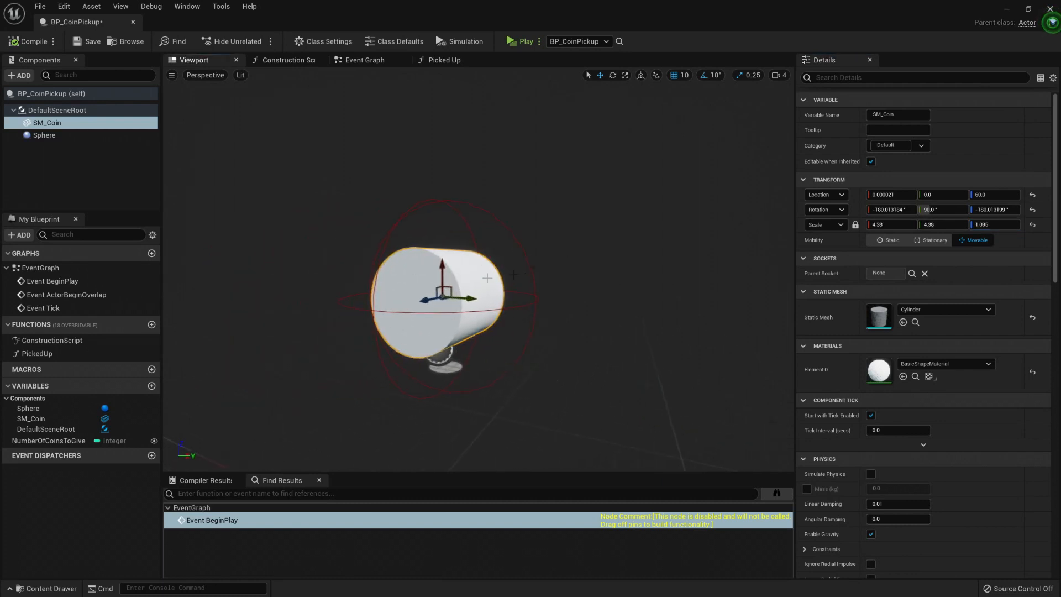
pyautogui.click(284, 60)
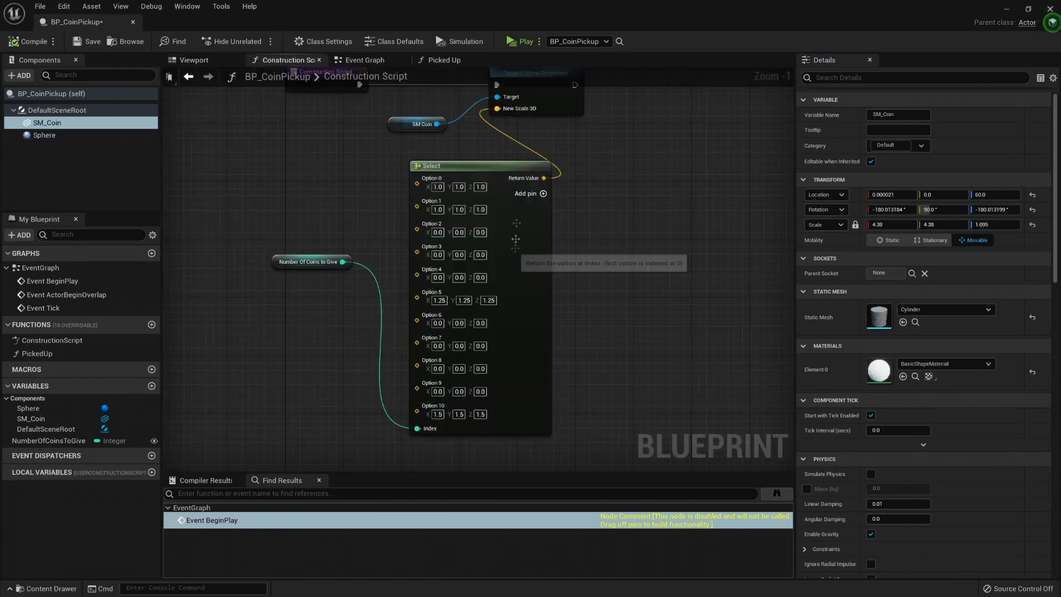
pyautogui.scroll(-3)
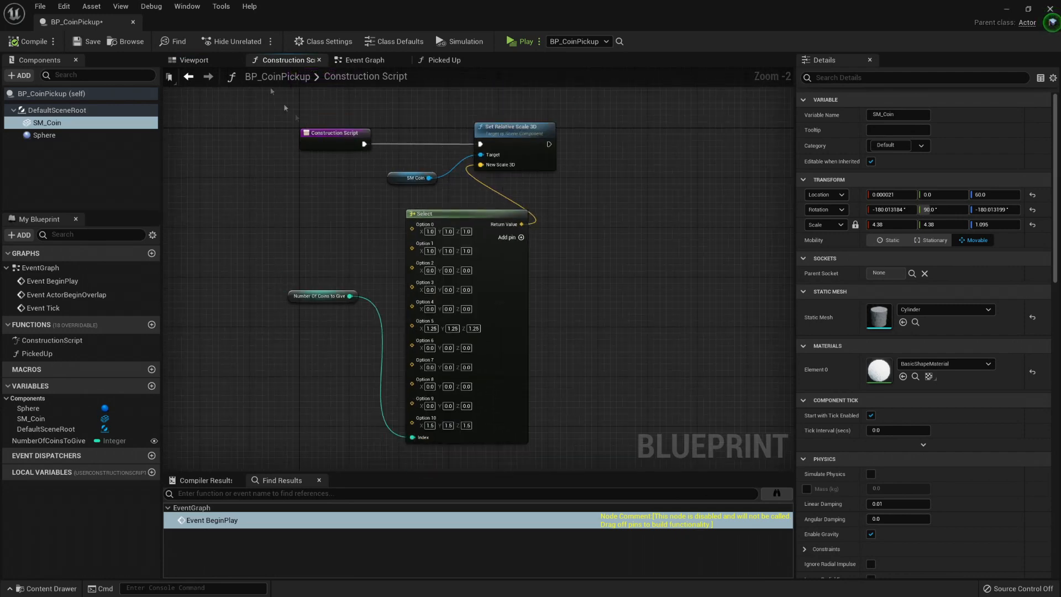
pyautogui.click(193, 60)
pyautogui.write('0.25')
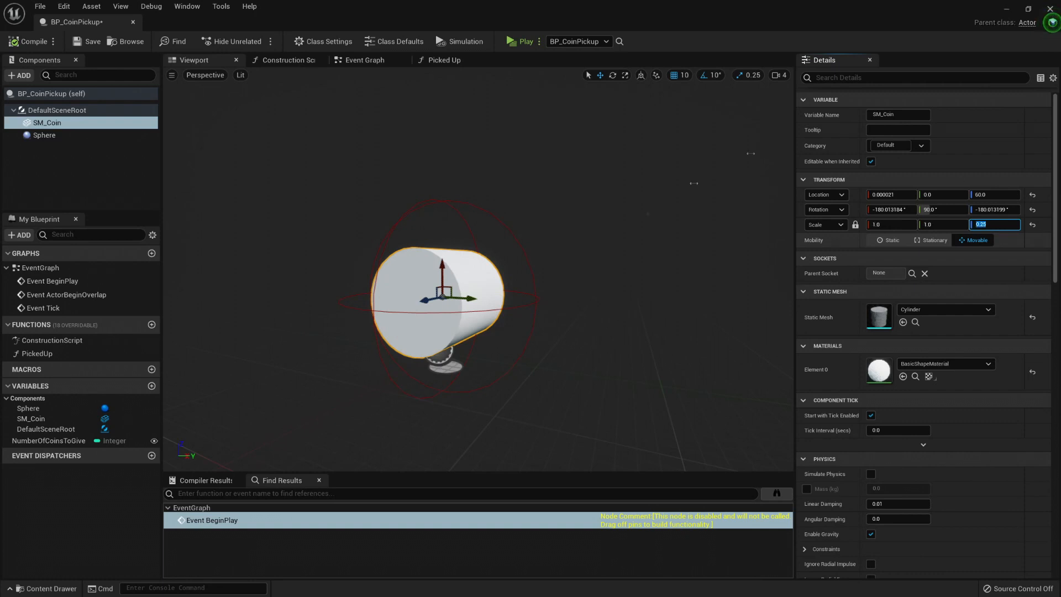
pyautogui.click(283, 60)
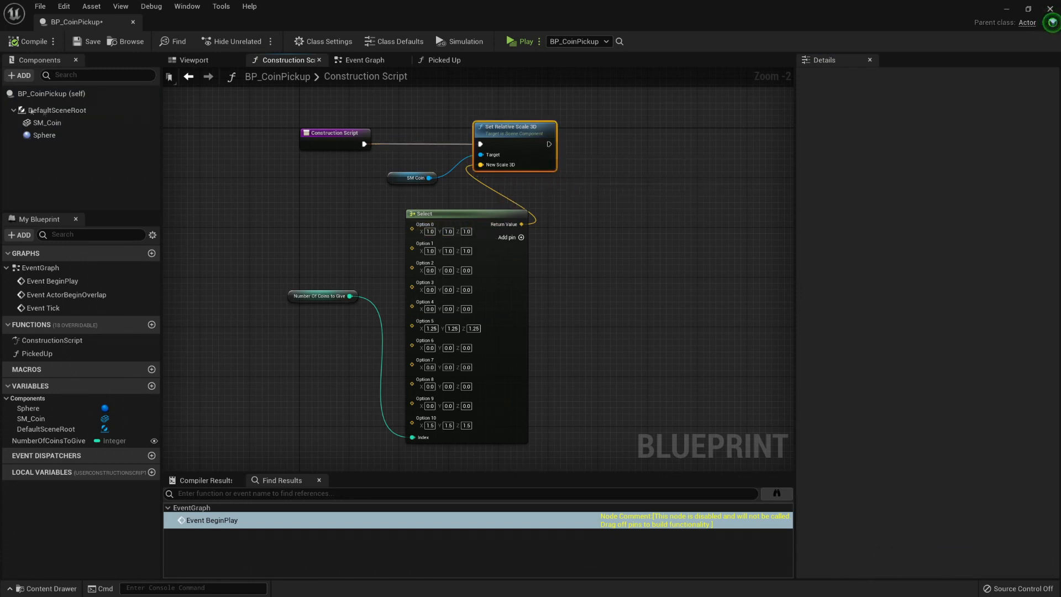
# Give Select node options 0, 1, 5 and 10 a Z scale of 0.25, then compile.
pyautogui.click(46, 123)
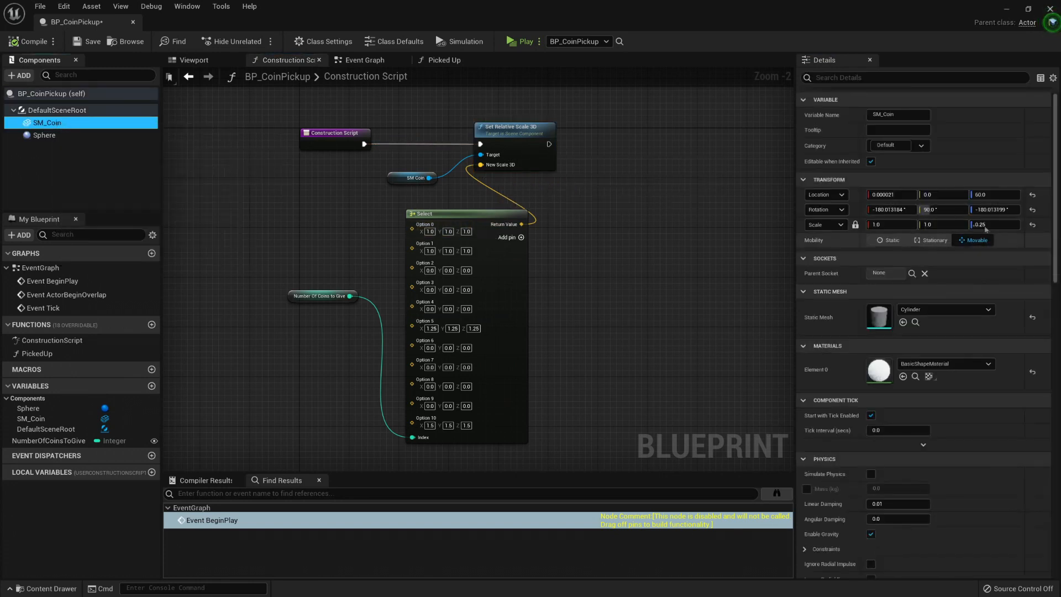
pyautogui.click(466, 231)
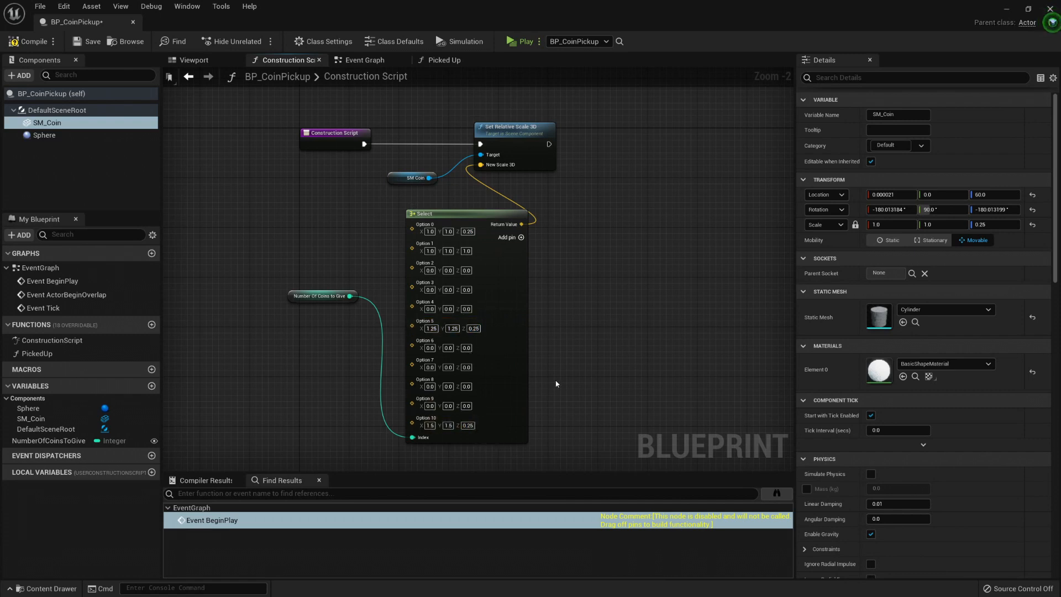
pyautogui.click(194, 59)
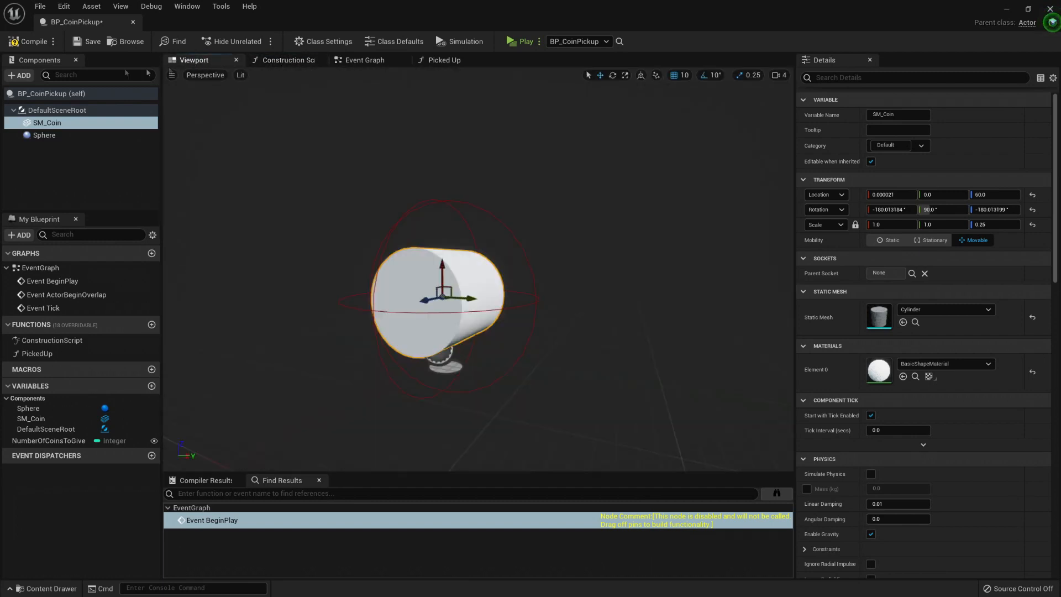
pyautogui.moveTo(512, 212)
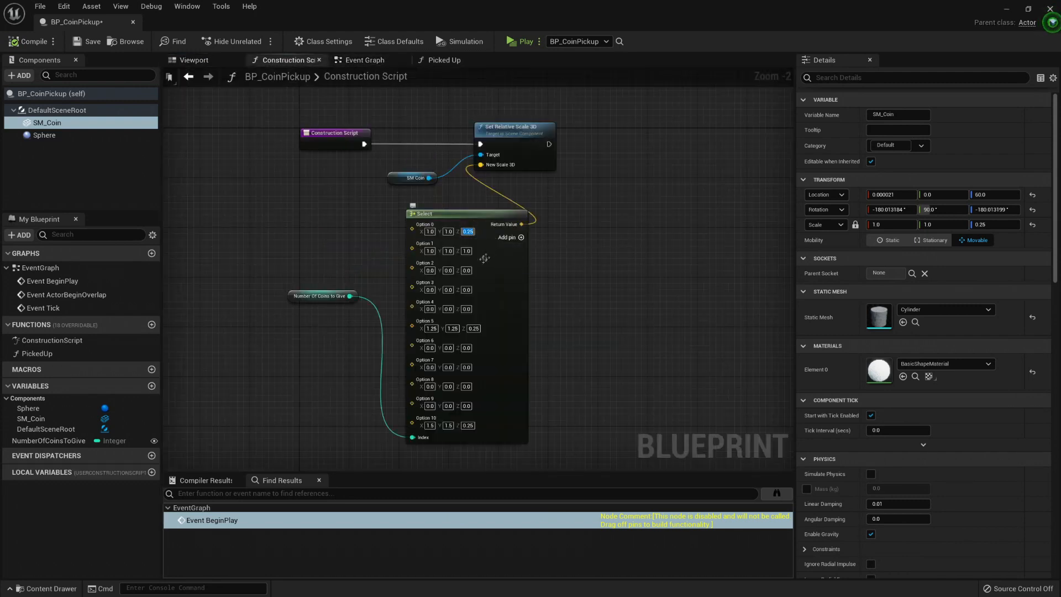
pyautogui.click(465, 251)
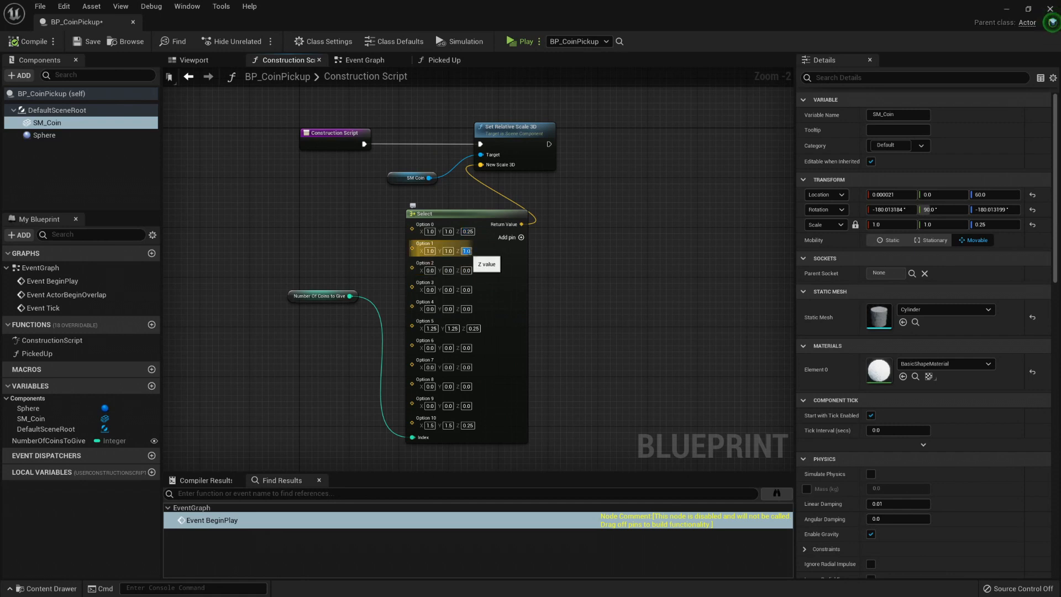
pyautogui.click(322, 296)
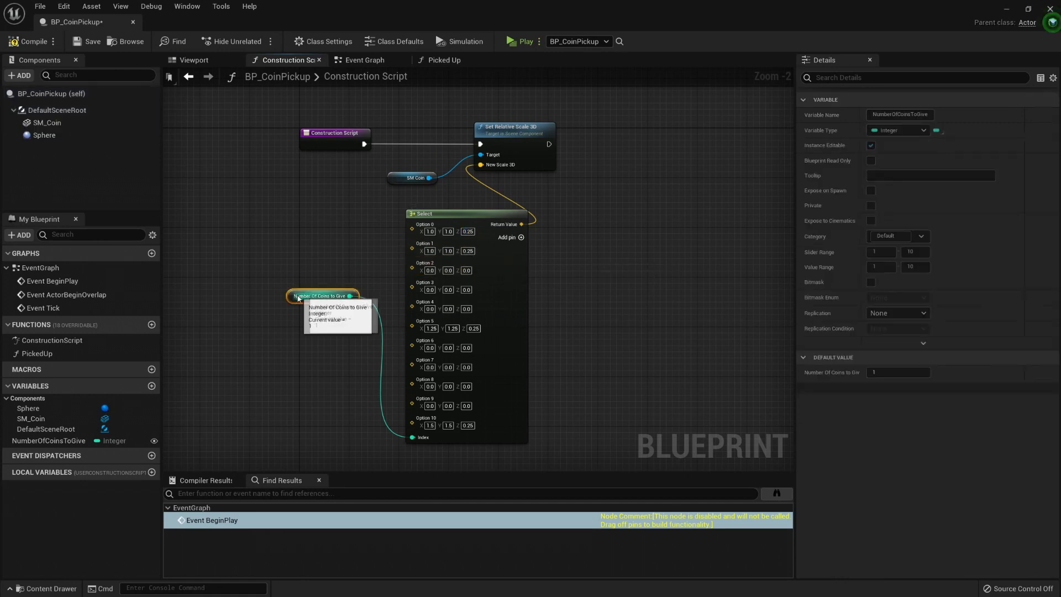
pyautogui.moveTo(323, 296)
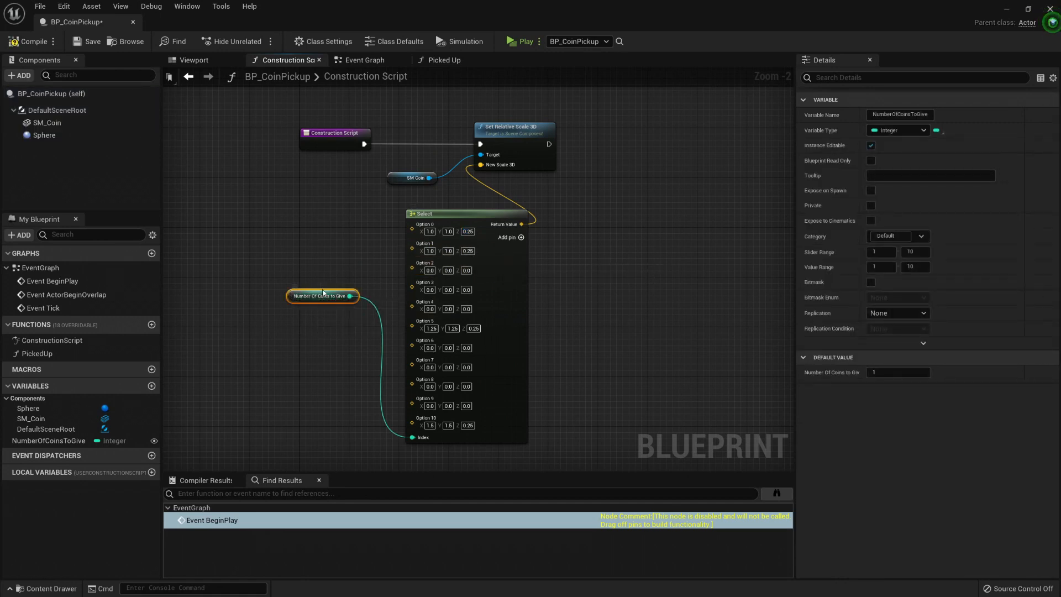
pyautogui.click(193, 60)
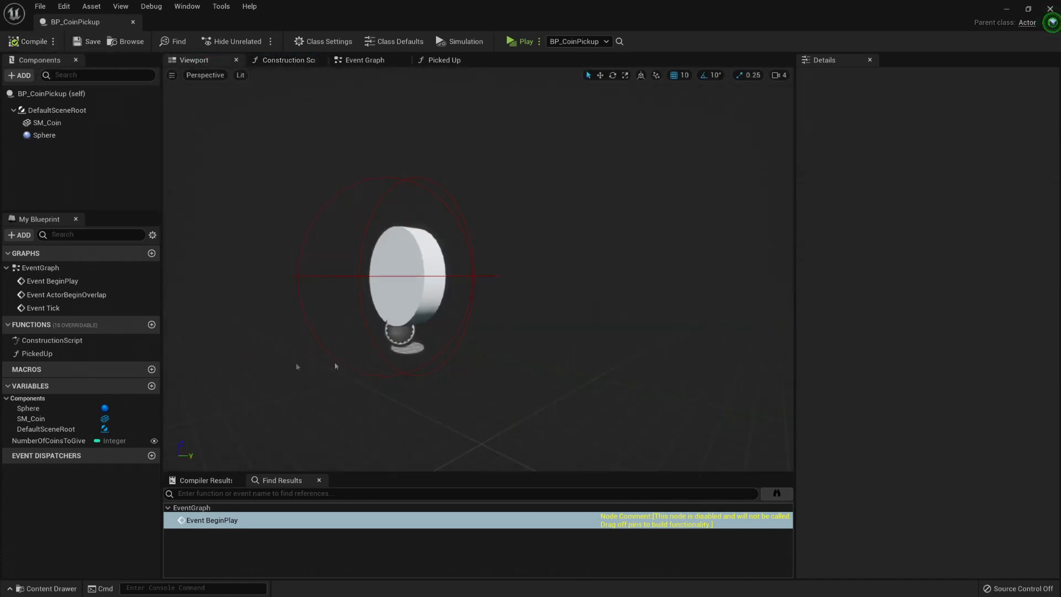
# Show NumberOfCoinsToGive's default value of 1, then return to the level.
pyautogui.click(48, 440)
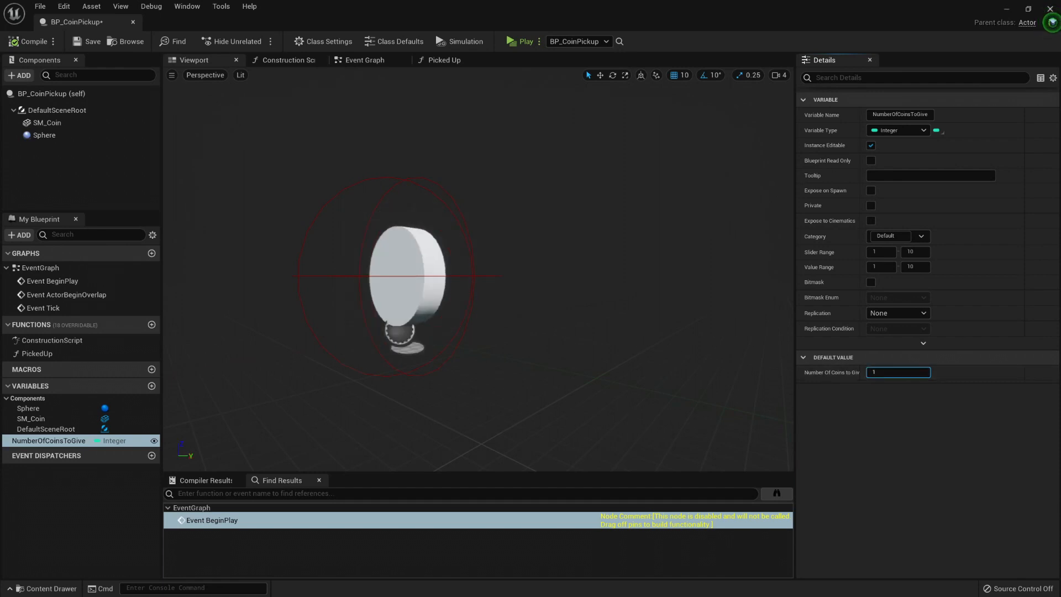
pyautogui.click(32, 42)
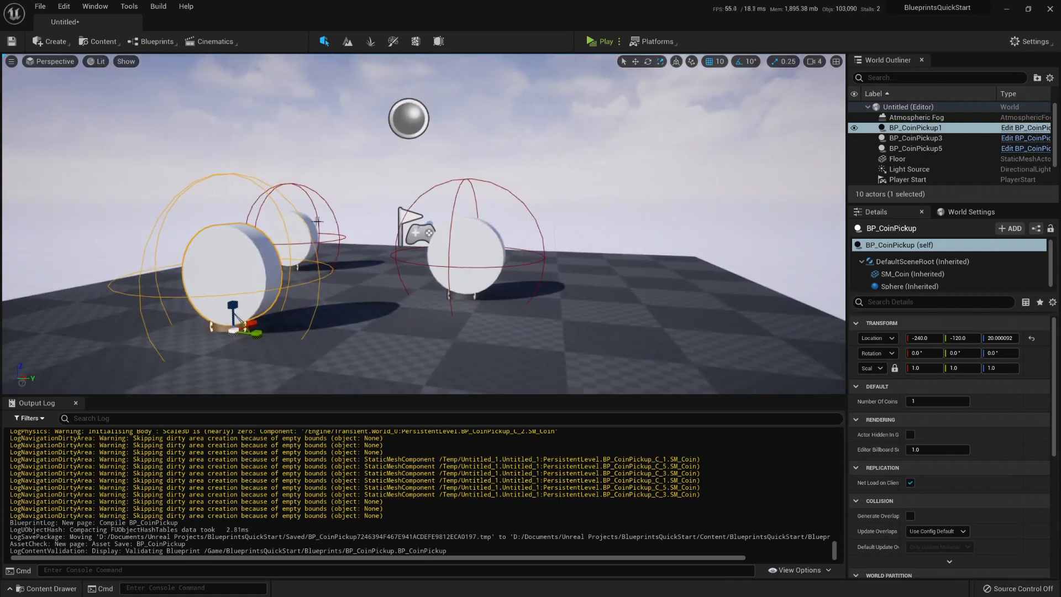
# Enter new Number Of Coins values on placed coin pickups, giving BP_CoinPickup3 10 coins.
pyautogui.click(915, 138)
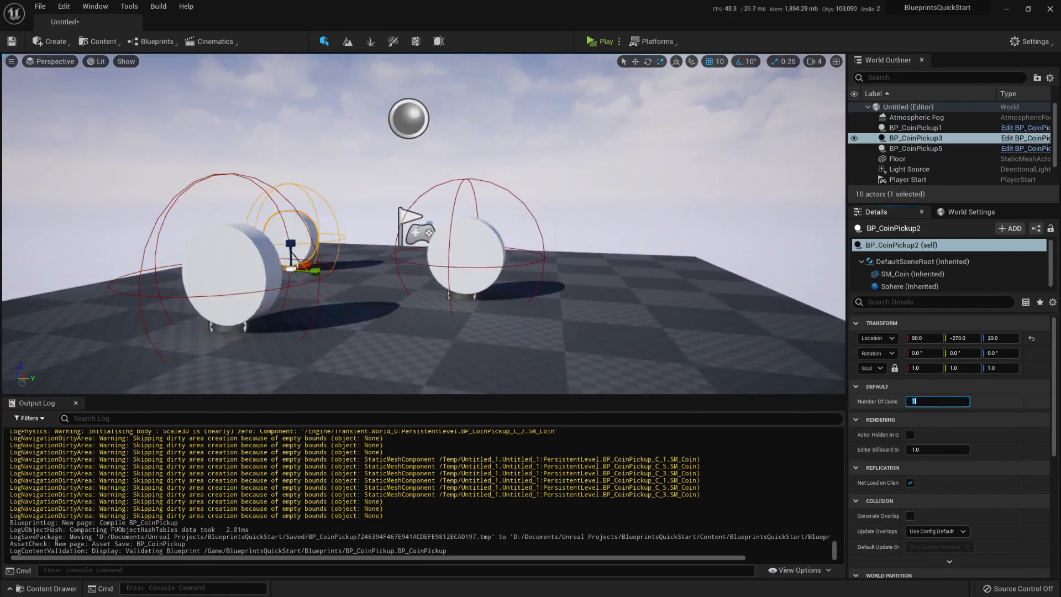
pyautogui.write('5')
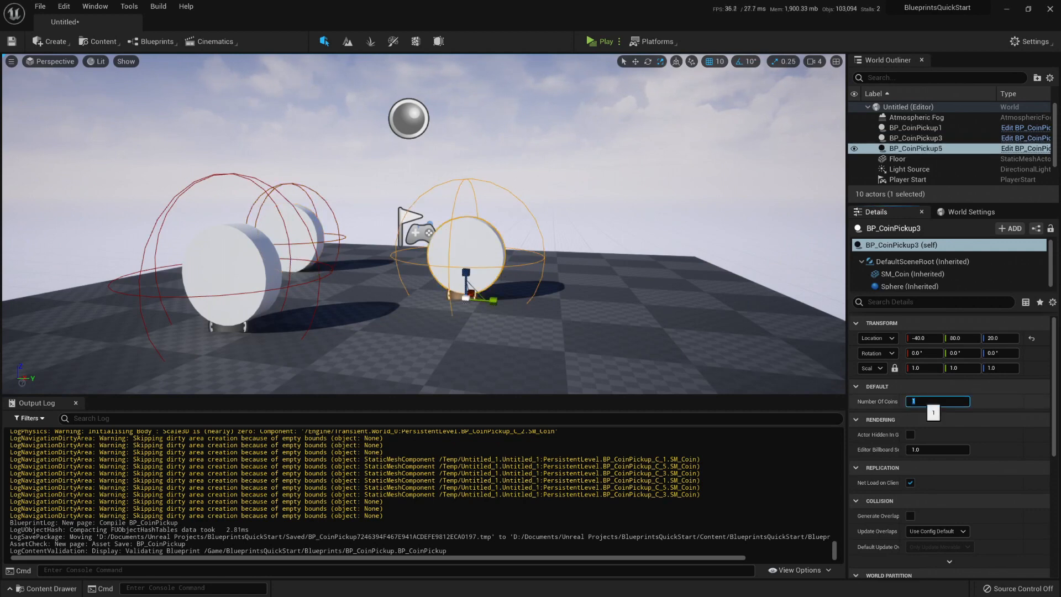
pyautogui.write('0')
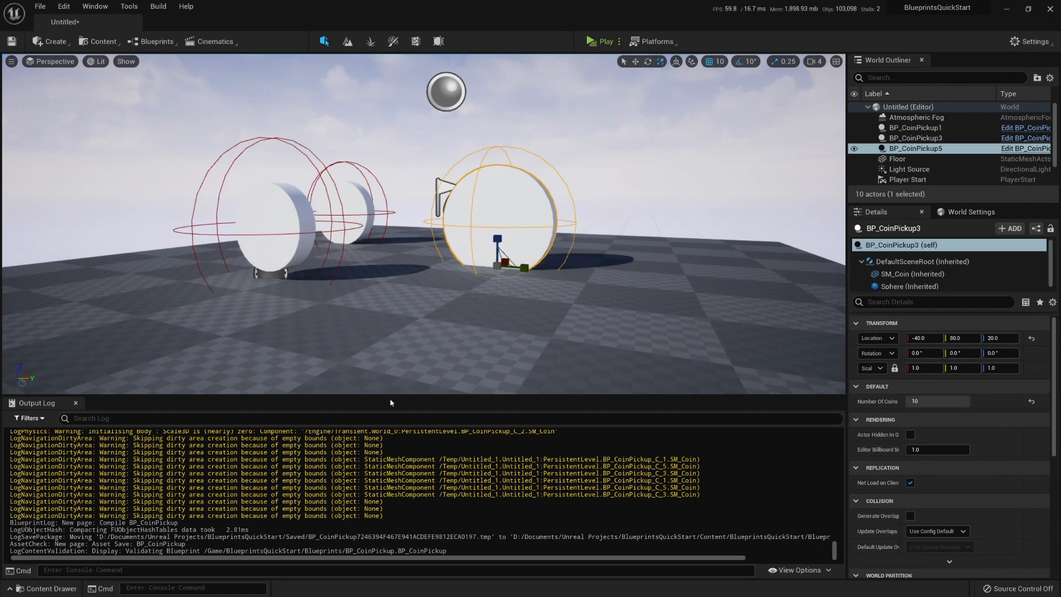
pyautogui.click(915, 127)
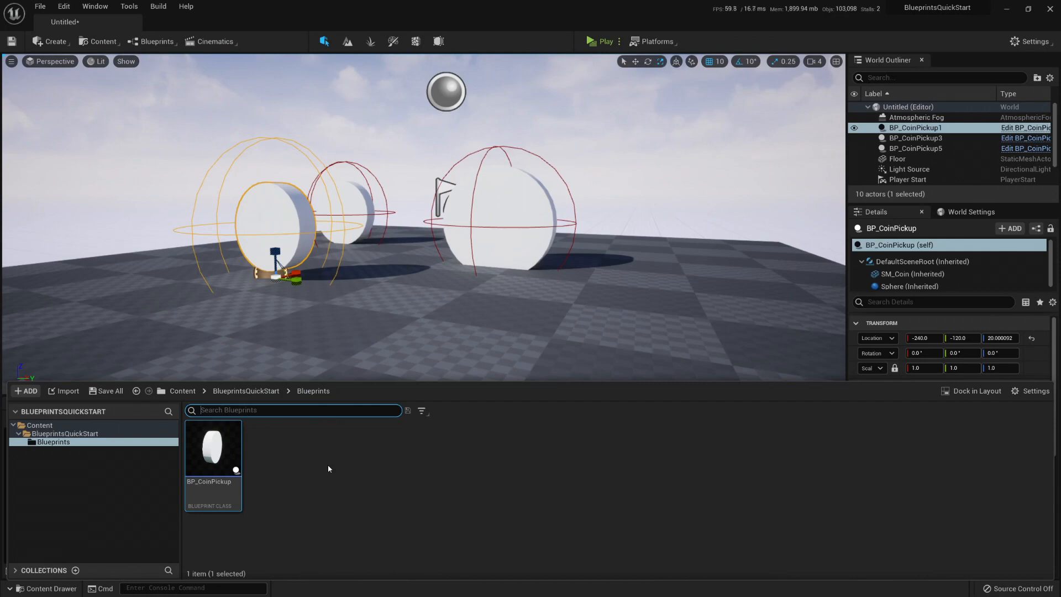
pyautogui.moveTo(291, 222)
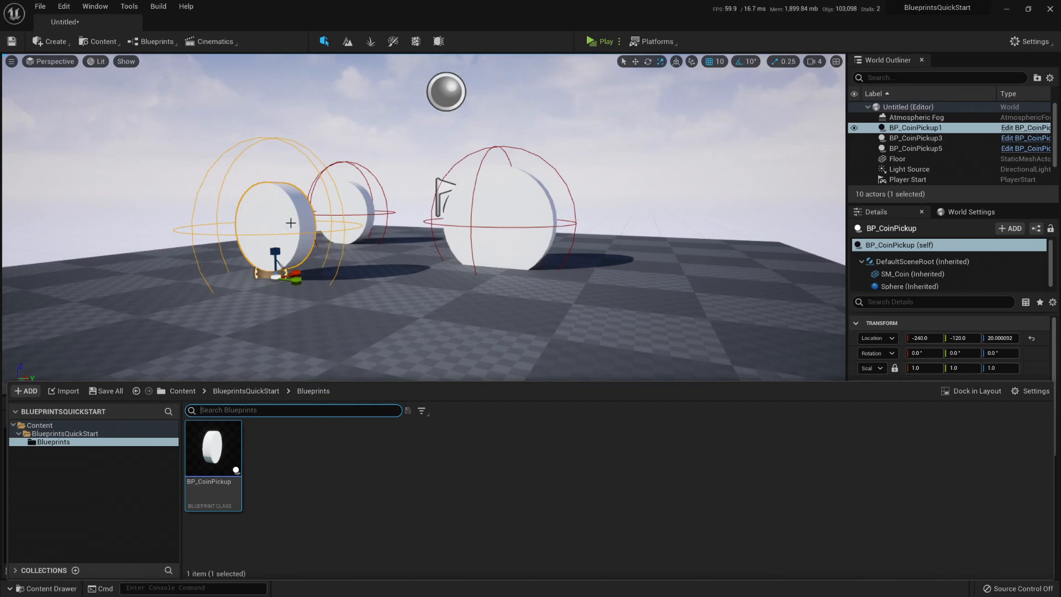
# Open BP_CoinPickup from the Content Browser and switch to its Construction Script graph.
pyautogui.doubleClick(212, 447)
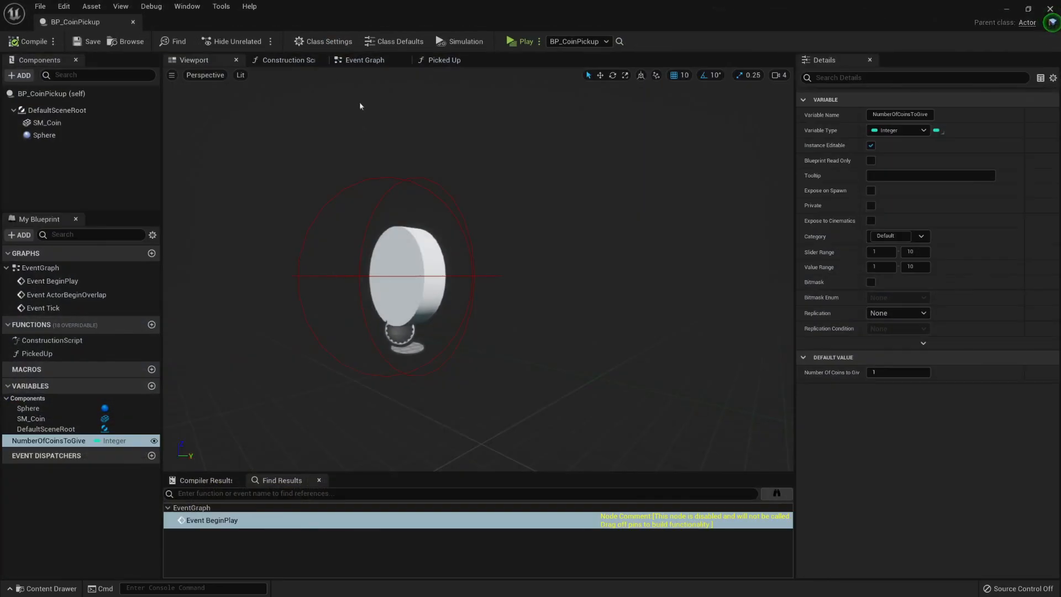
pyautogui.click(362, 60)
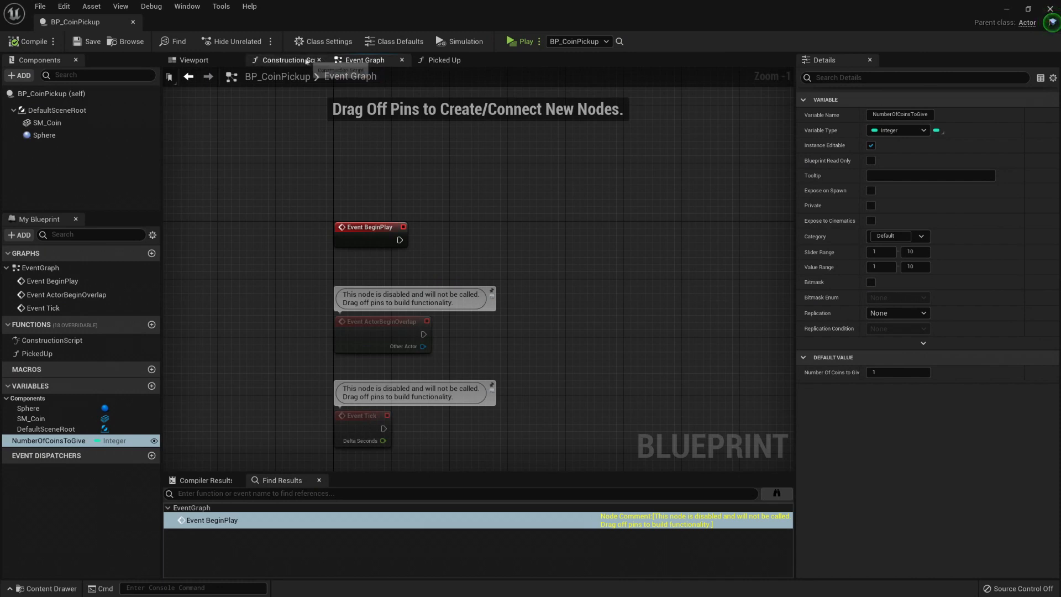
pyautogui.click(285, 60)
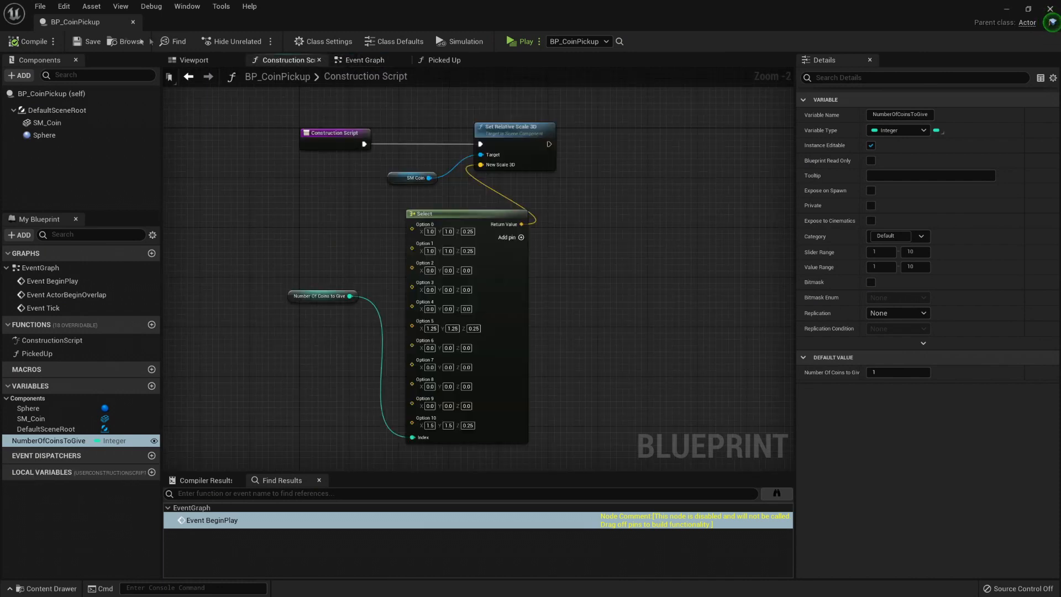